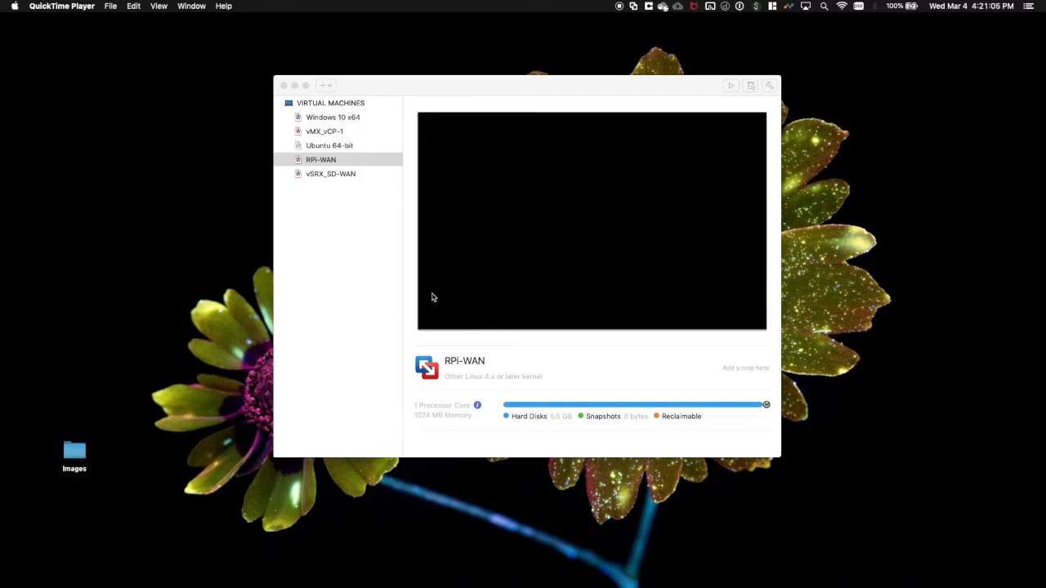
mouse_move(595, 6)
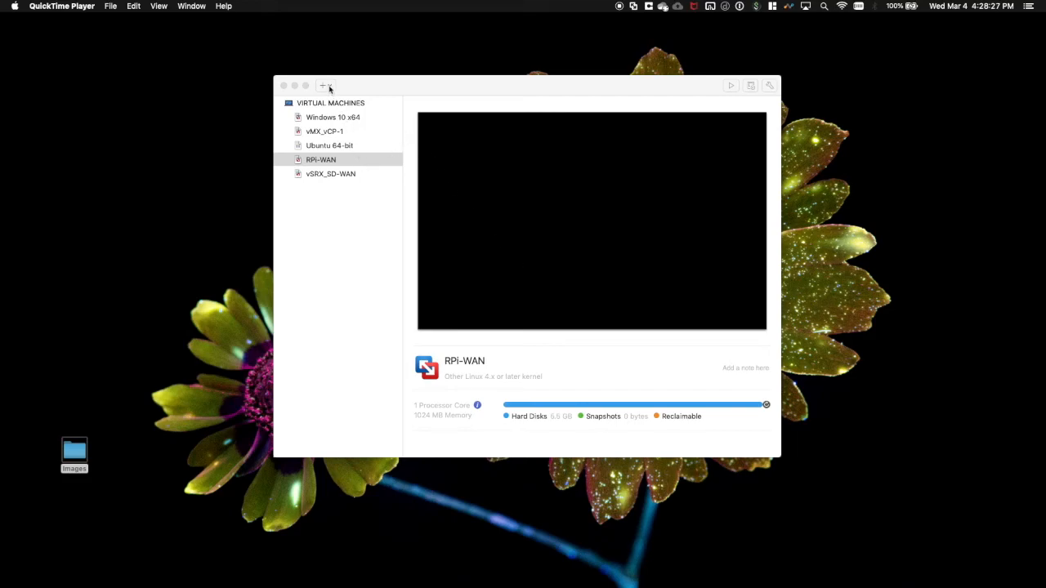
Step: Start a custom virtual machine as Other Linux 4.x kernel with Legacy BIOS firmware
click(330, 83)
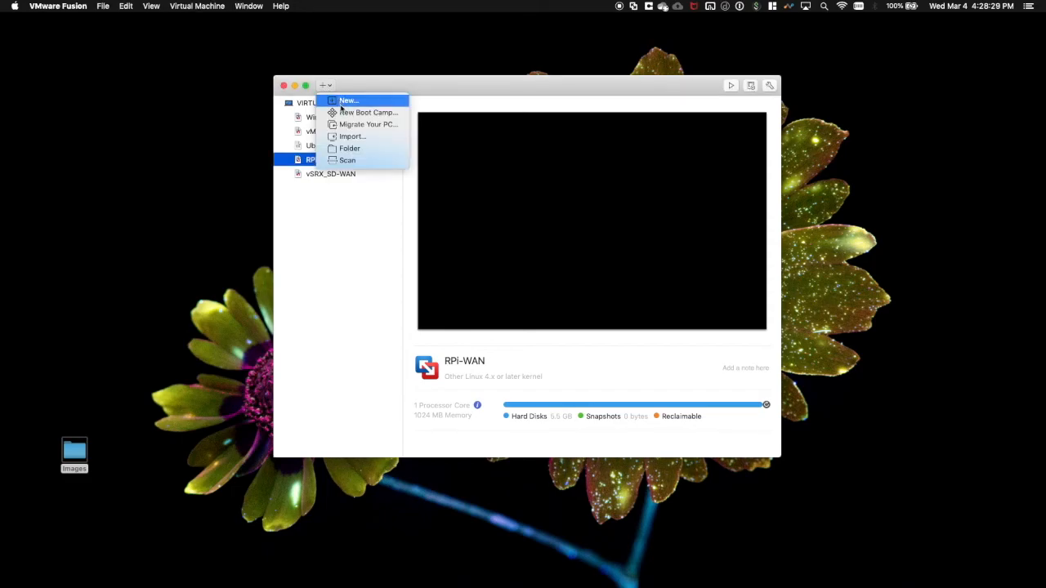
click(350, 101)
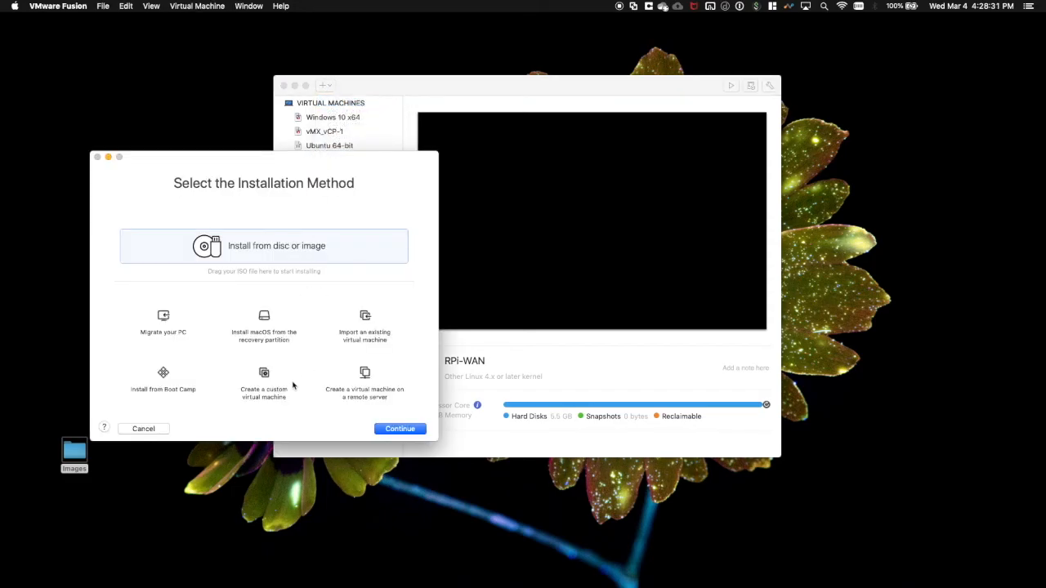
click(265, 381)
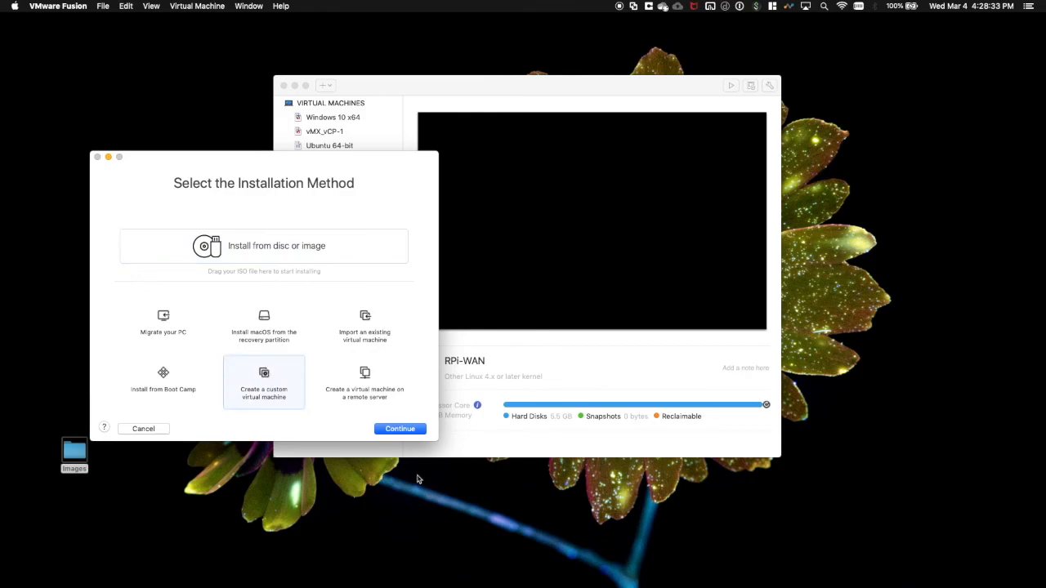
click(399, 429)
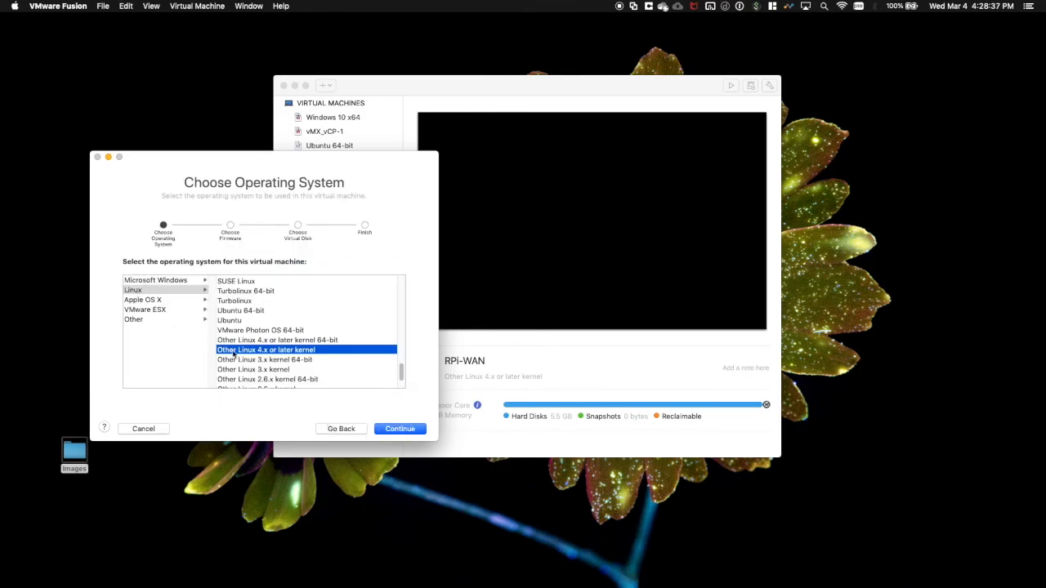
click(399, 428)
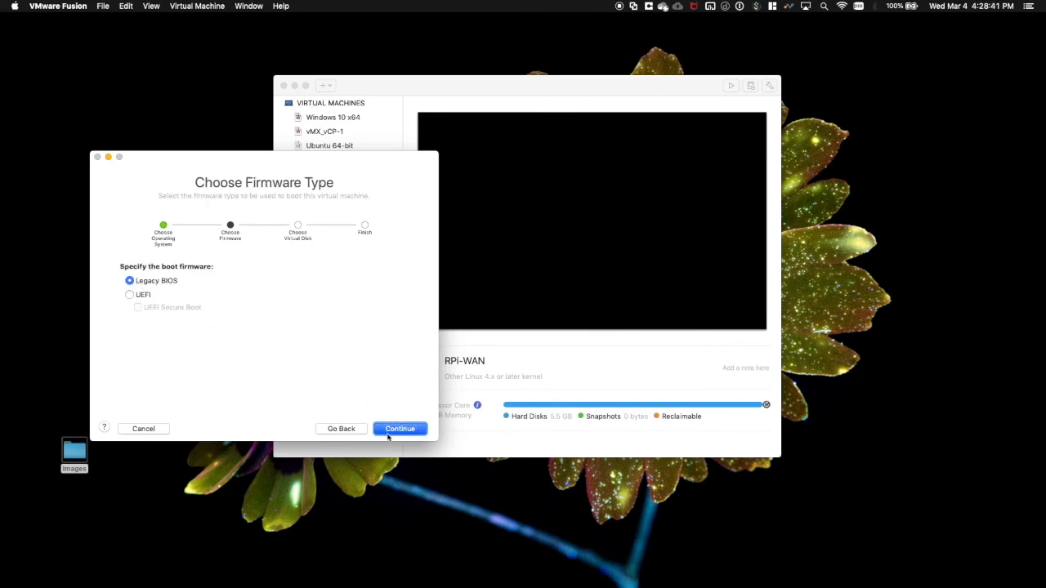
click(399, 428)
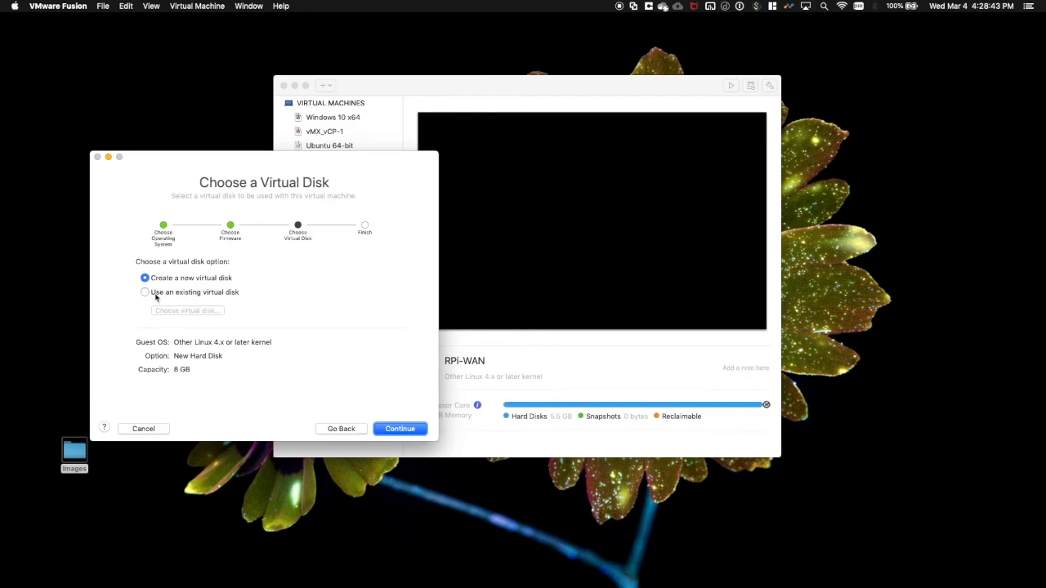
Step: Use a separate copy of the existing Raspbian 2019-04-11 vmdk as the disk and reach the summary
click(144, 291)
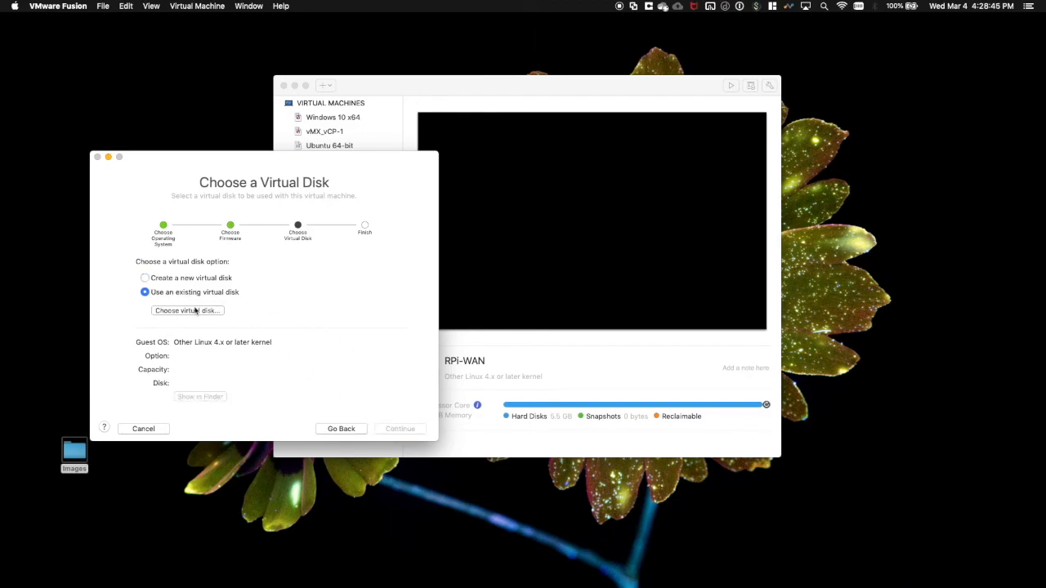
click(186, 311)
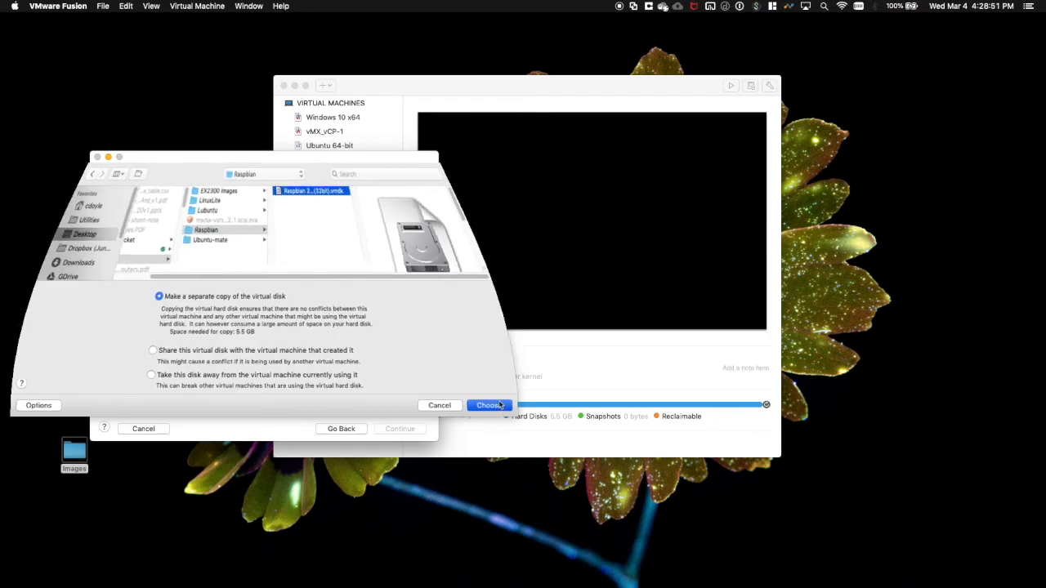
click(489, 405)
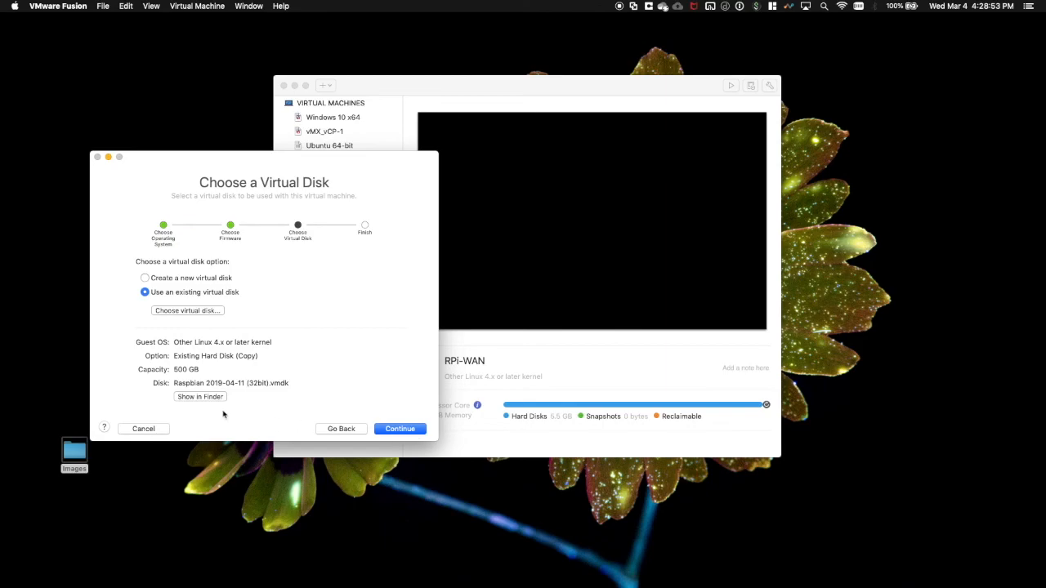
mouse_move(367, 435)
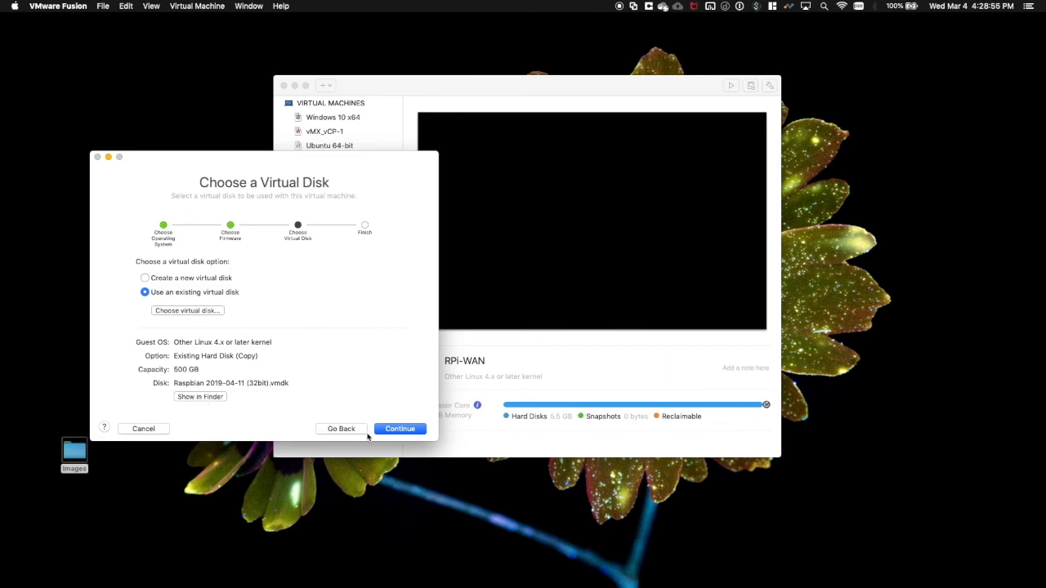
click(399, 428)
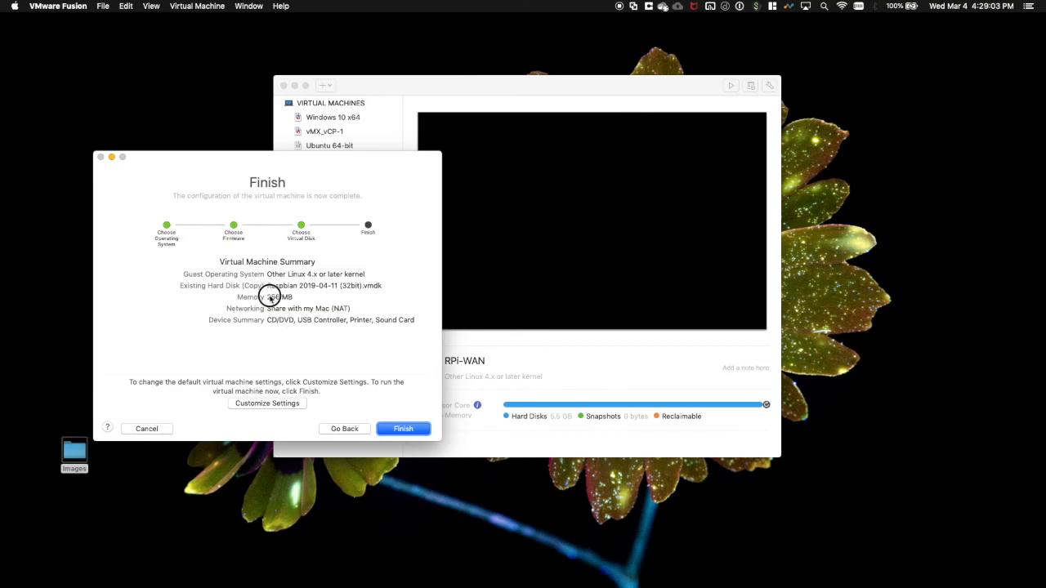
Step: Finish the wizard, save the machine as RPi-Client and let it power on
click(403, 429)
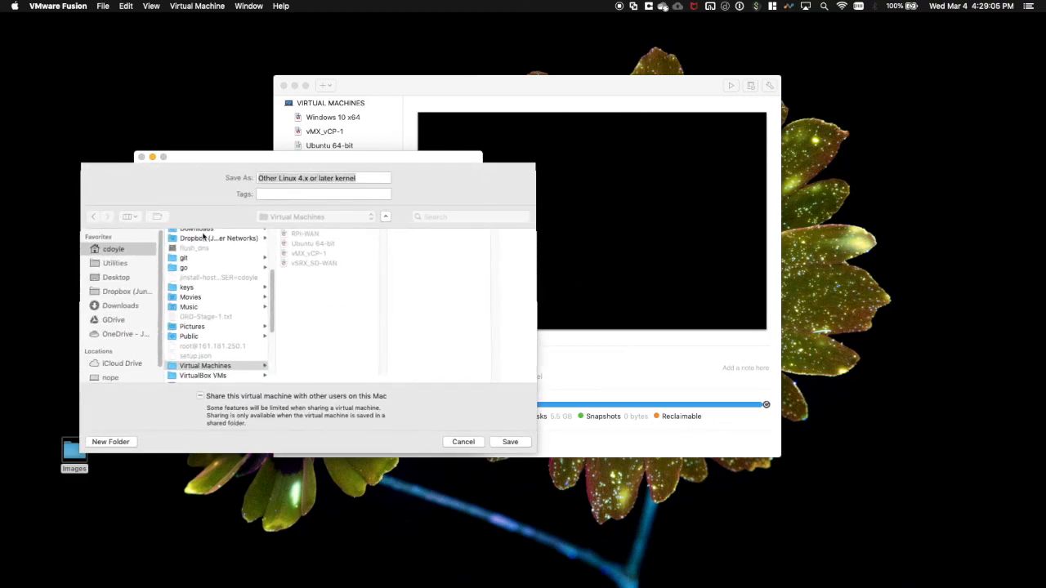
click(510, 441)
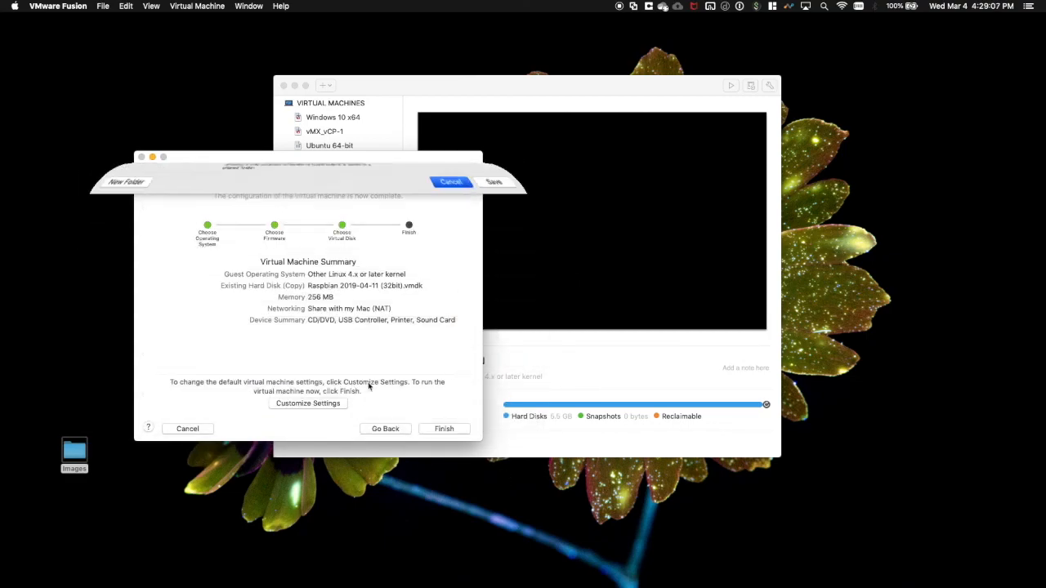
click(445, 428)
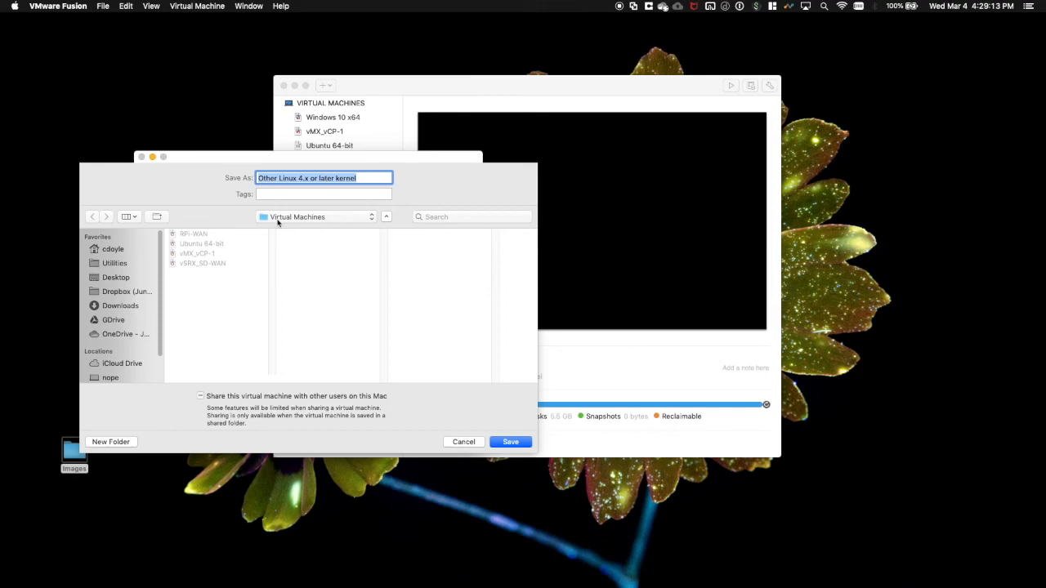
text(RPi-)
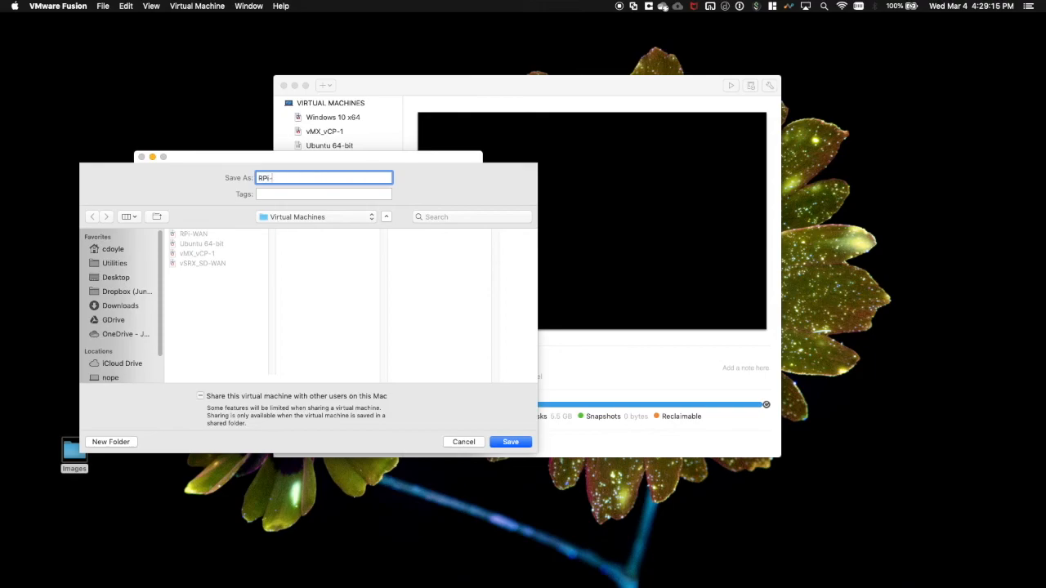
text(Client)
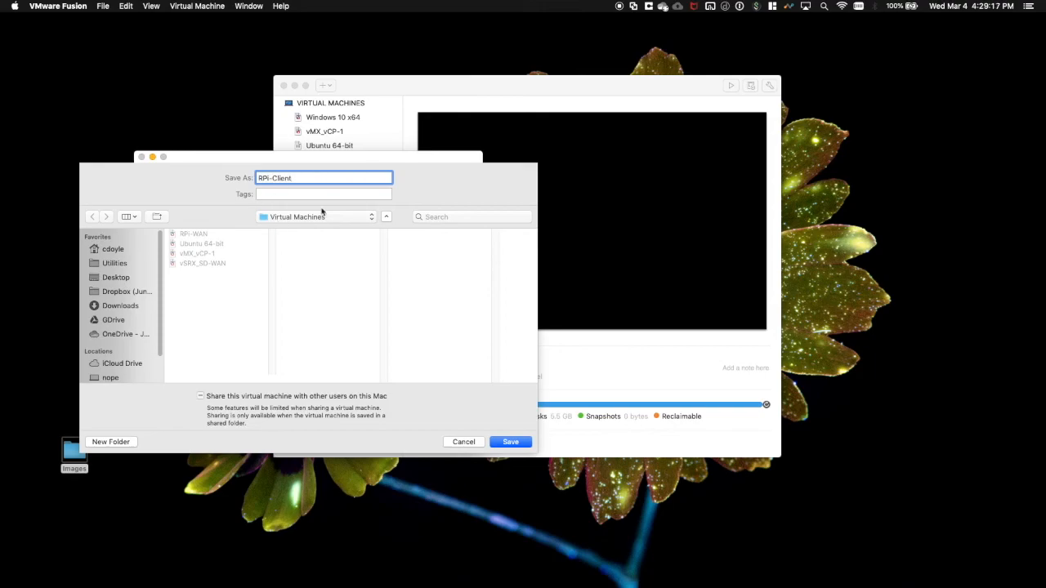
click(510, 442)
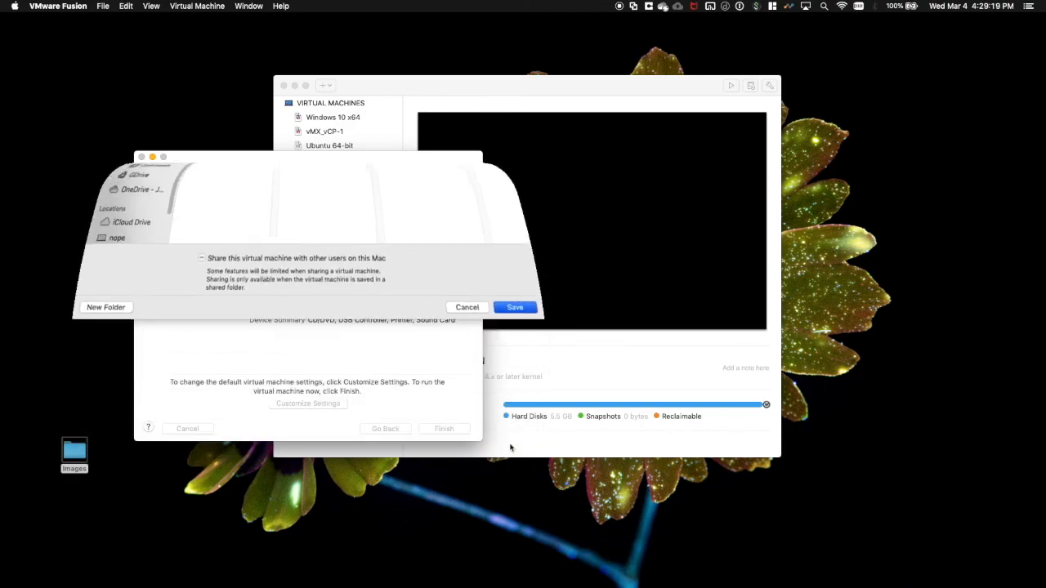
click(513, 307)
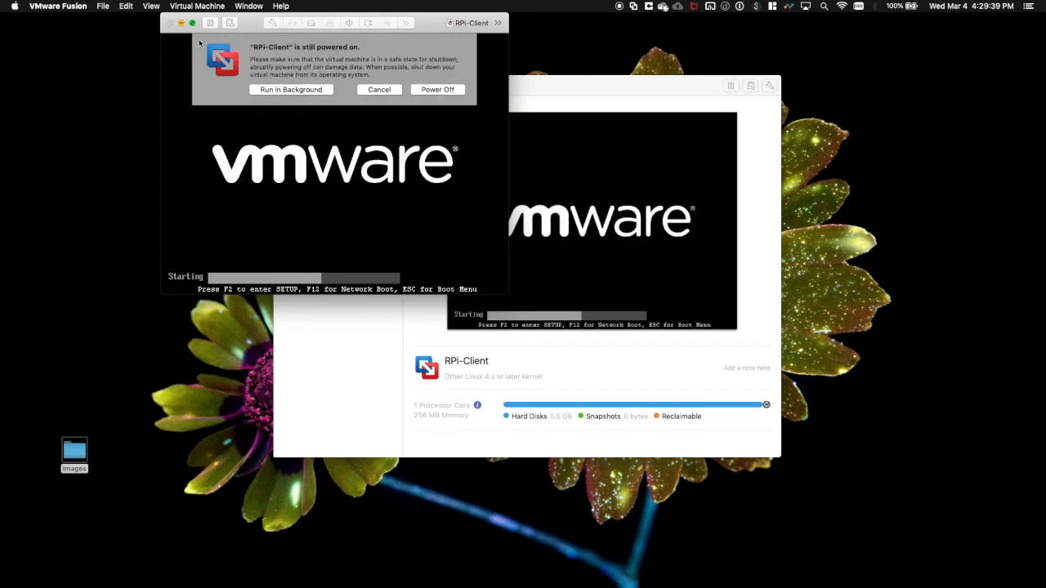
Step: Power off RPi-Client and raise its memory to 1024 MB in Processors & Memory
click(438, 88)
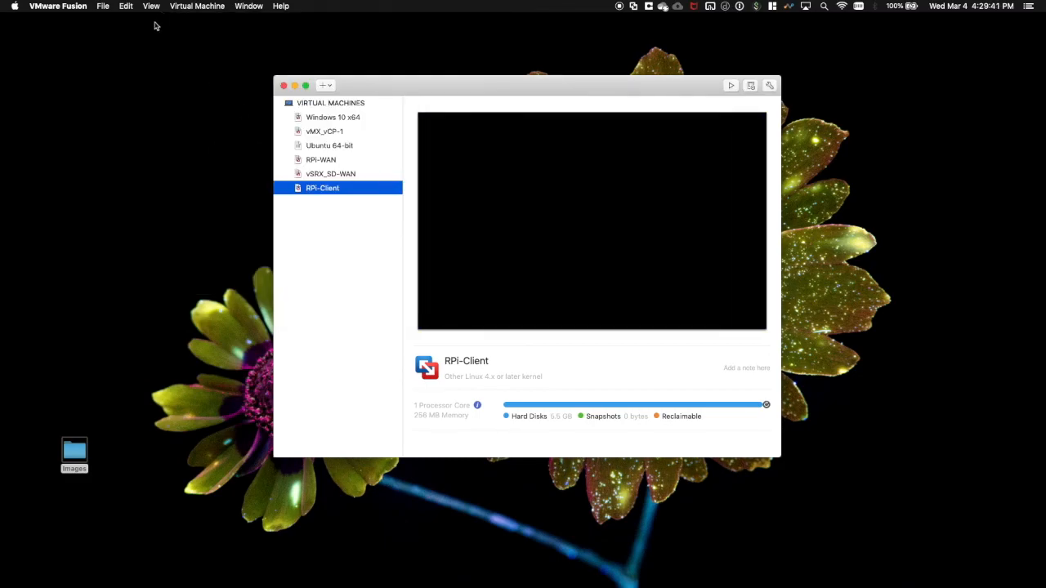
right_click(322, 187)
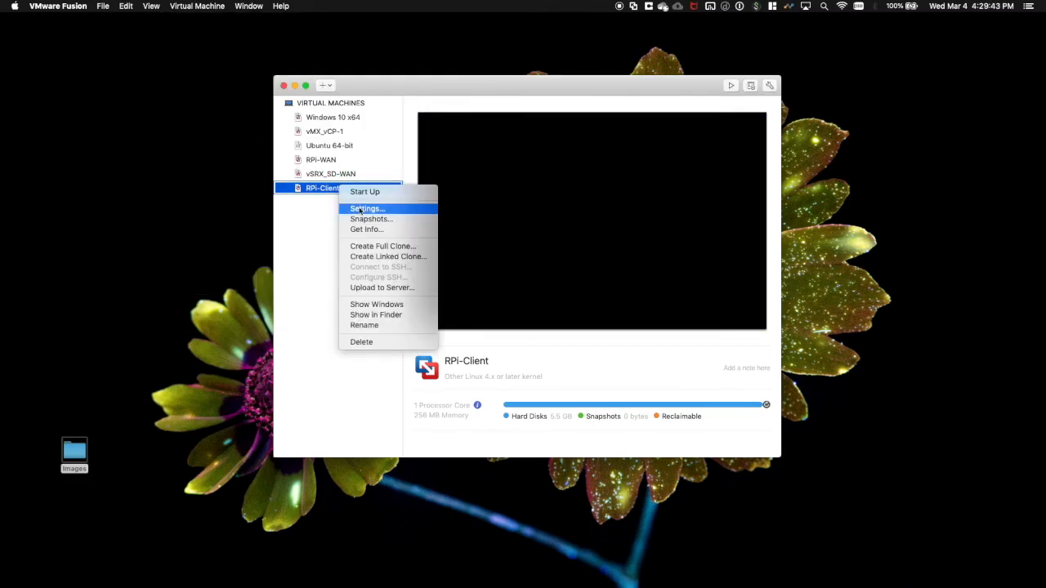
click(365, 209)
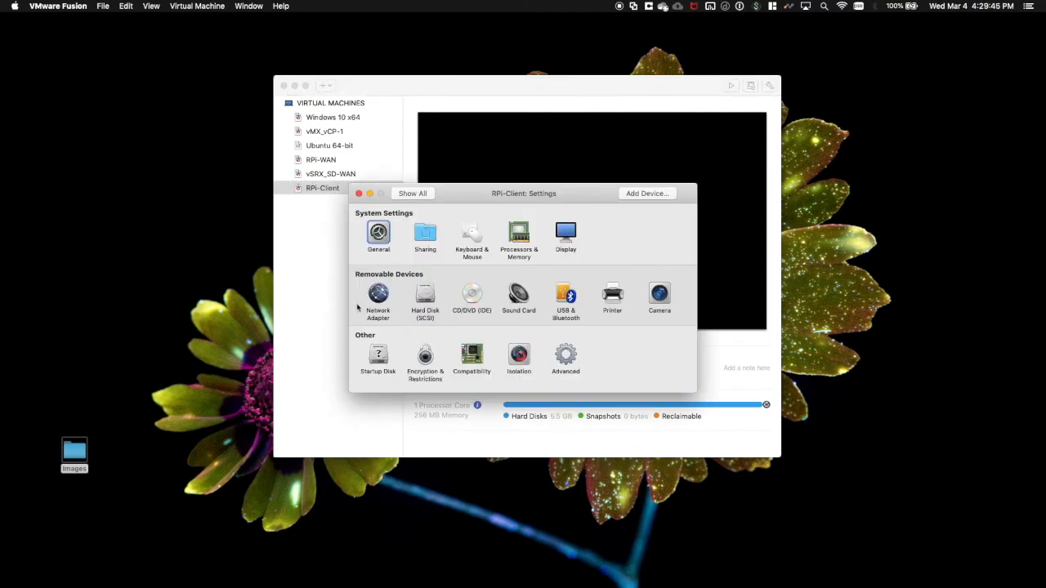
click(520, 235)
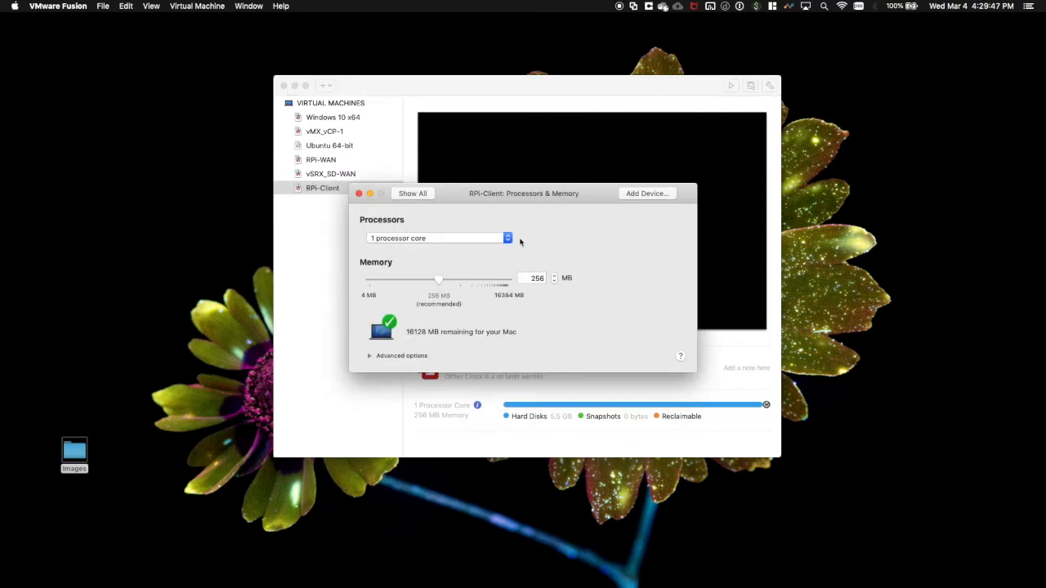
drag(438, 278, 464, 278)
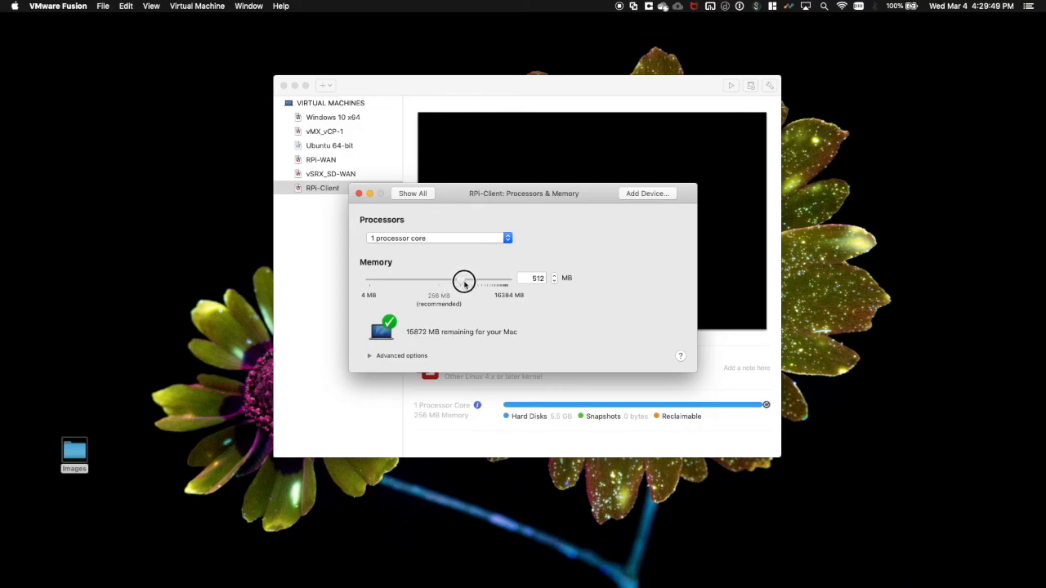
drag(465, 281, 471, 281)
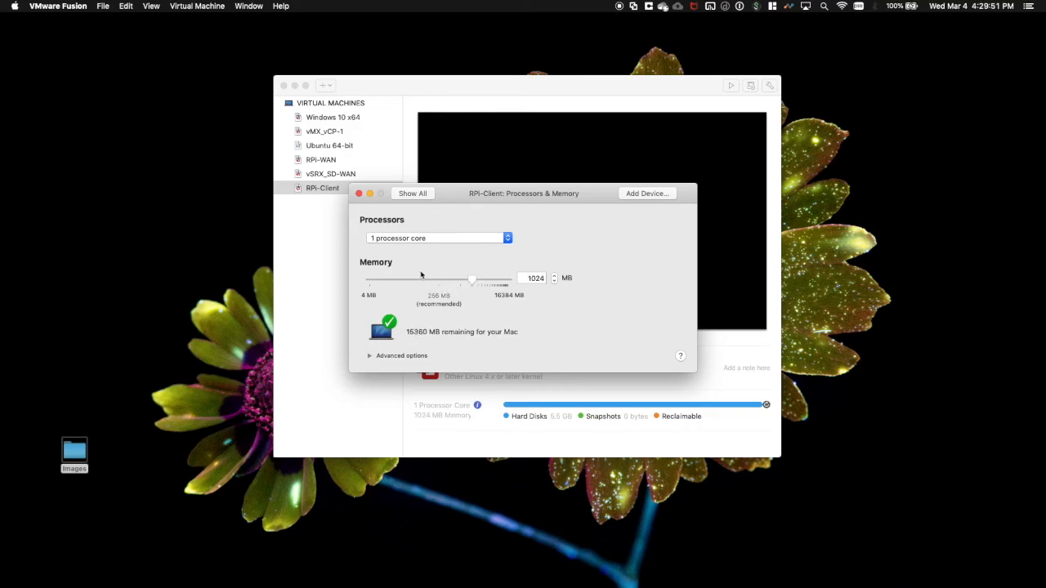
mouse_move(622, 286)
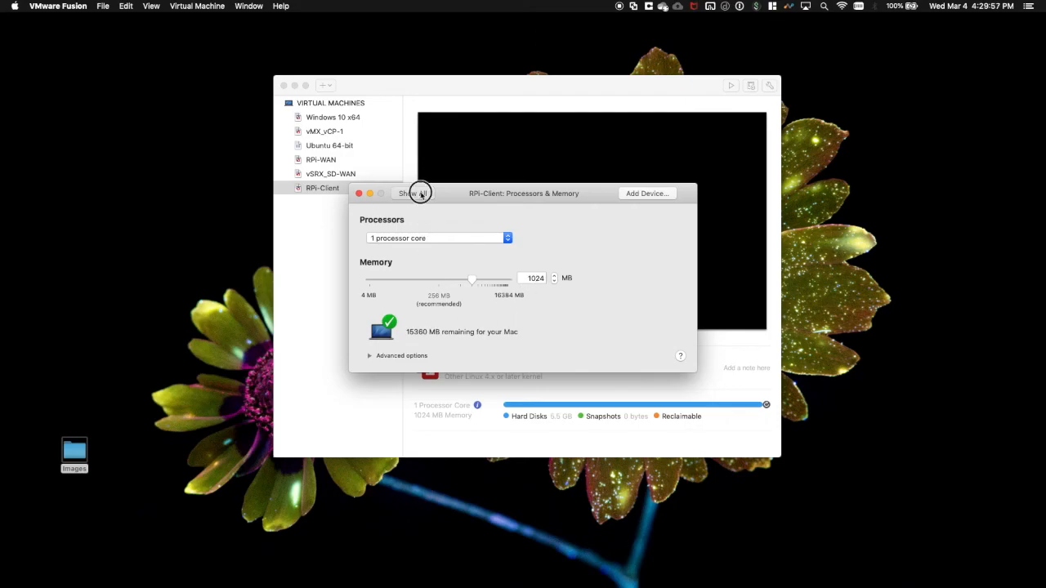
click(412, 193)
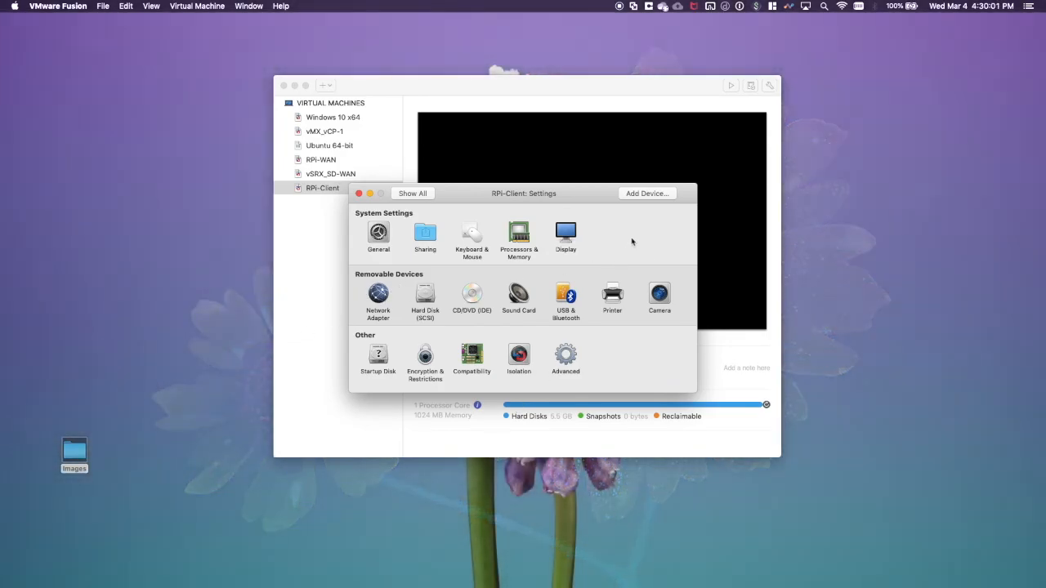
Step: Add Network Adapter 2 set to Share with my Mac
click(648, 192)
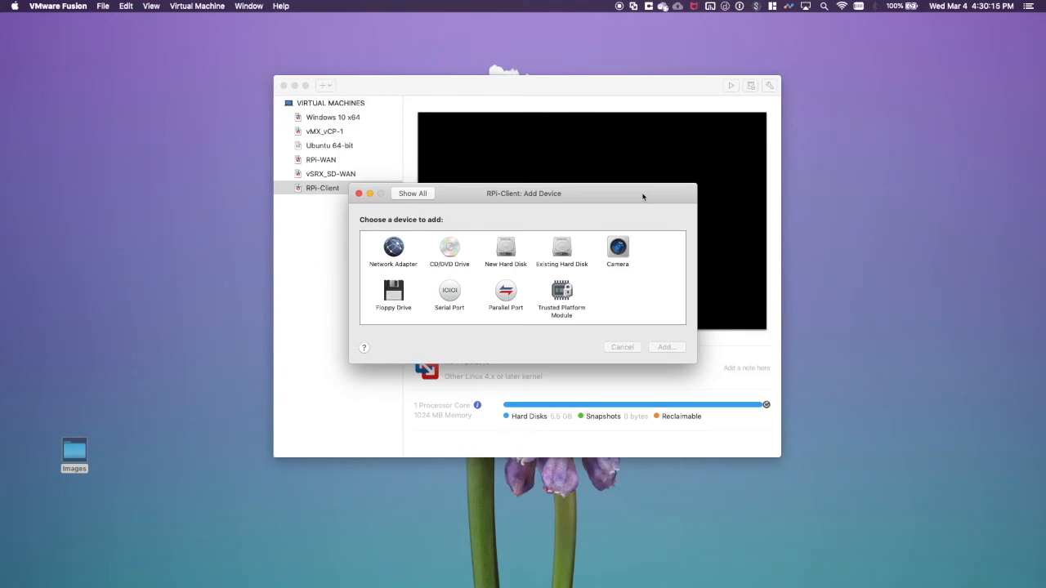
mouse_move(408, 211)
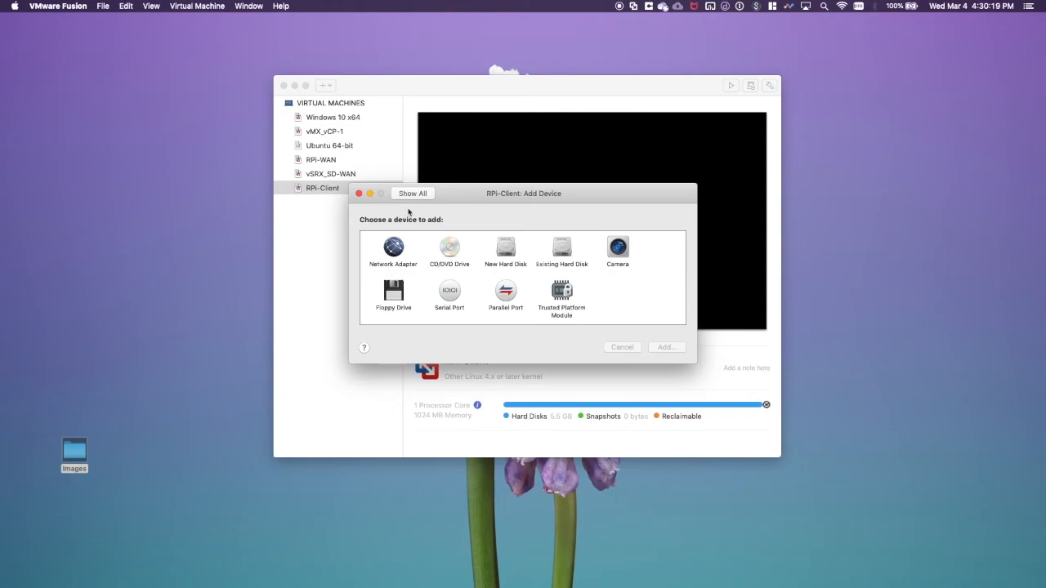
click(392, 249)
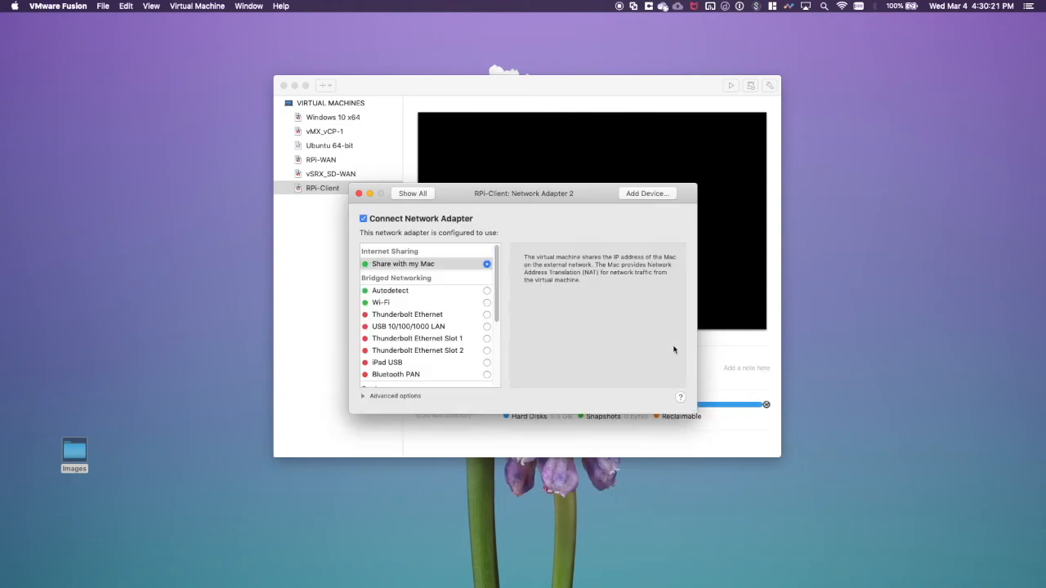
scroll(down, 3)
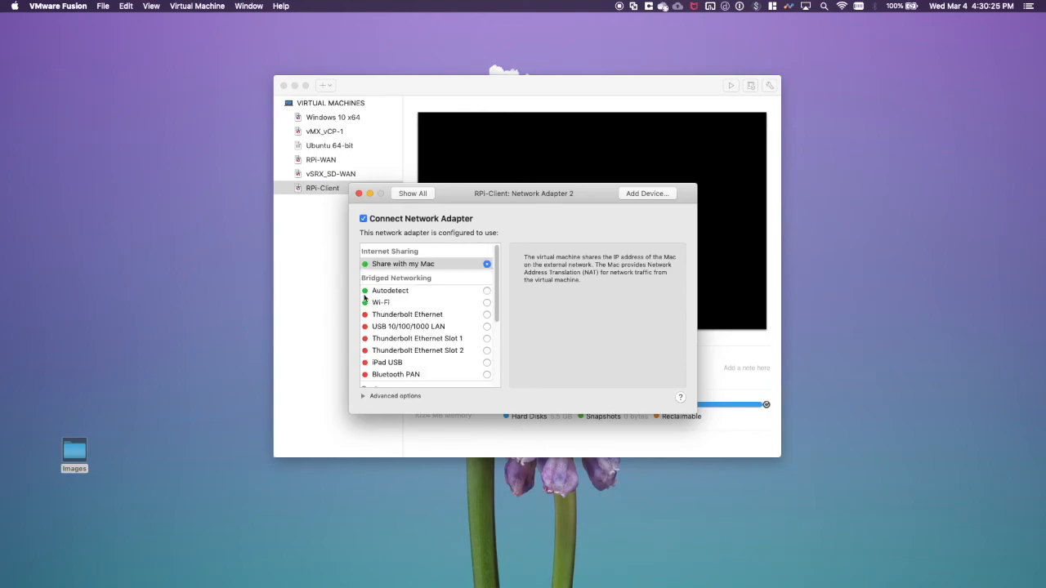
click(402, 264)
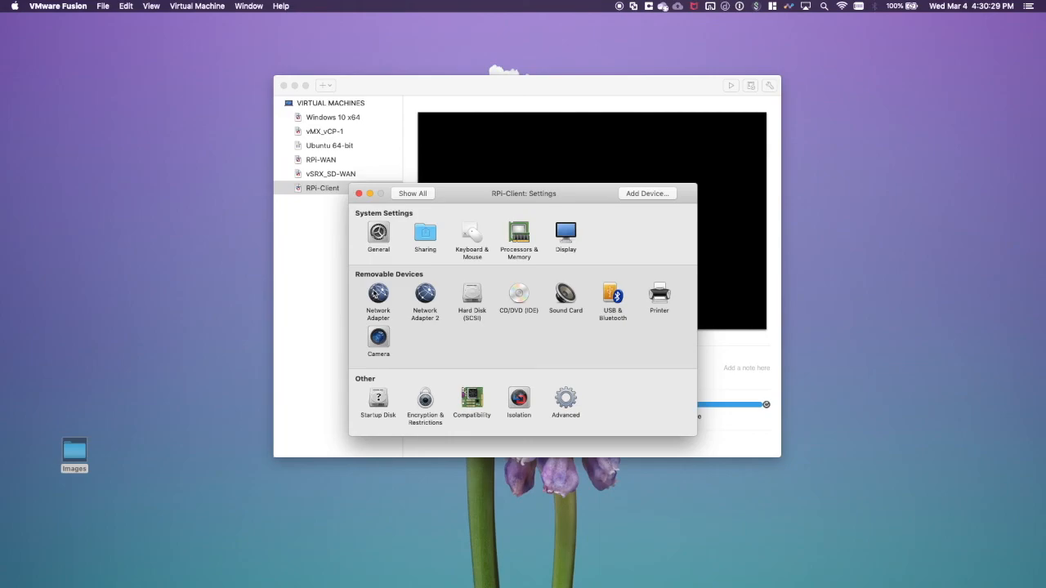
Step: Confirm the first network adapter is on the custom LAN-VM network and close Settings
click(377, 294)
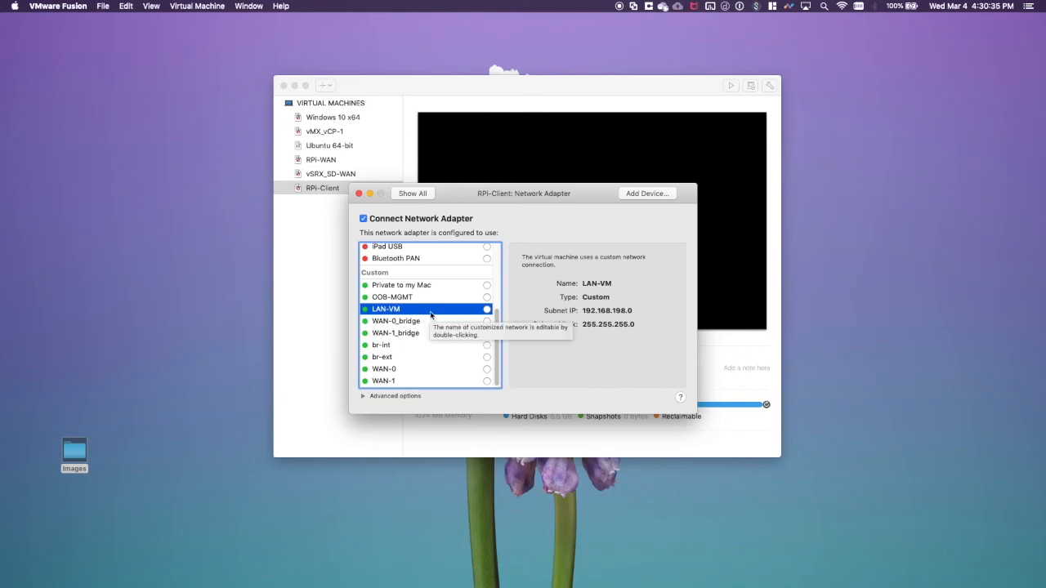
click(412, 193)
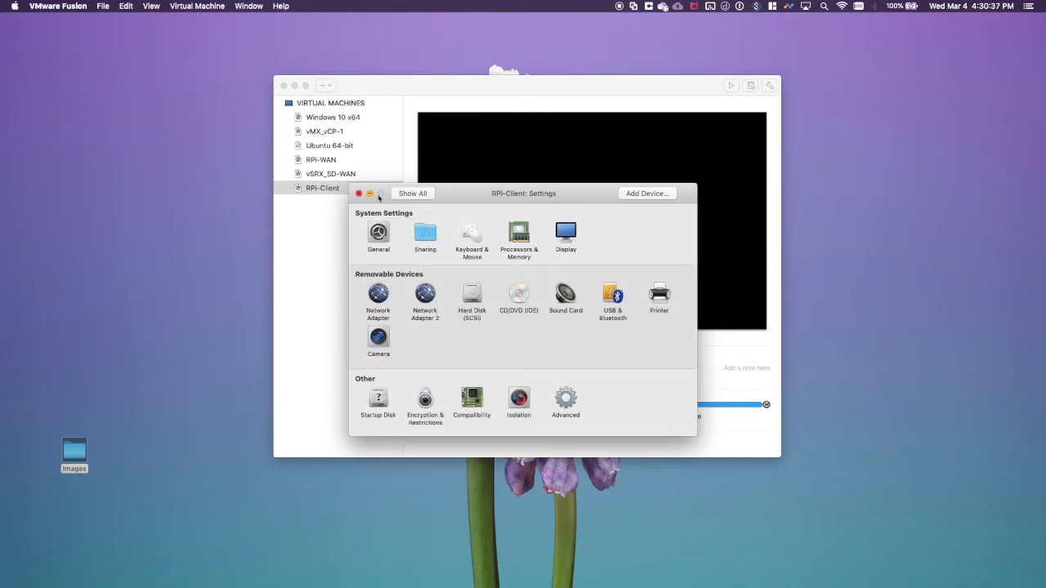
click(360, 193)
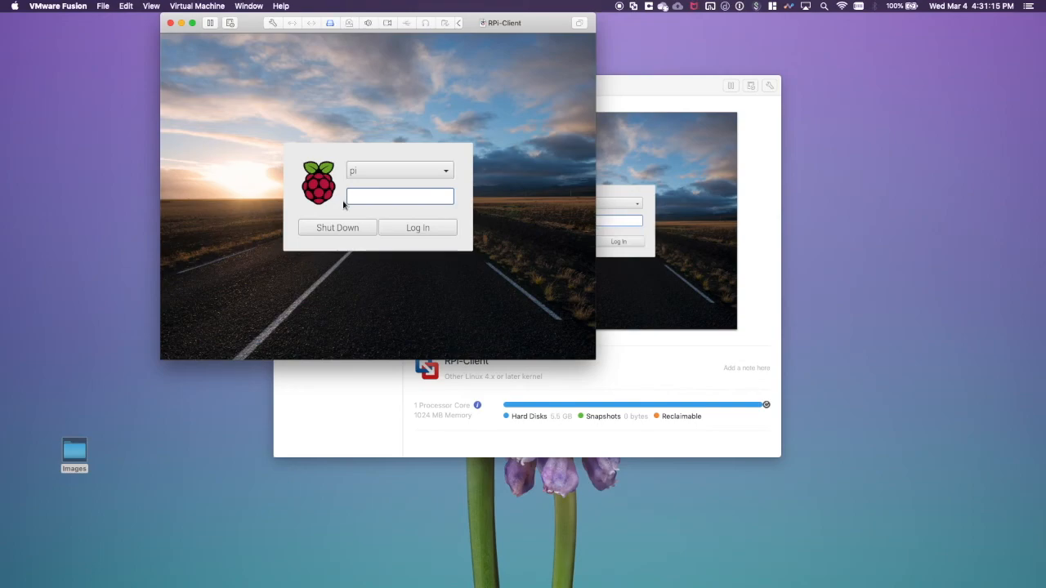
Step: Log in as pi on the booted RPi-Client Raspbian desktop
click(399, 196)
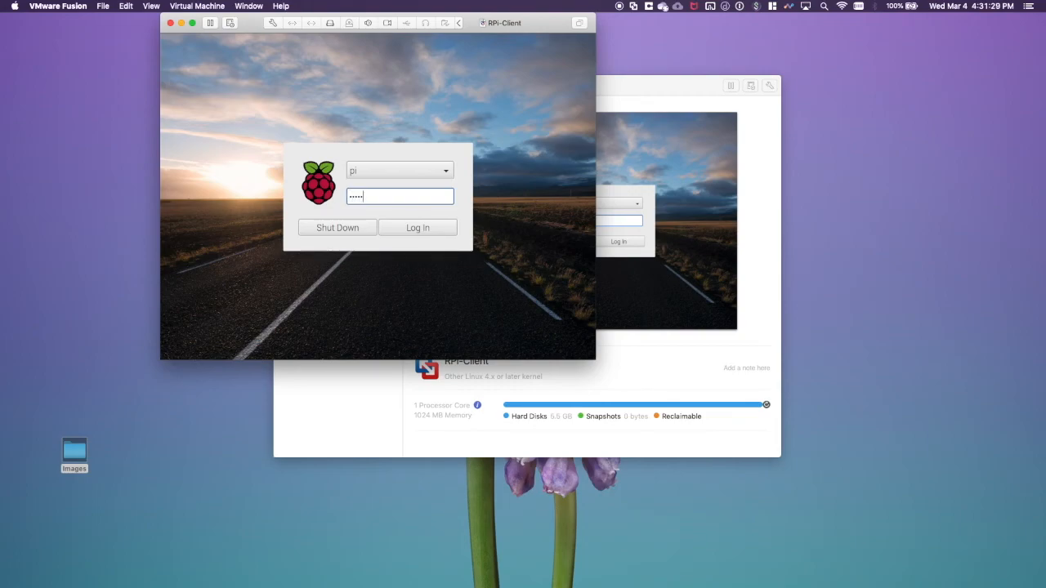
click(418, 227)
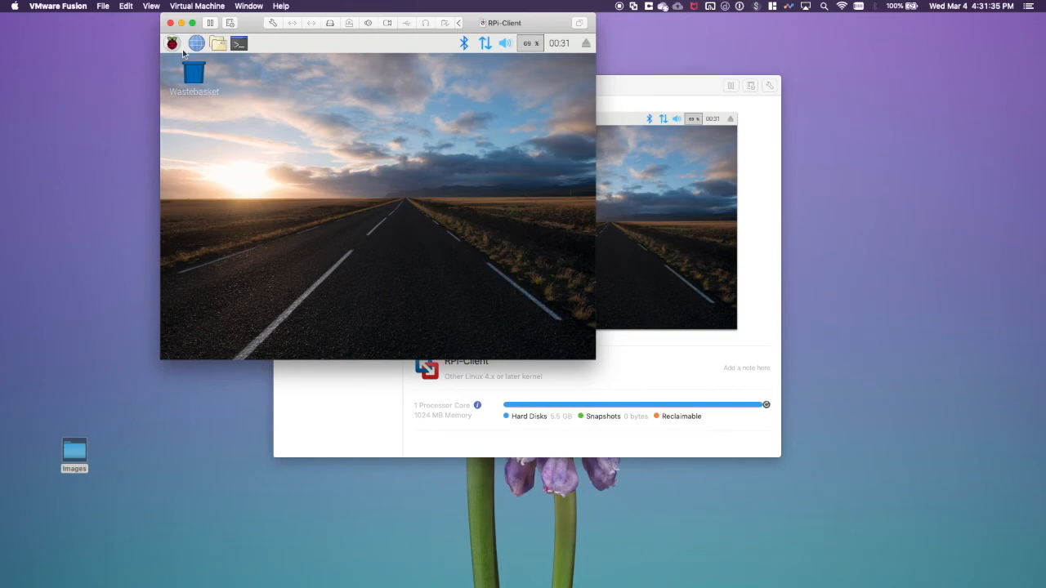
Step: In Raspberry Pi Configuration set the hostname to RPi
click(174, 43)
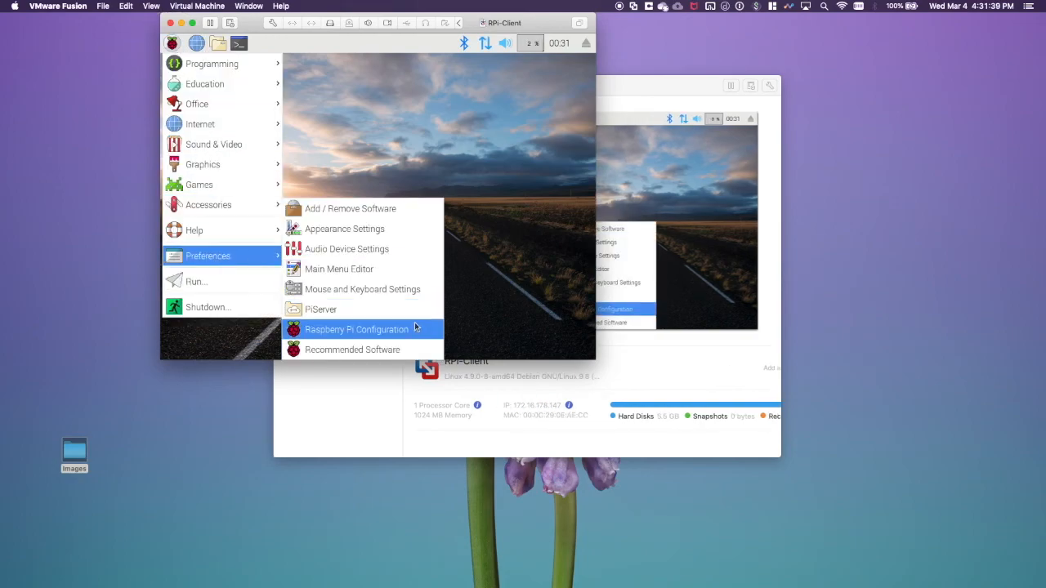
click(356, 330)
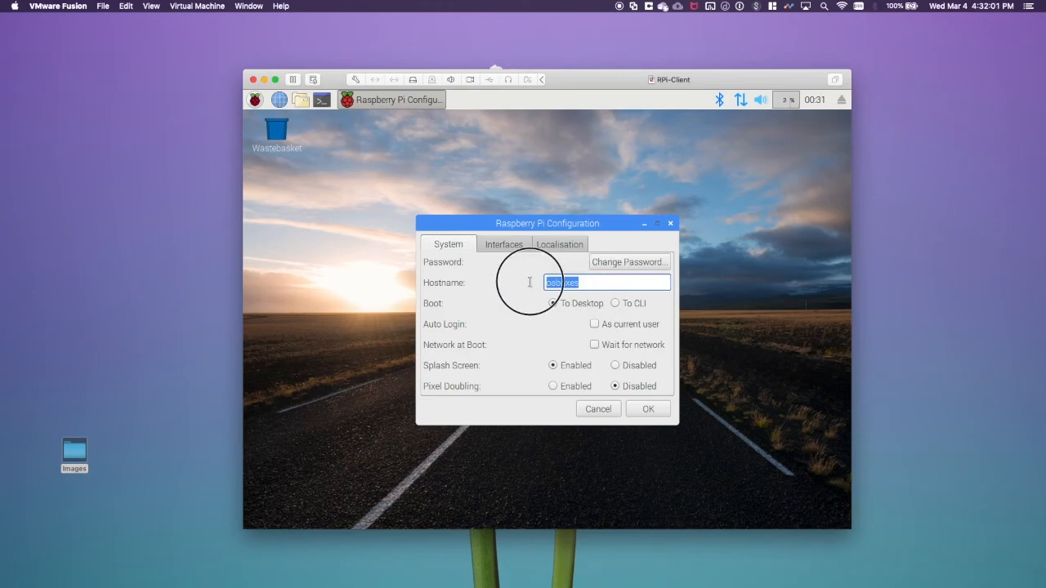
text(RPi)
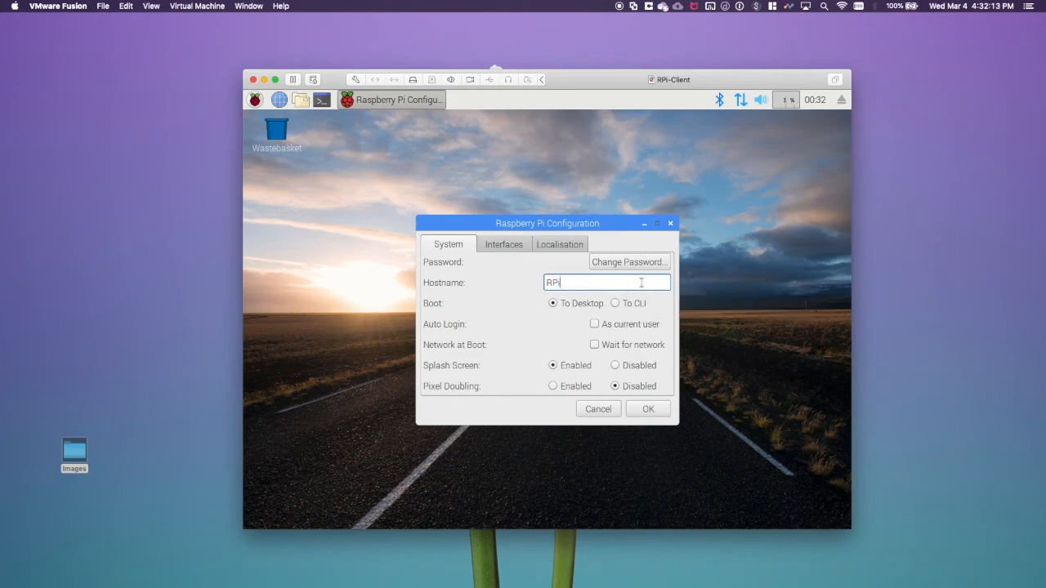
Step: Change the pi user's password and dismiss the success notice
click(628, 261)
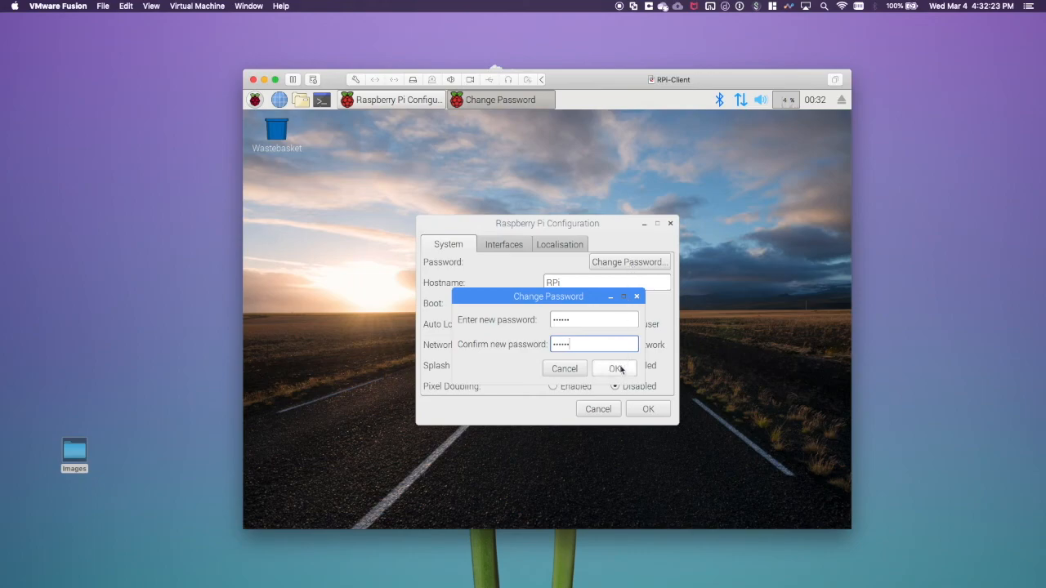
click(613, 368)
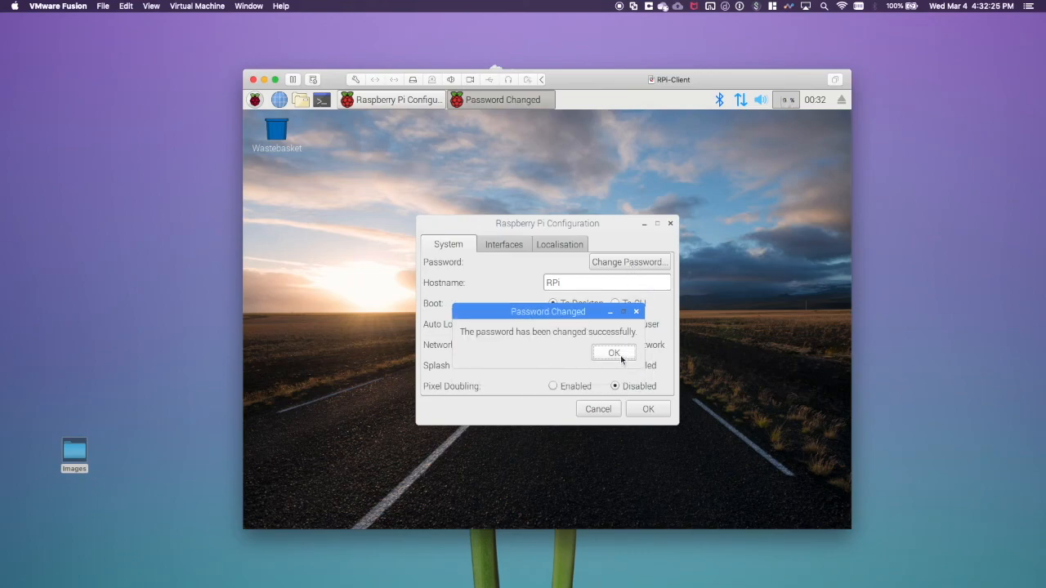
click(615, 353)
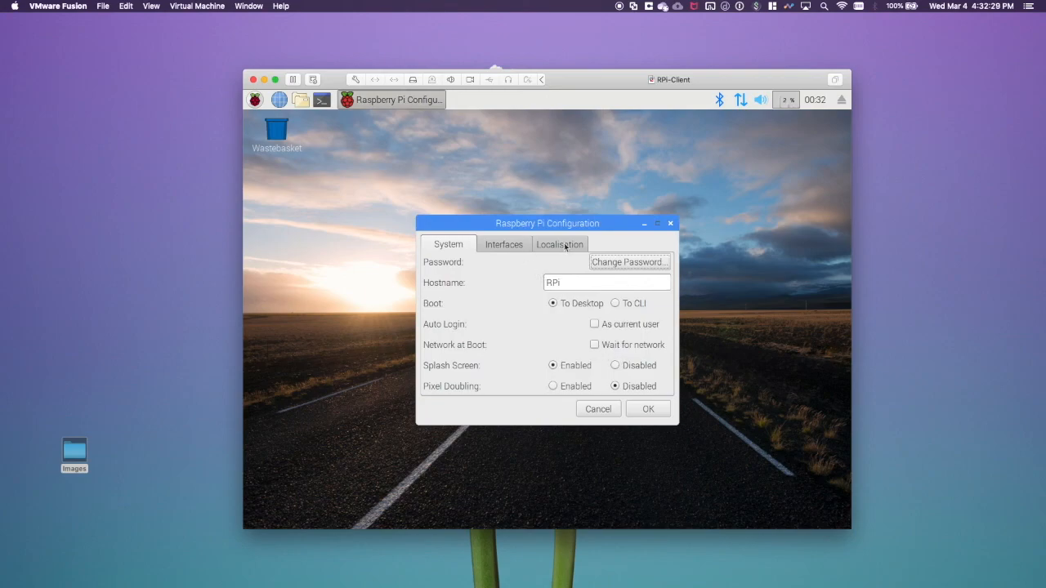
Step: Set the timezone area to PST8PDT under Localisation and apply the configuration
click(559, 244)
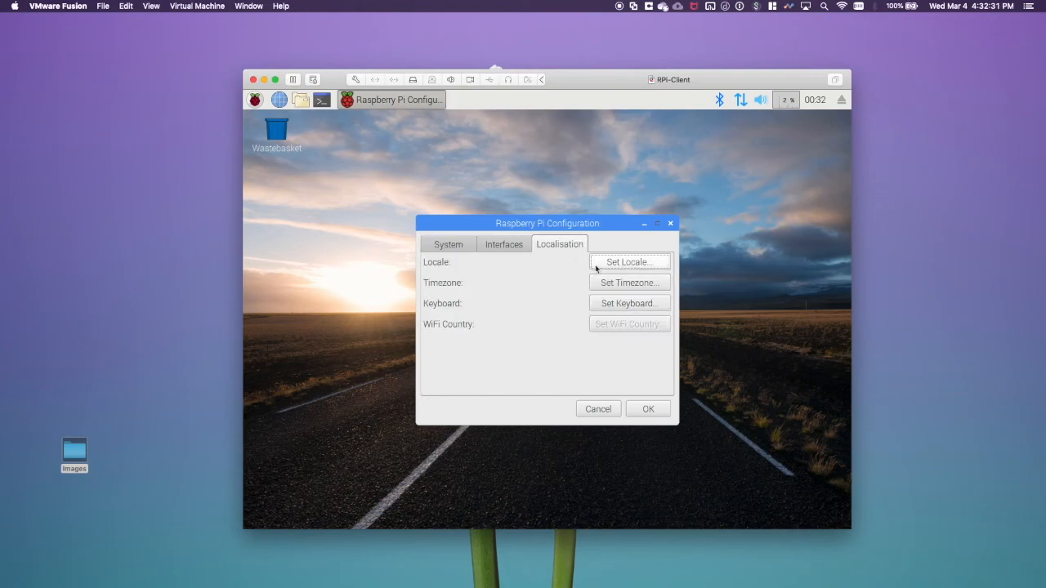
click(629, 281)
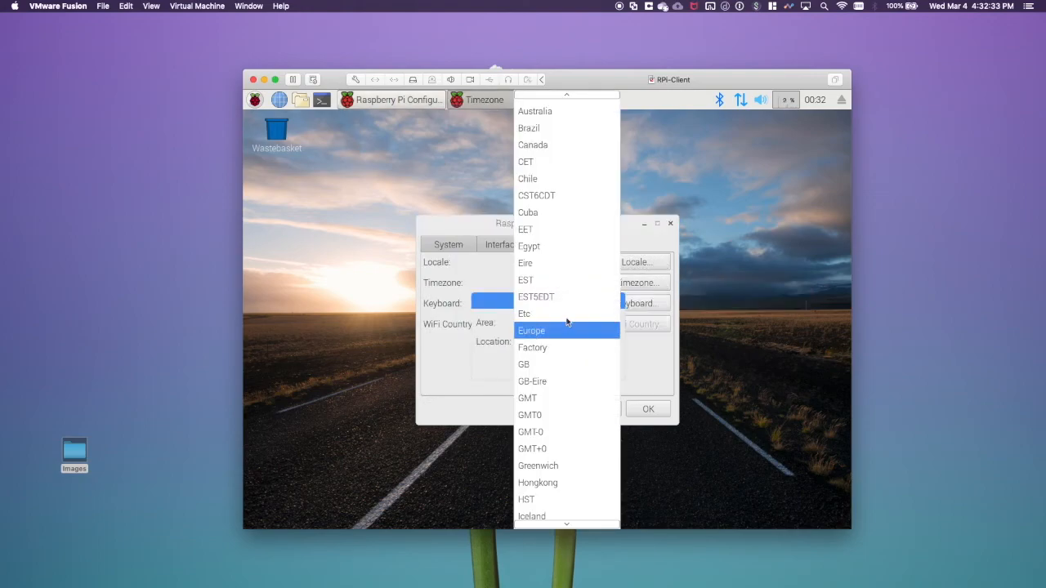
scroll(down, 3)
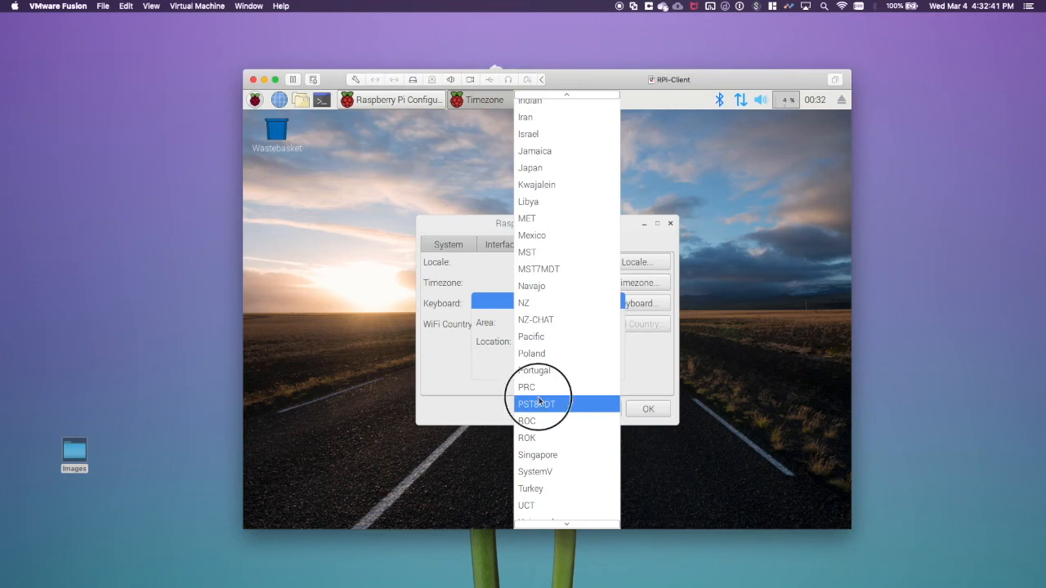
click(536, 404)
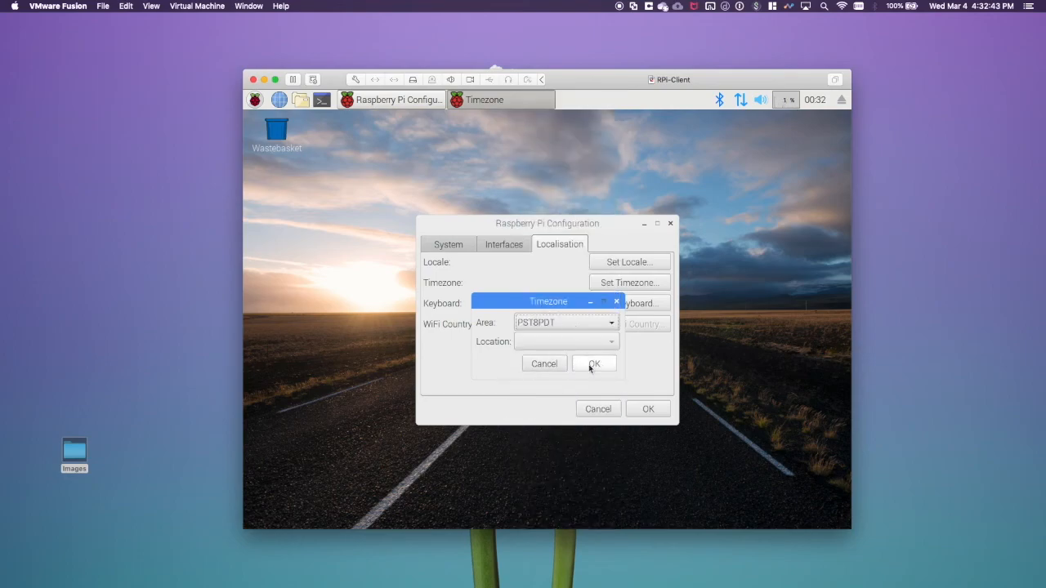
click(593, 363)
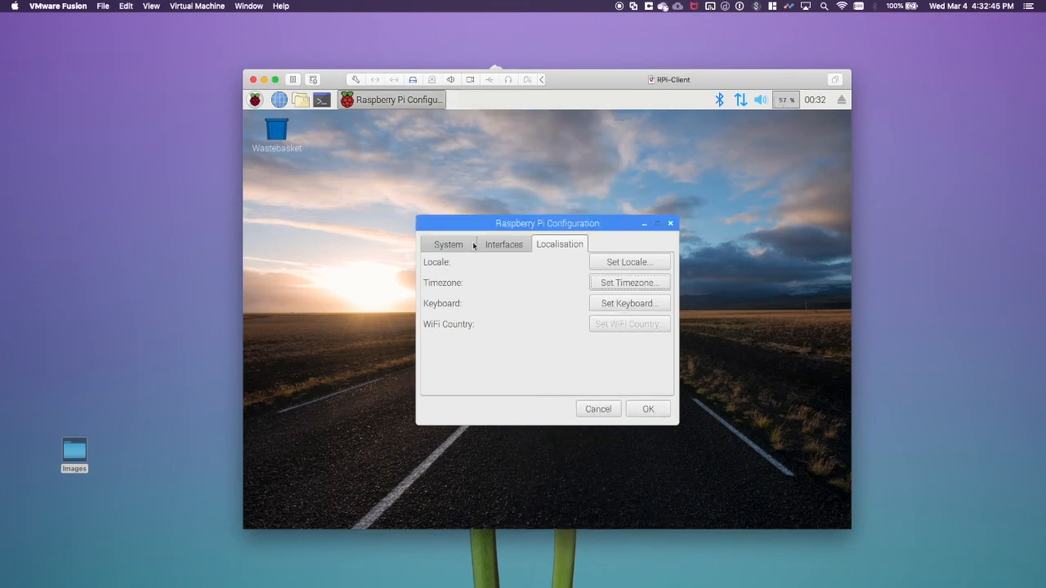
click(448, 244)
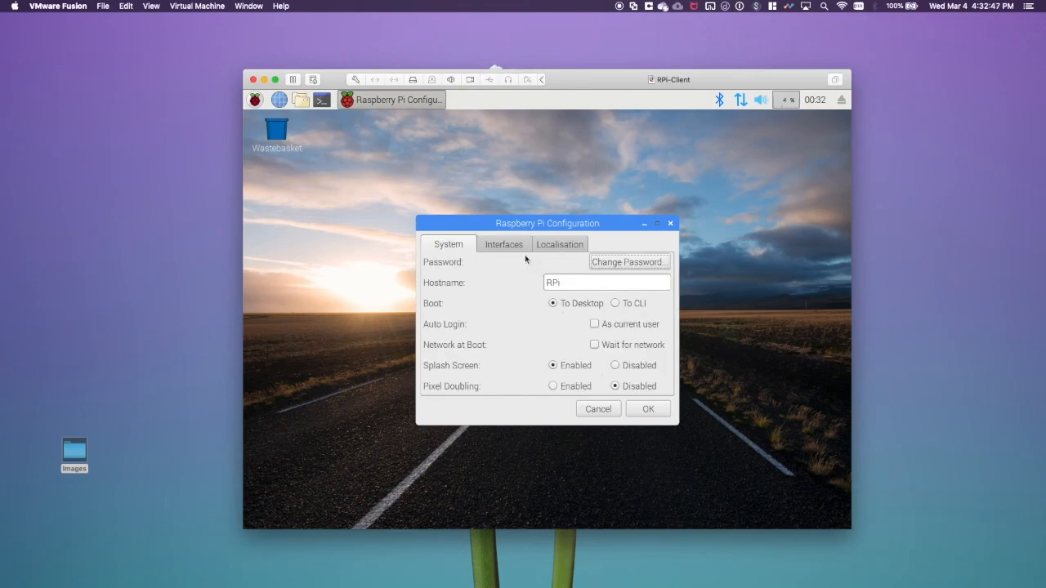
click(503, 244)
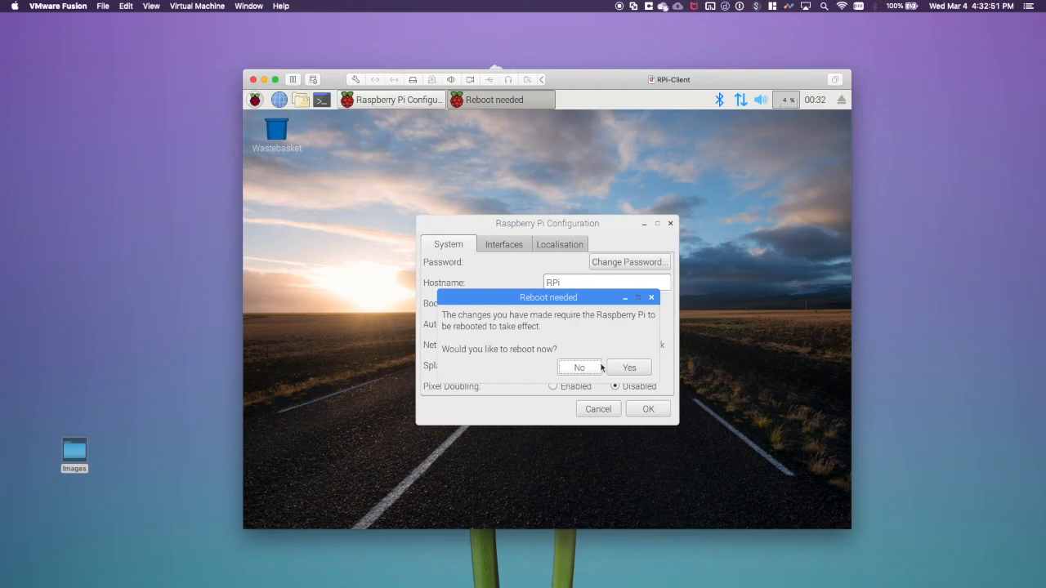
Step: Reboot the guest now so the changes take effect
click(627, 366)
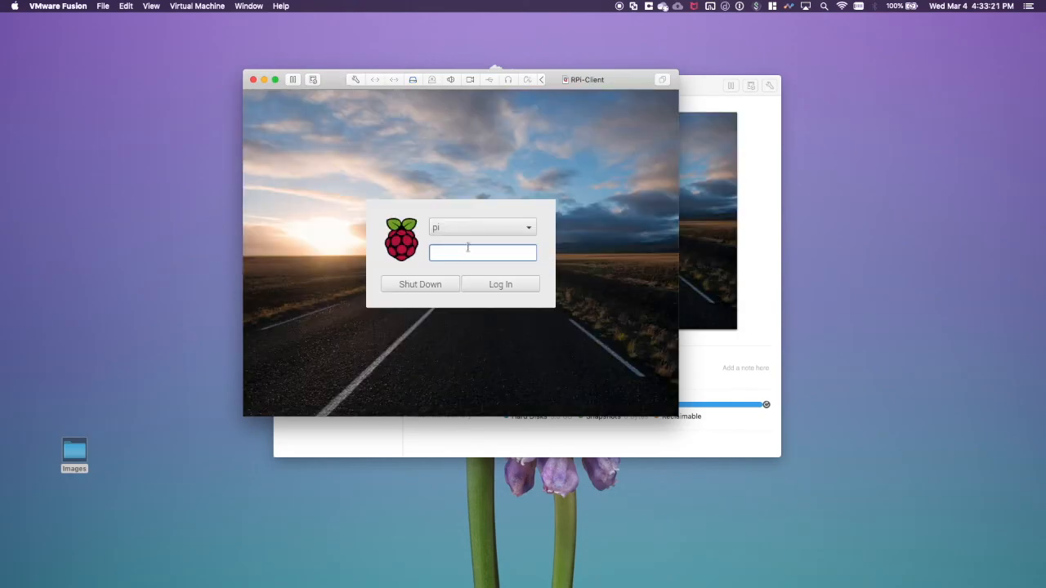
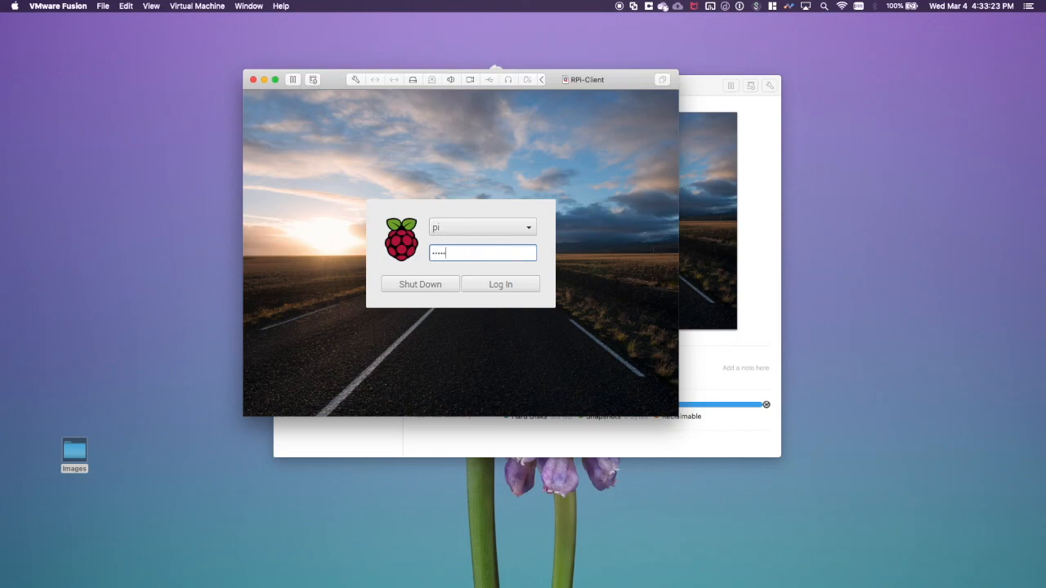
click(501, 284)
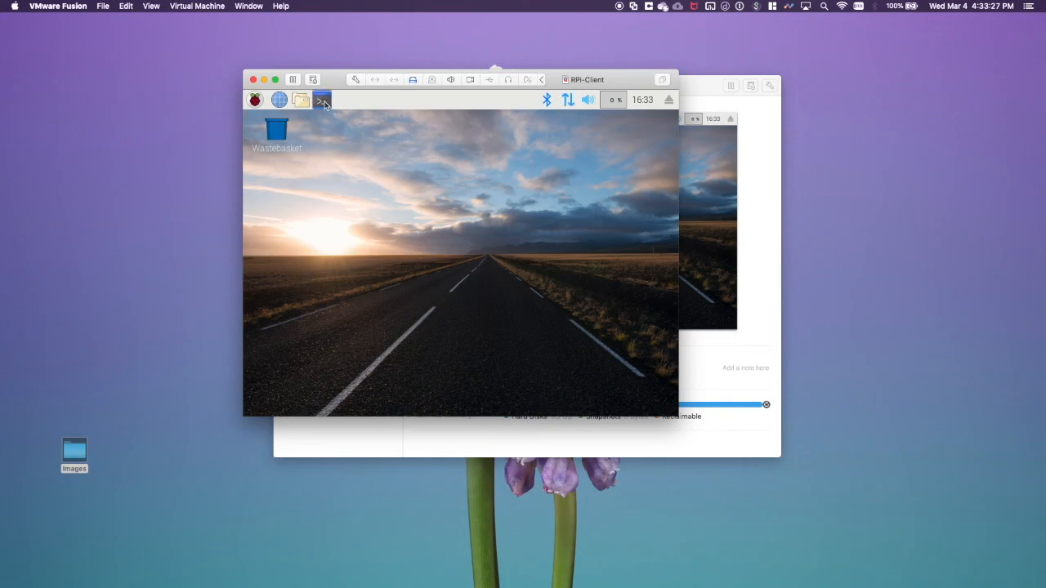
click(321, 102)
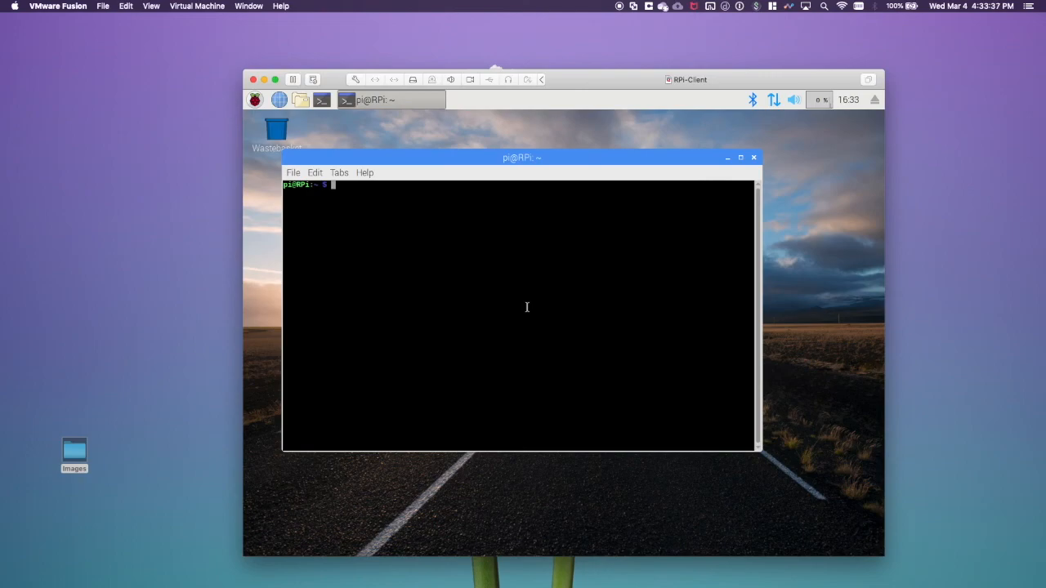
Step: Ping 8.8.8.8 briefly, then run 'sudo /etc/hosts', which fails with command not found
text(ping 8.8.8.8)
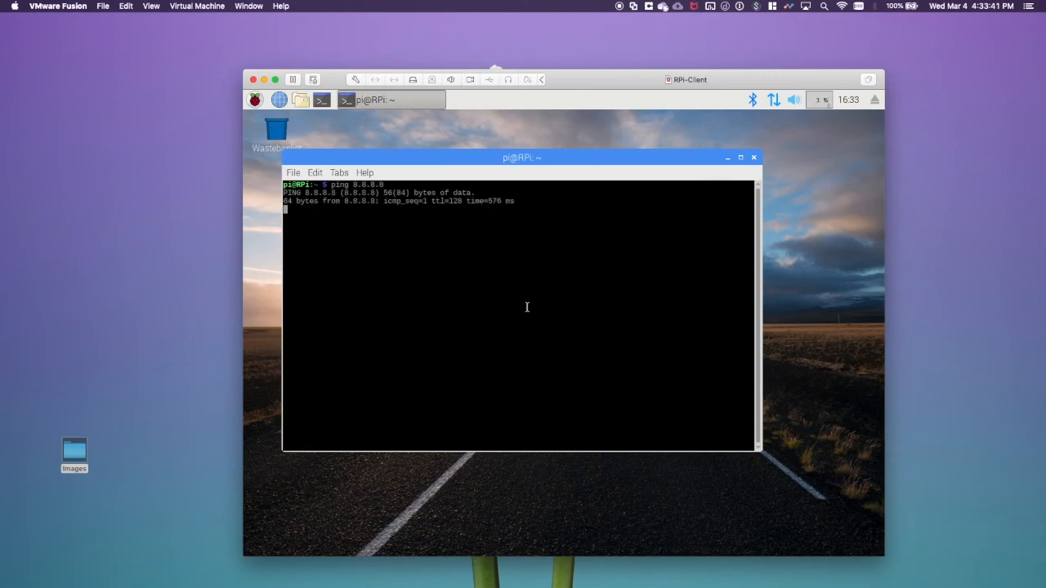
key(ctrl+c)
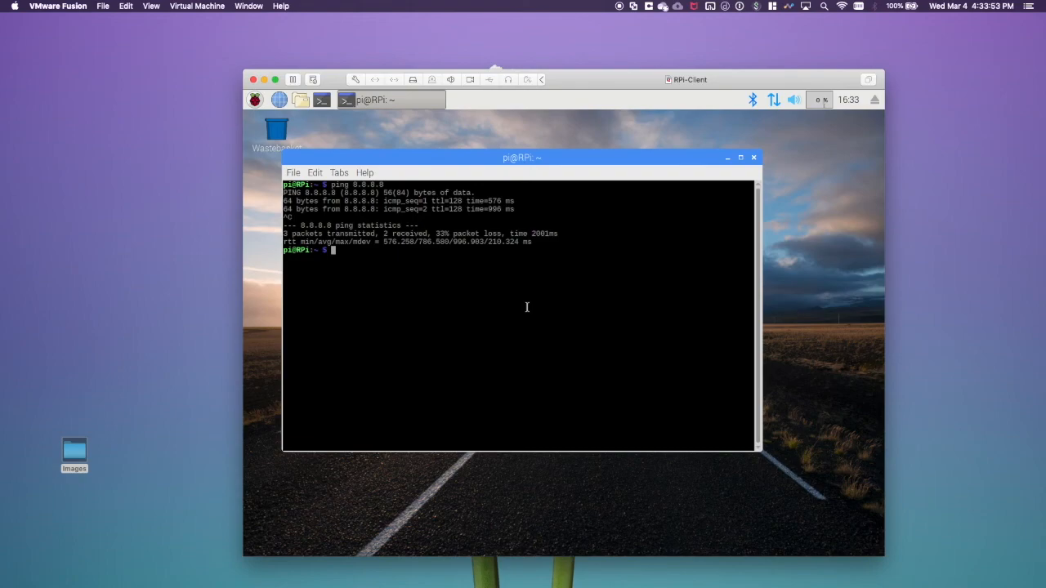
text(sudo)
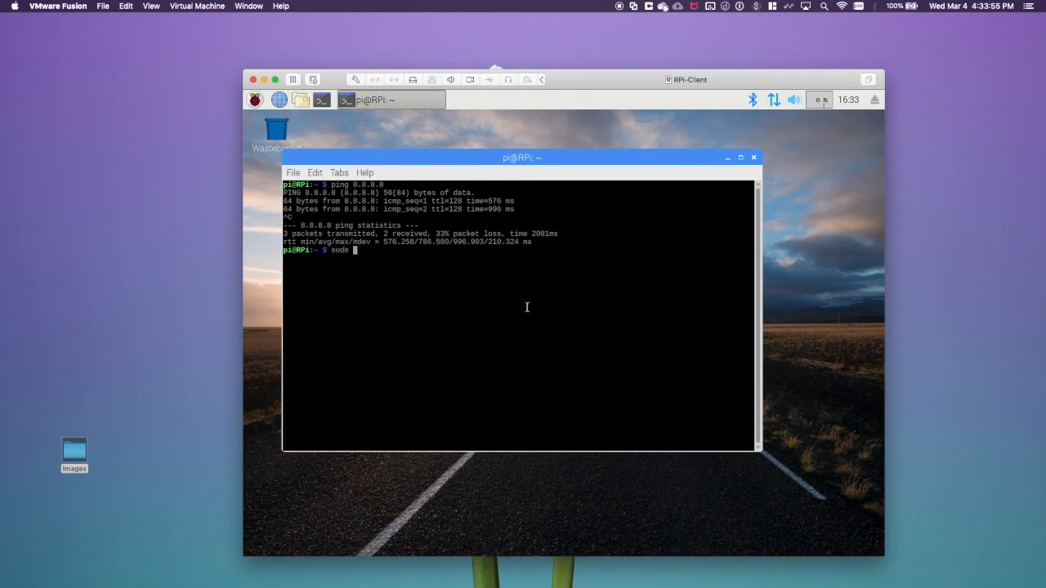
text(/etc/hosts)
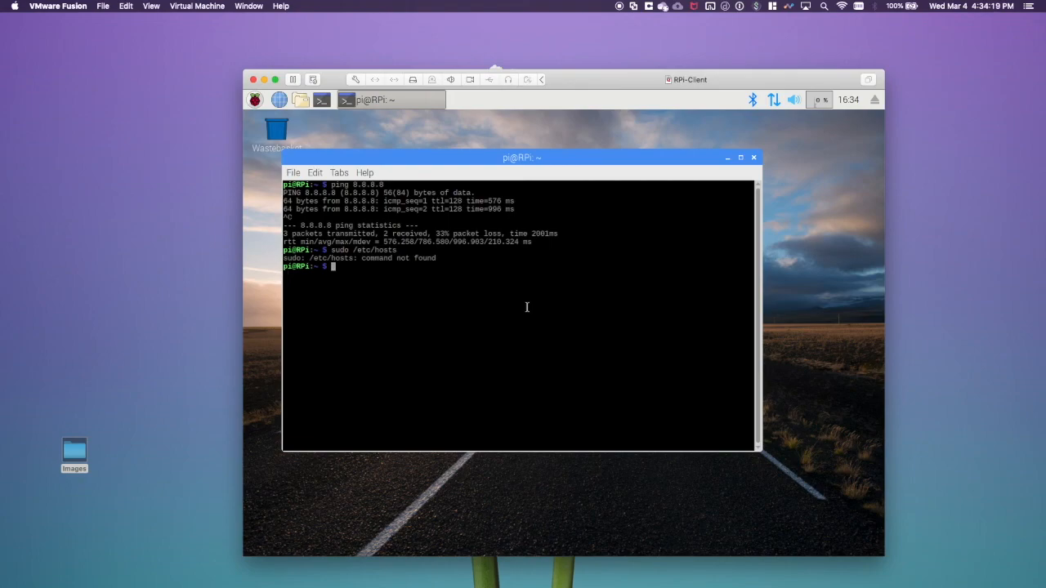
Step: Edit /etc/hosts with sudo pico, appending RPi to the localhost entries, then save and exit
text(cd /et)
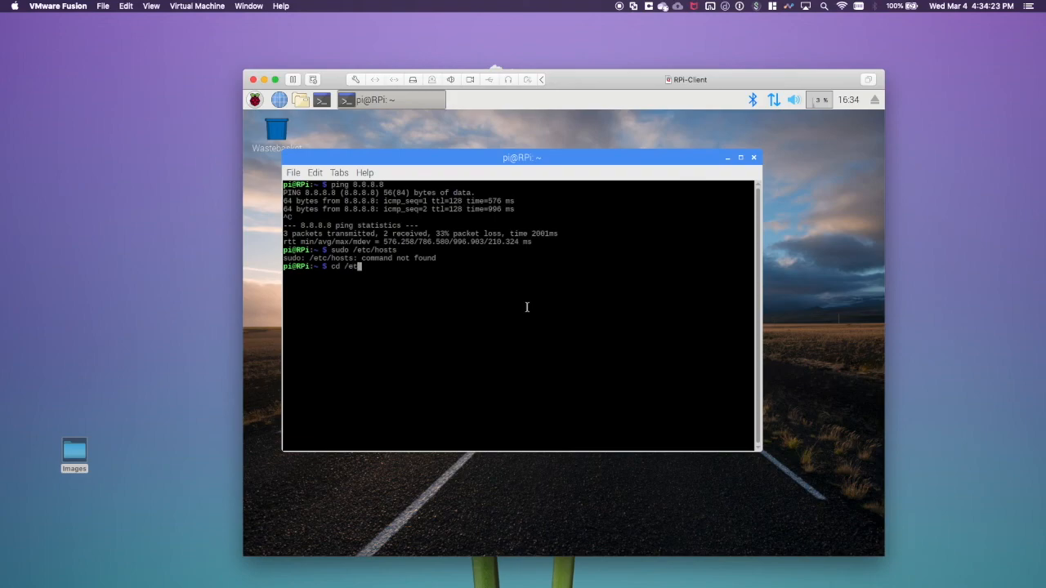
text(sudo)
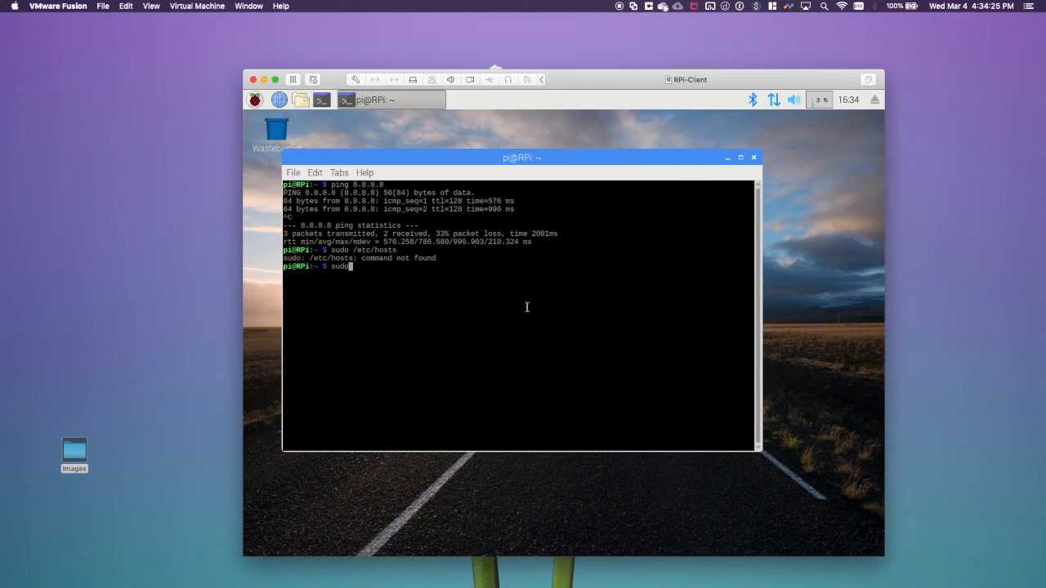
text(pico /etc/)
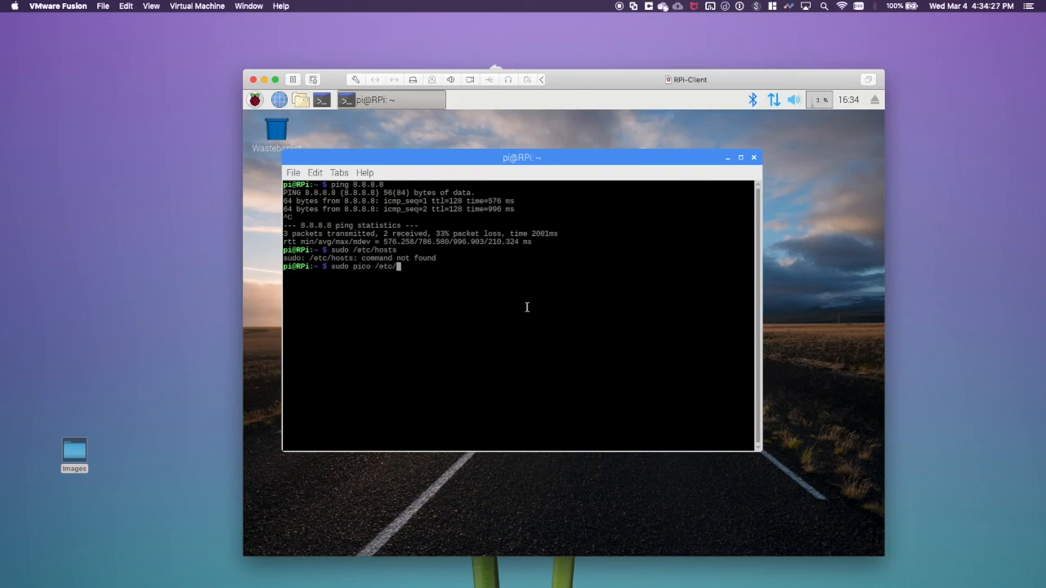
text(hosts)
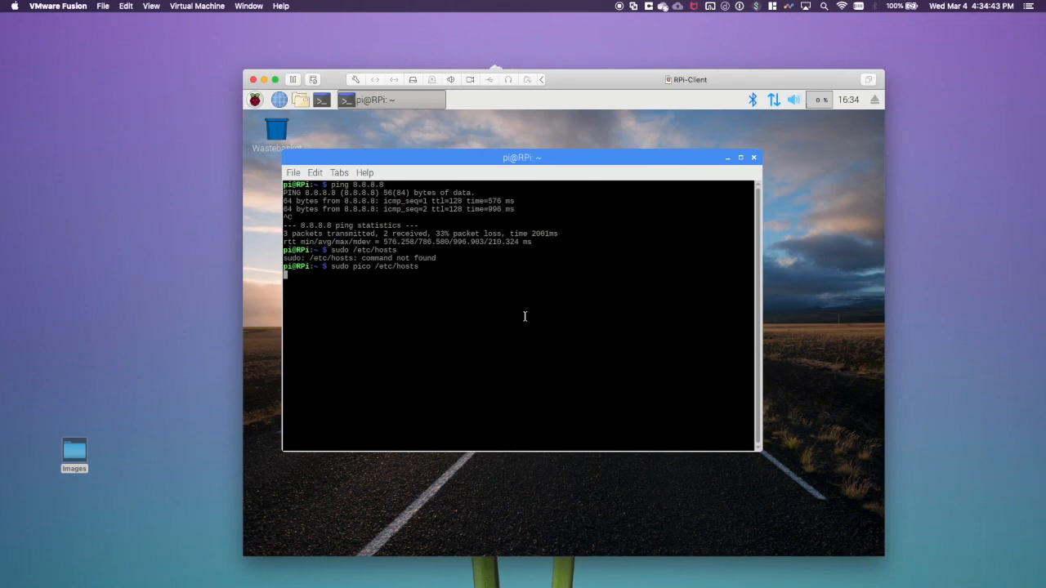
key(Return)
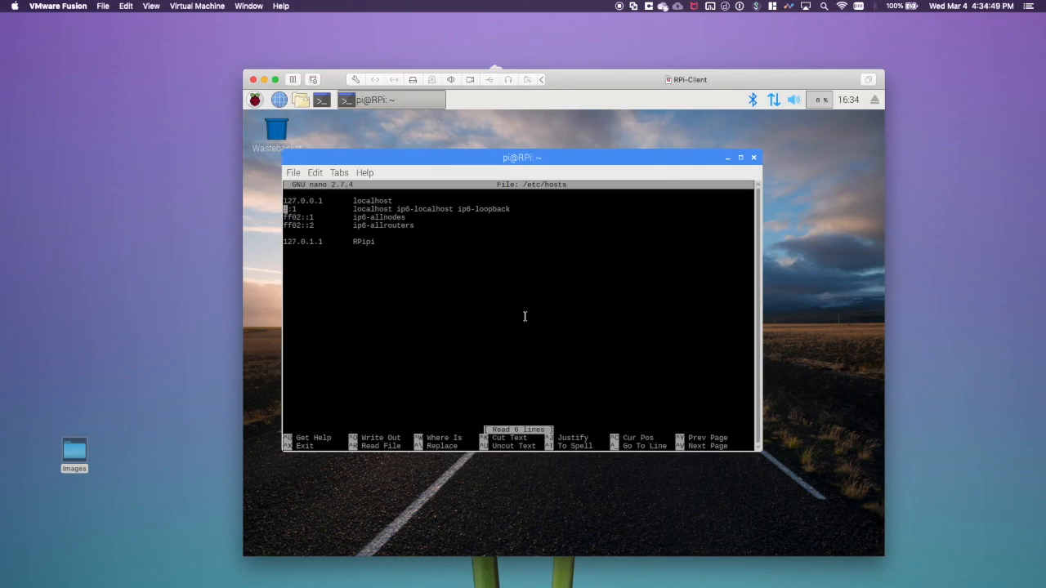
text(RPi)
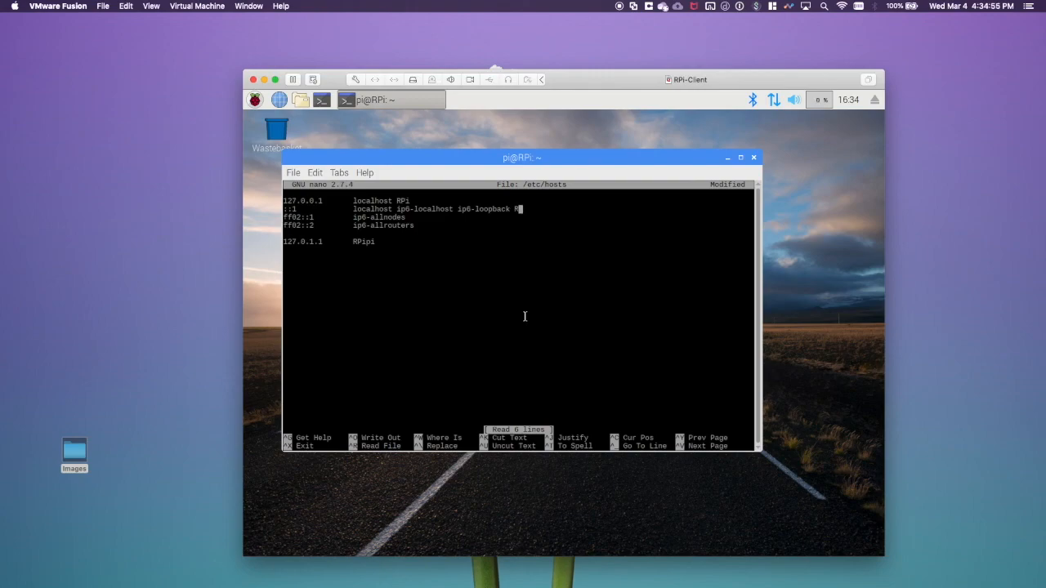
key(ctrl+x)
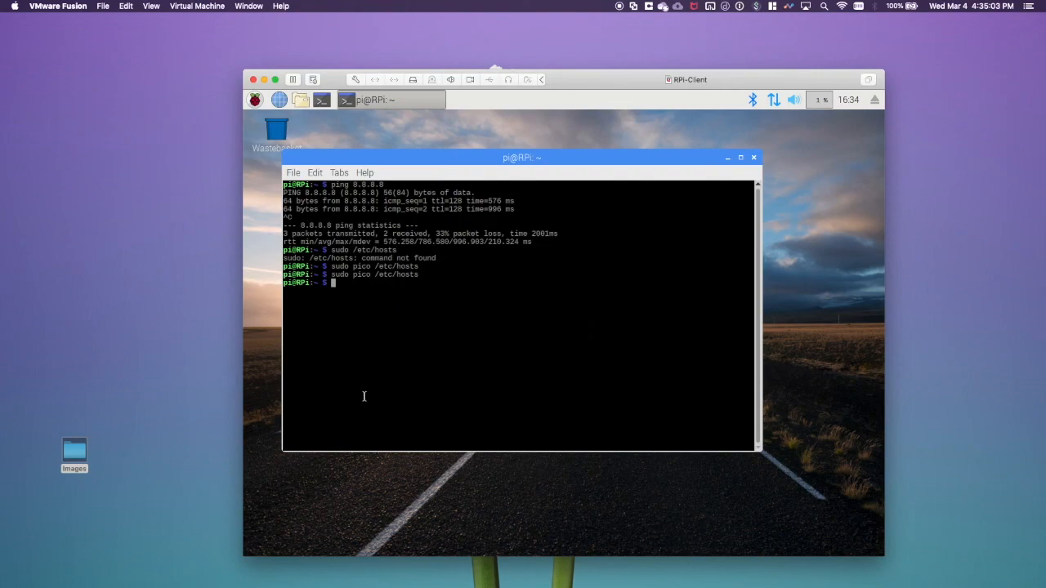
Step: Run sudo apt-get update, then sudo apt-get install vlan to add VLAN support
text(sudo)
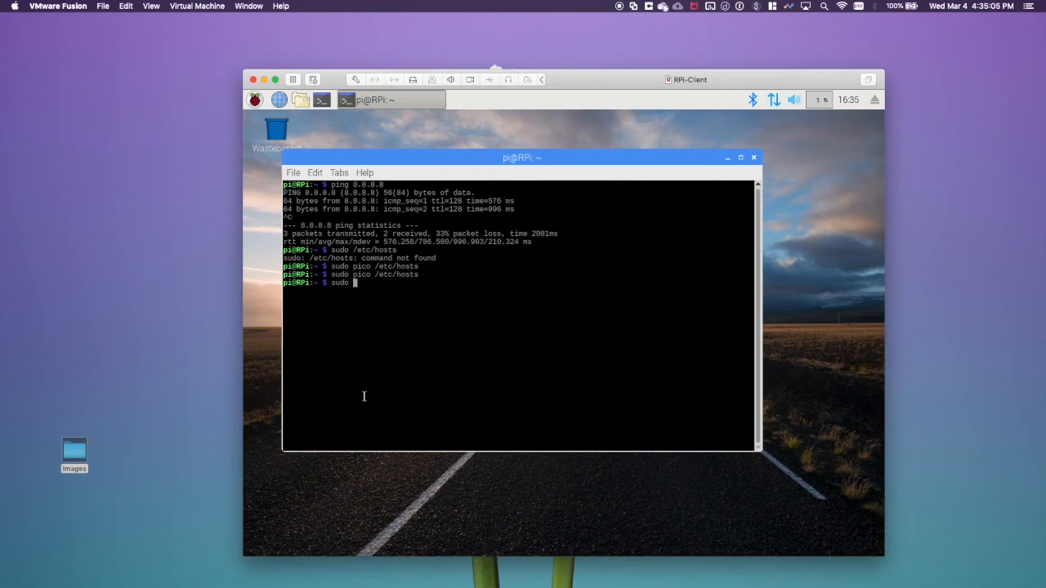
text(au)
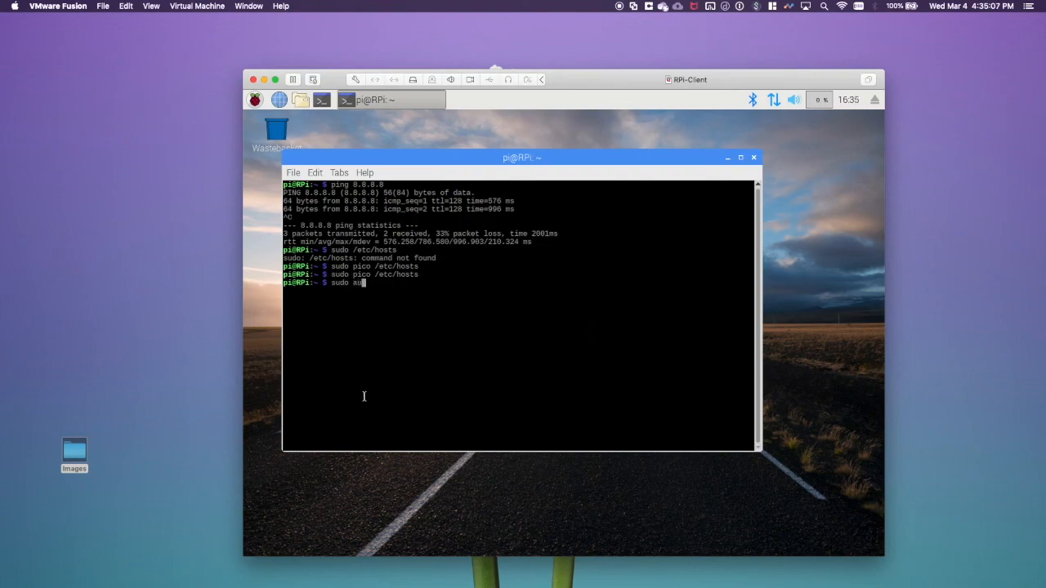
text(pt-get update)
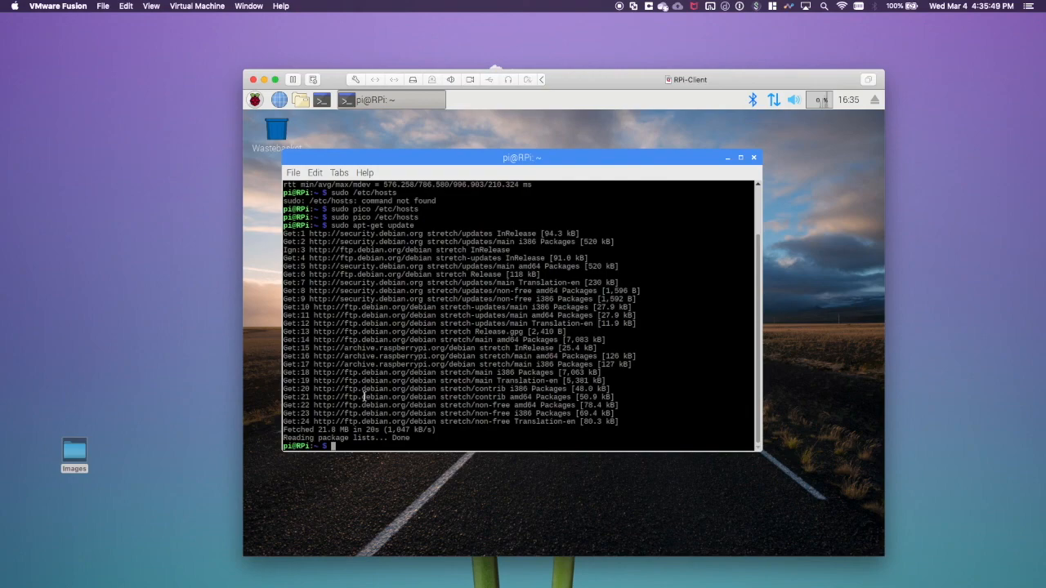
text(sudo apt-get install vlan)
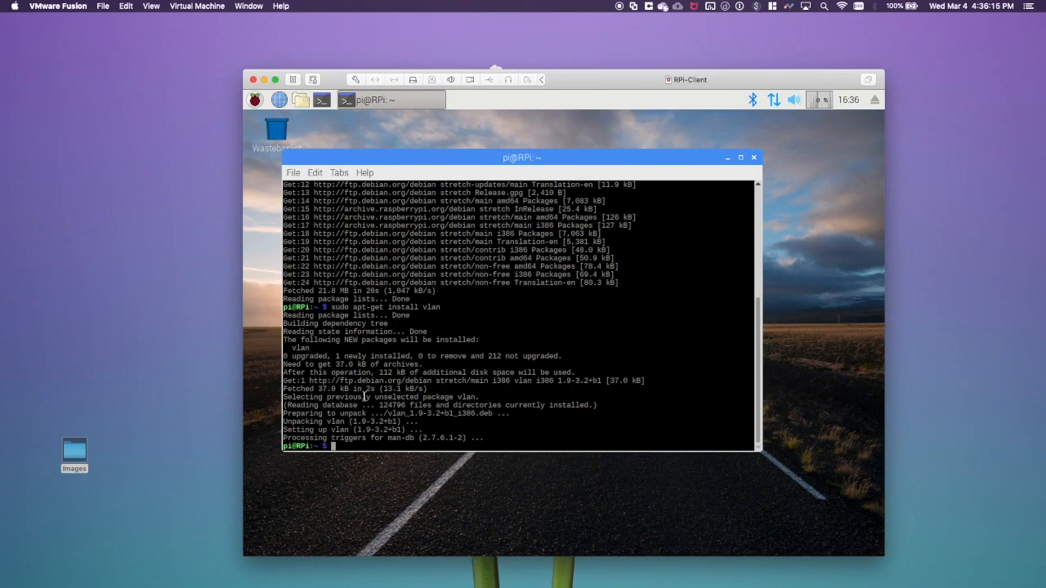
Step: Install git with sudo apt-get install git, then start returning to the home folder
text(sudo)
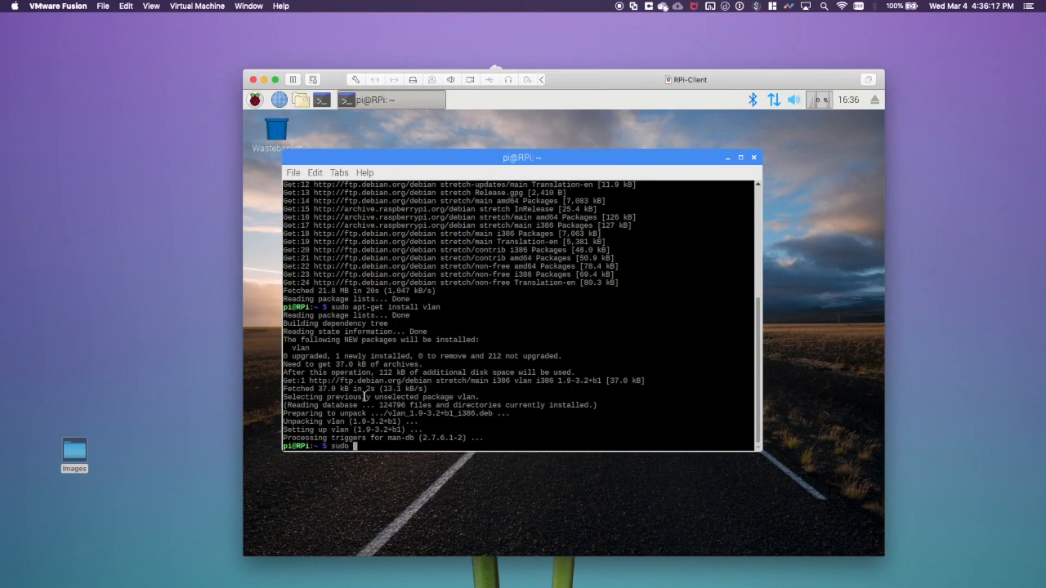
text(apt-get install)
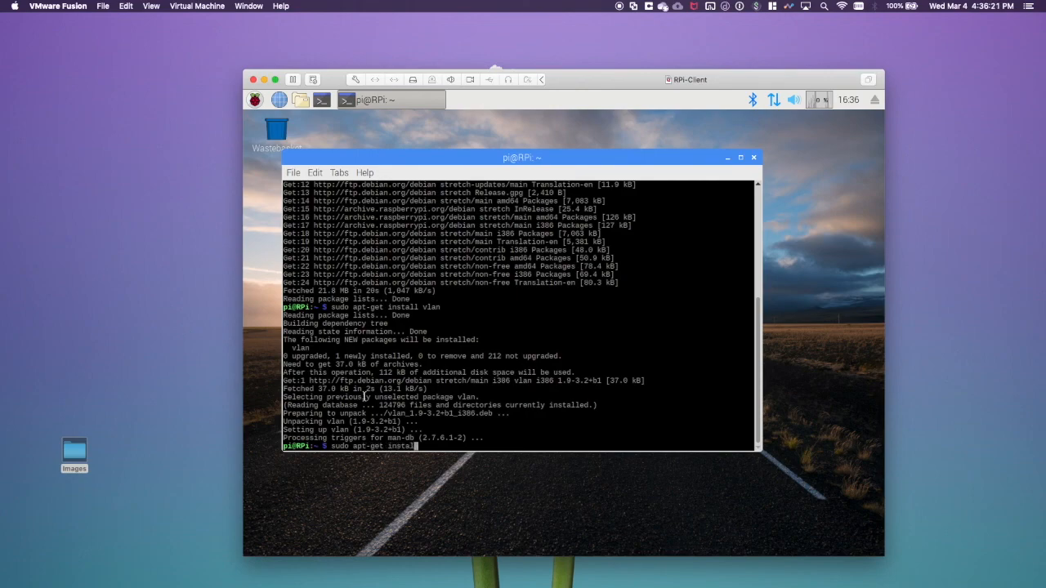
text(git)
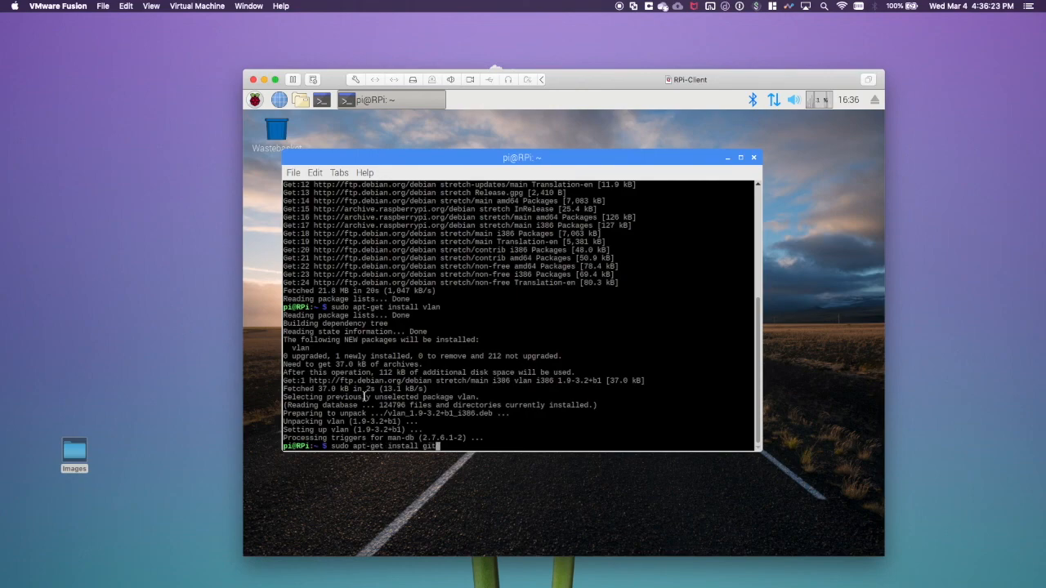
key(Return)
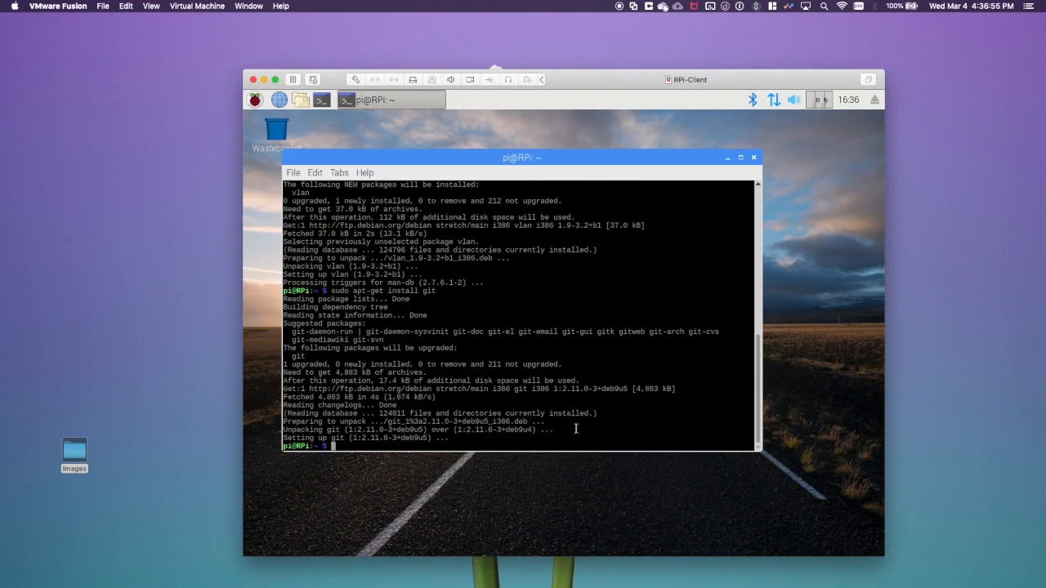
text(cd ~)
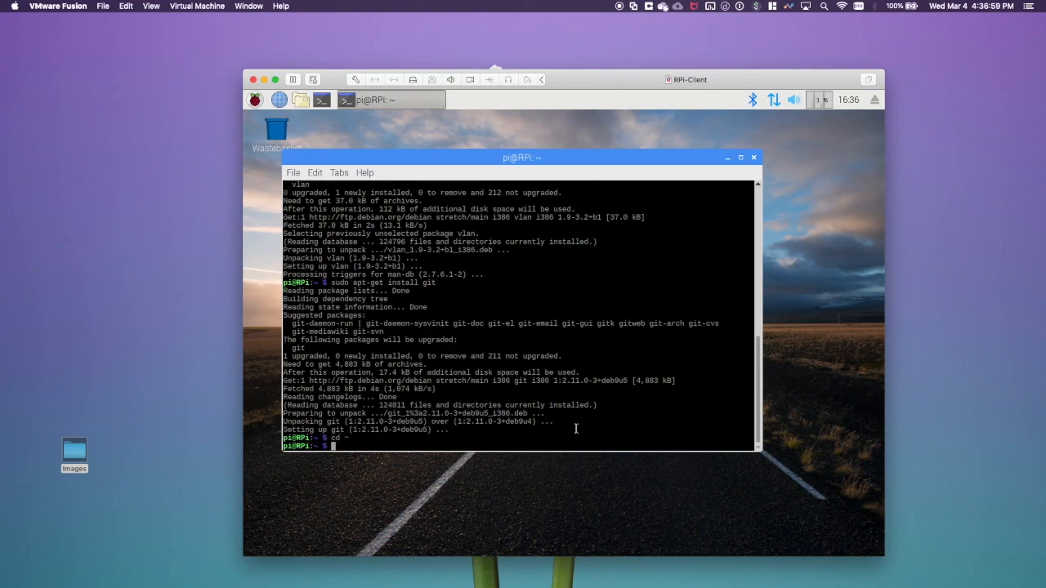
Step: Clone github.com/ecapuano/web-traffic-generator.git into home and verify it with ls -la
text(git clone h)
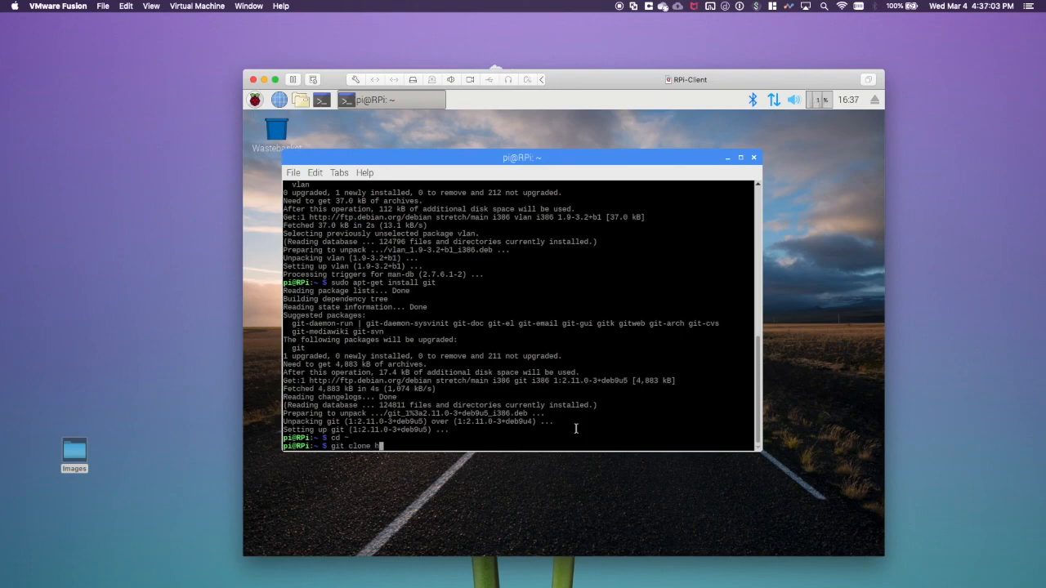
text(ttps://github.c)
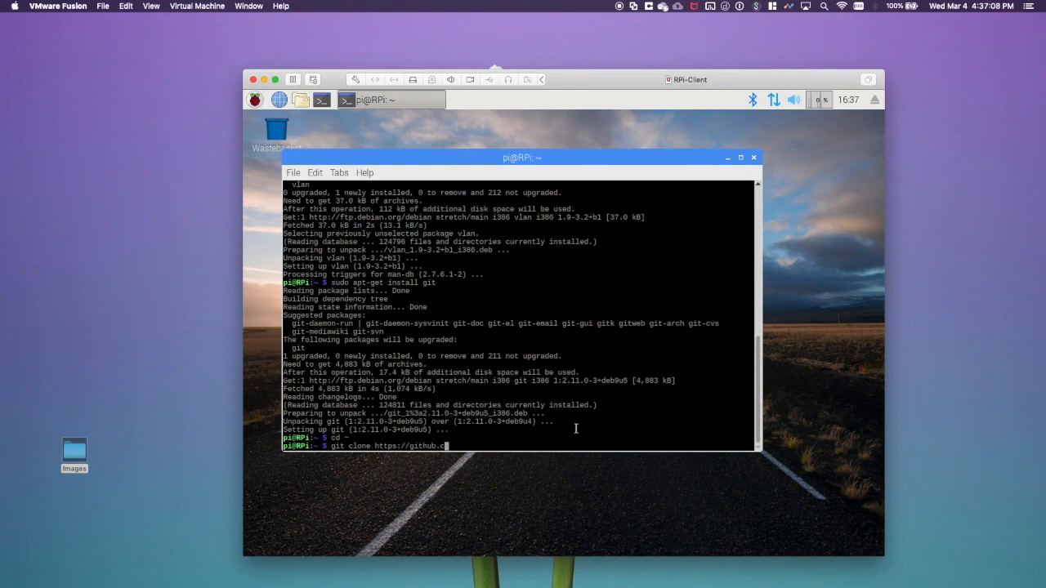
text(om/ecapuano/web)
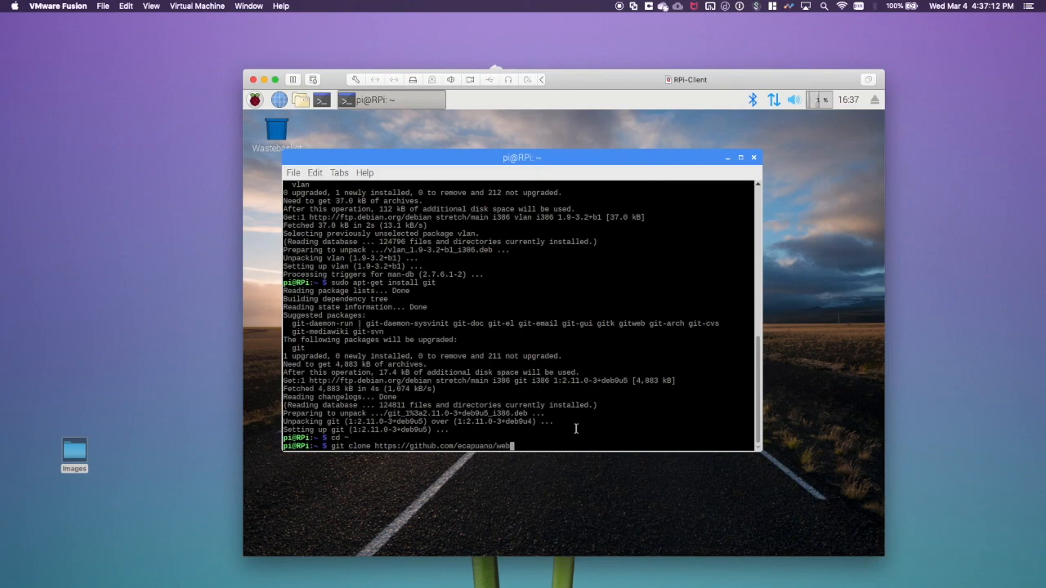
text(-traffic-gener)
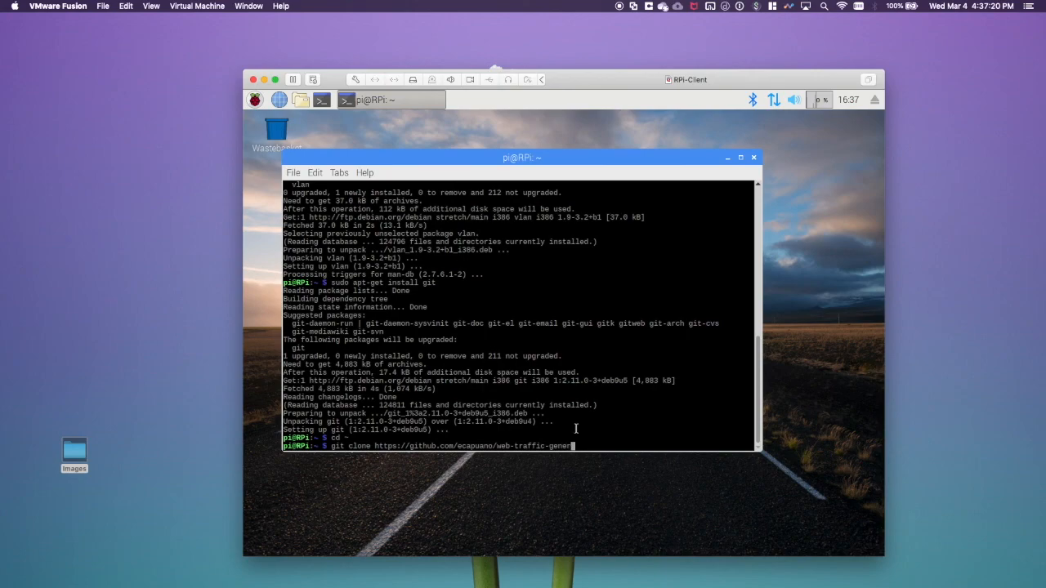
text(ator)
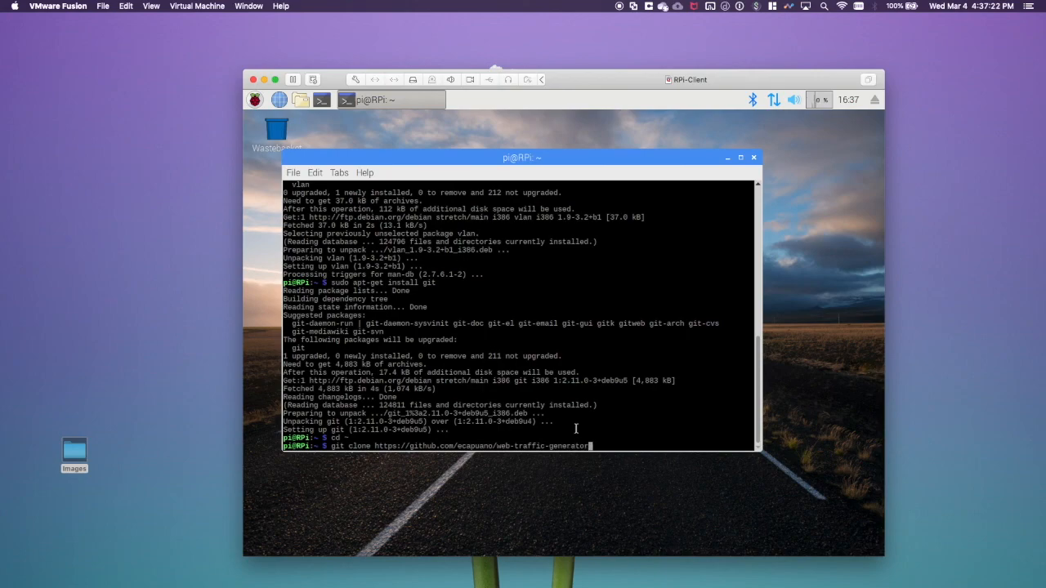
text(.git)
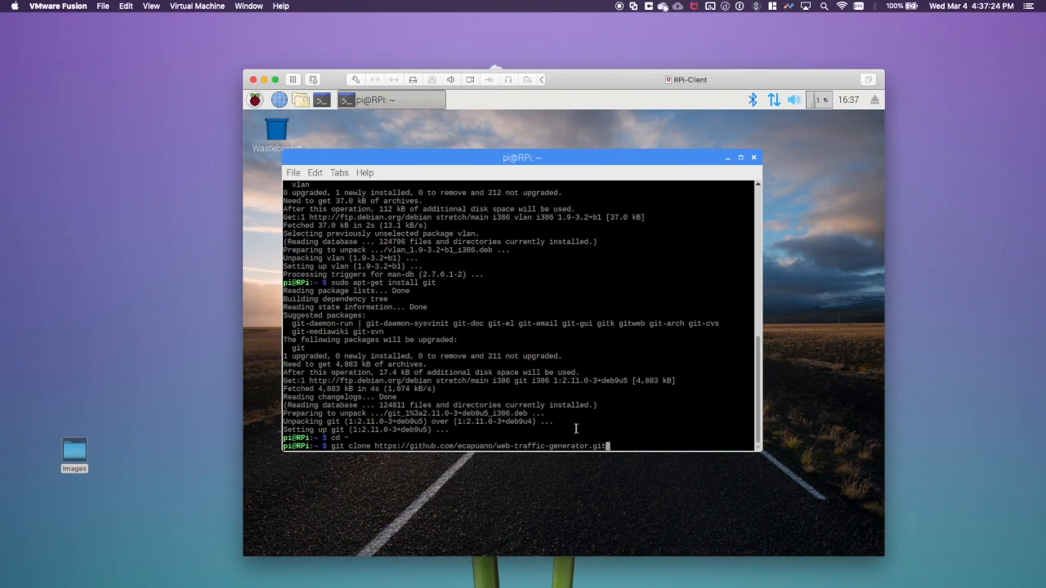
key(Return)
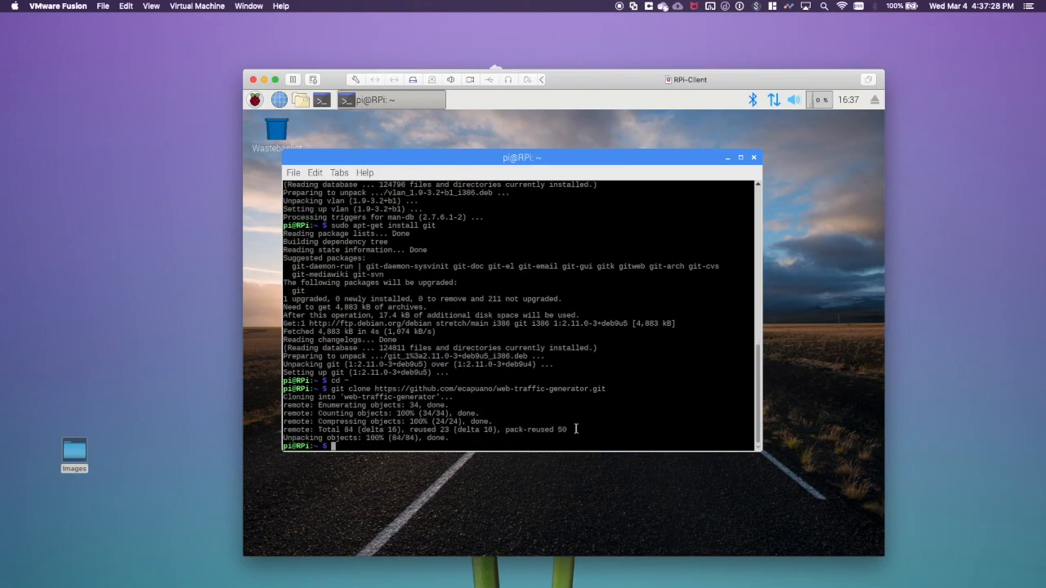
text(ls -la)
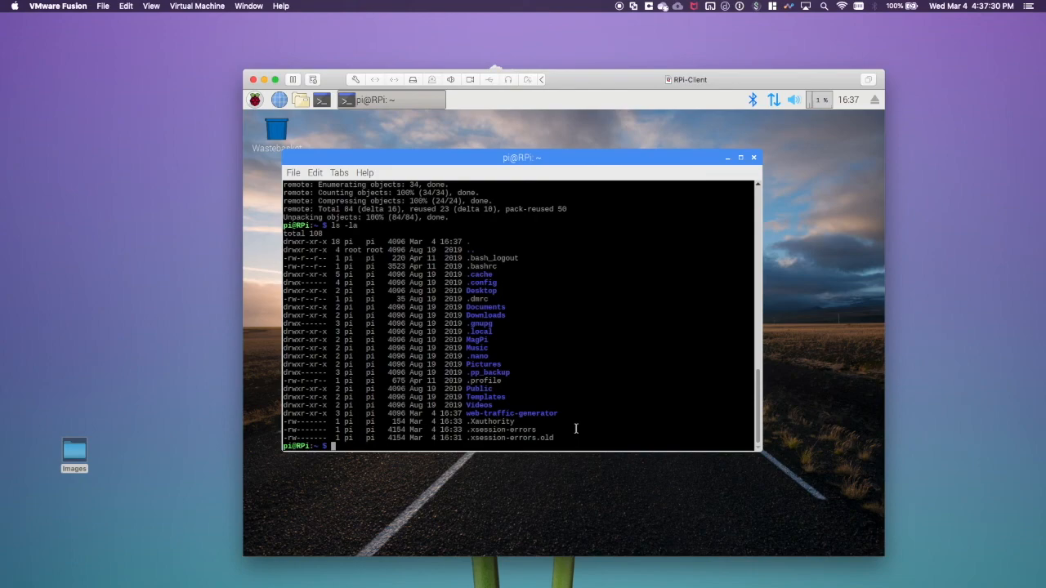
double_click(510, 412)
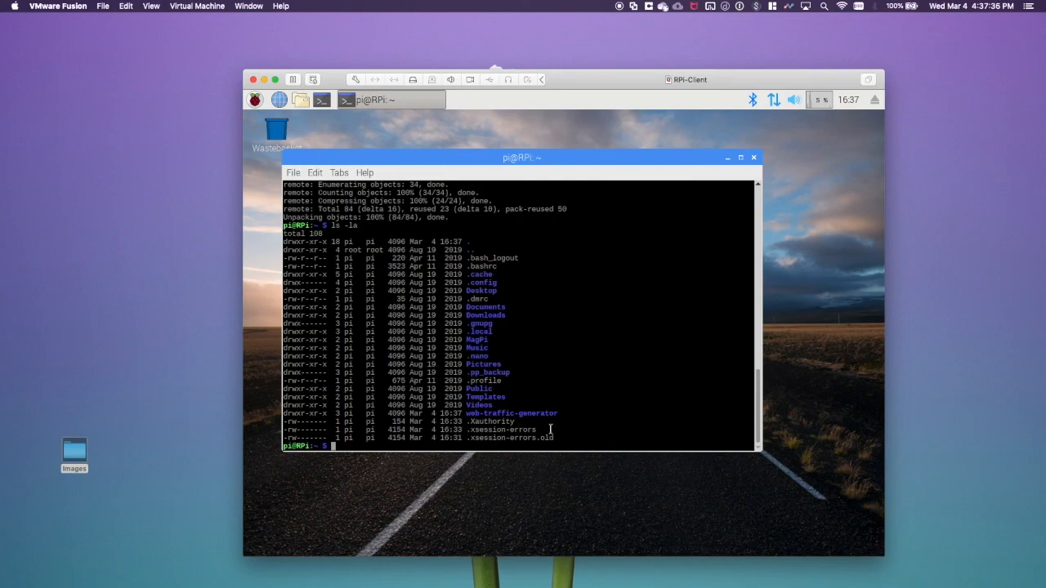
Step: Confirm python3-pip and python-pip are installed via sudo apt-get install
text(sudo)
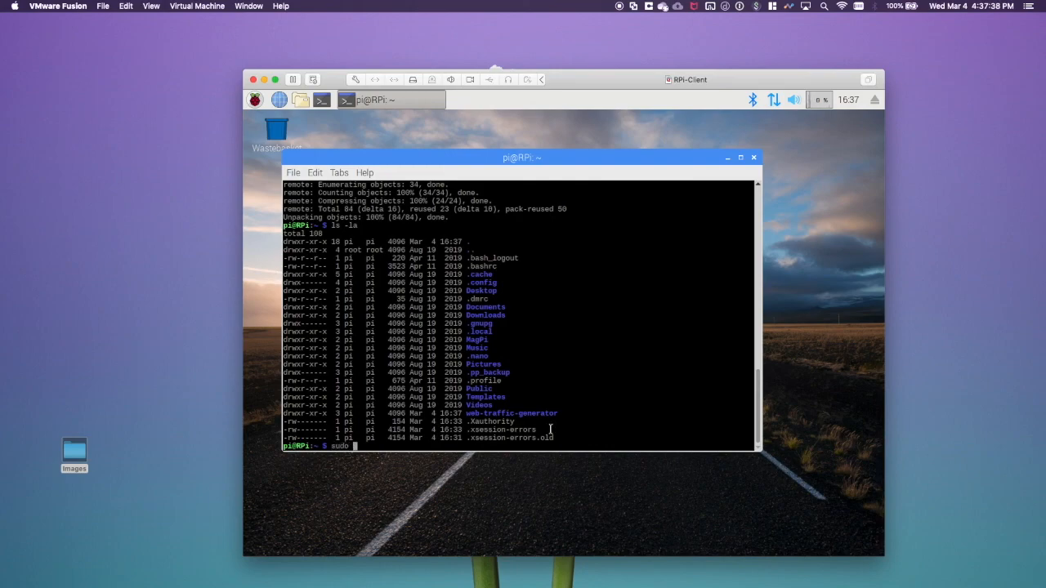
text(apt-get i)
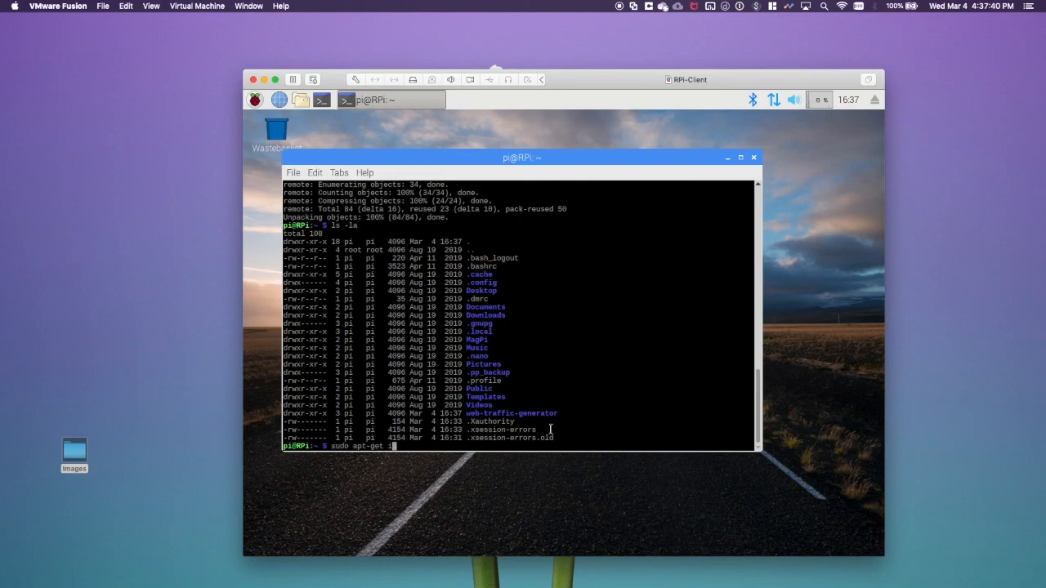
text(install python3)
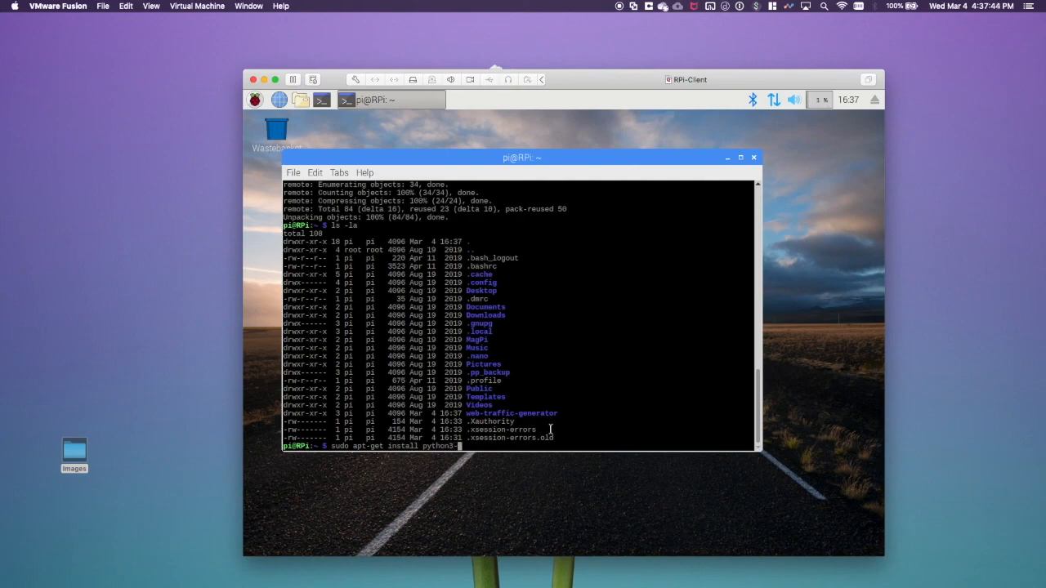
text(-pip)
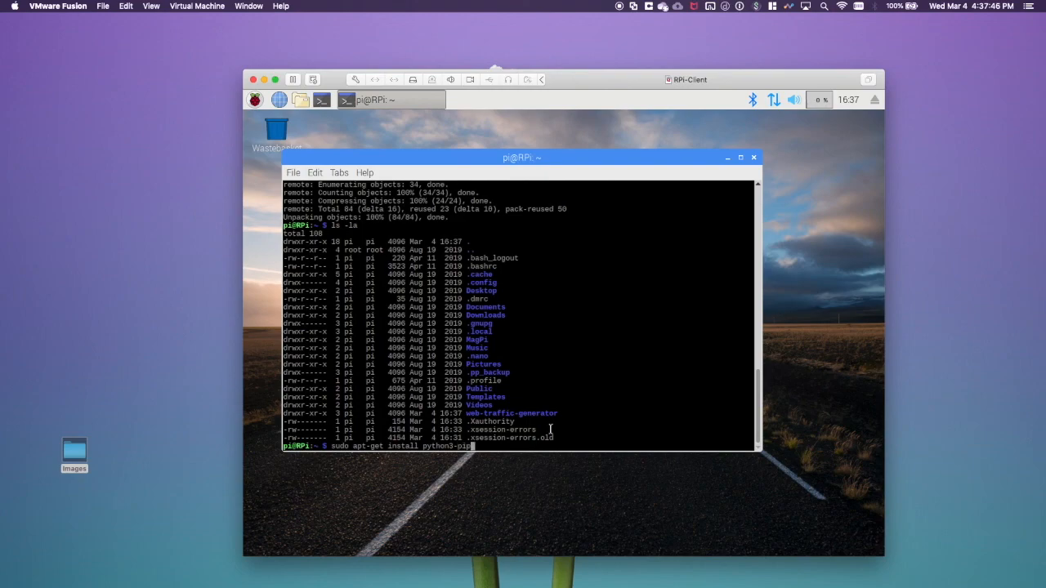
key(Return)
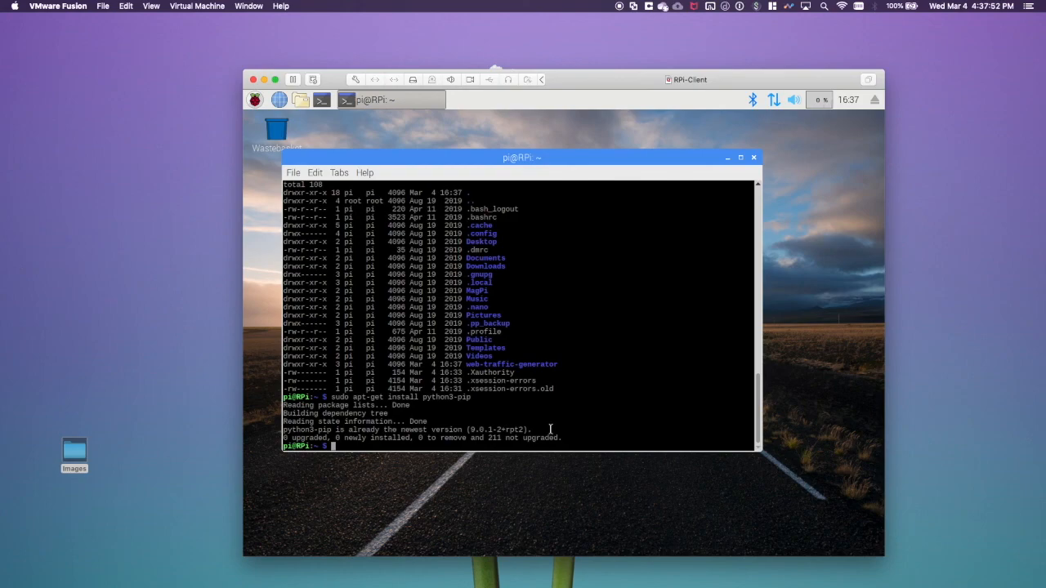
text(sudo apt-get install python-pip)
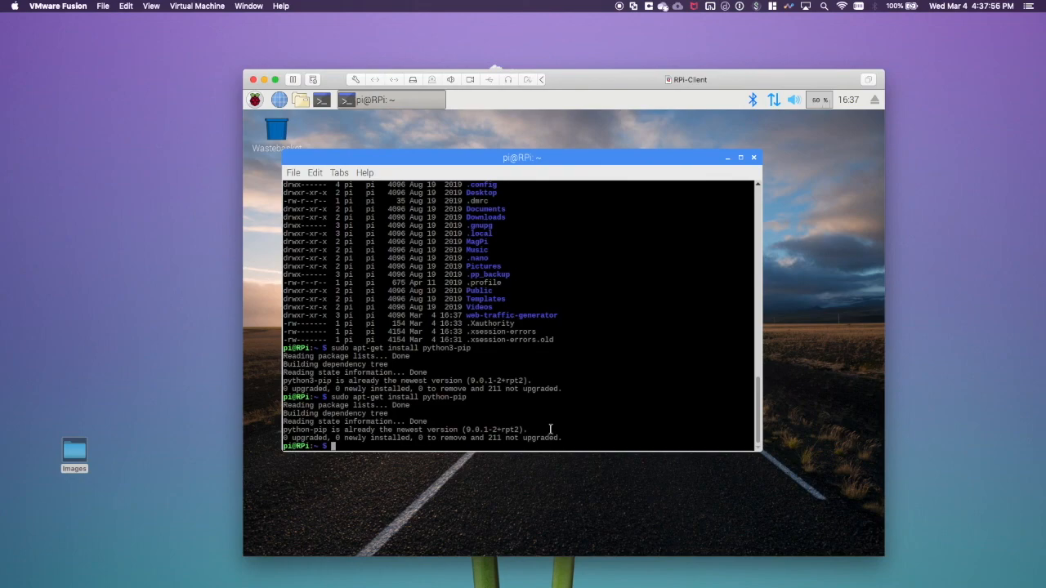
Step: Confirm the Python requests package is already installed and satisfied
text(sudo apt-get install python)
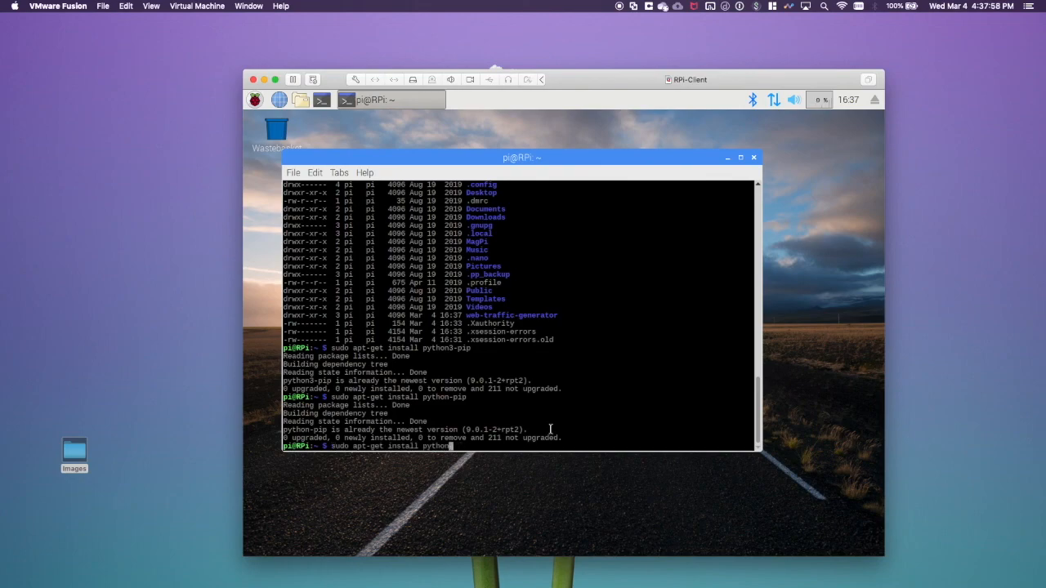
text(requ)
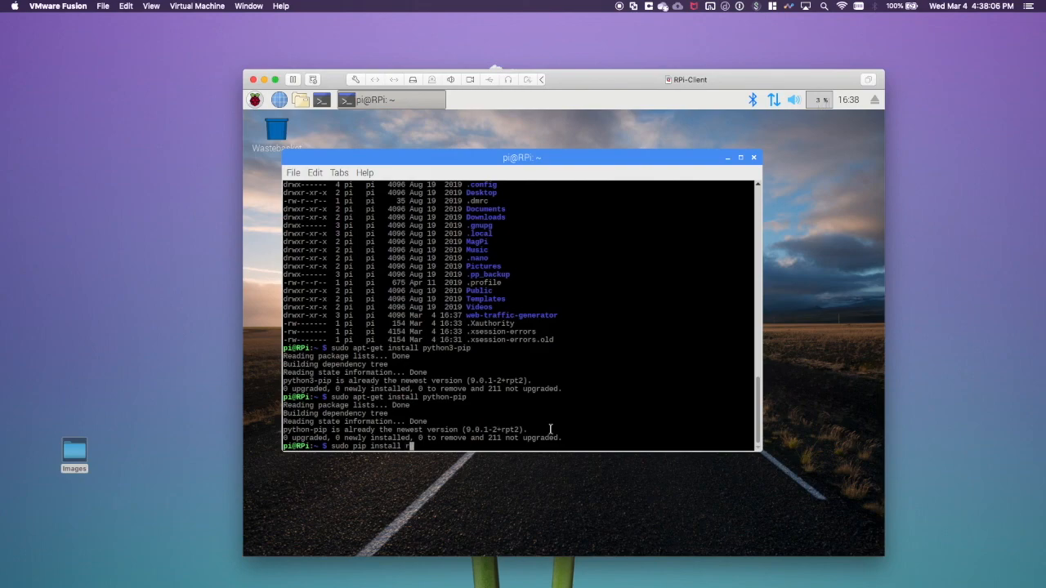
text(requests)
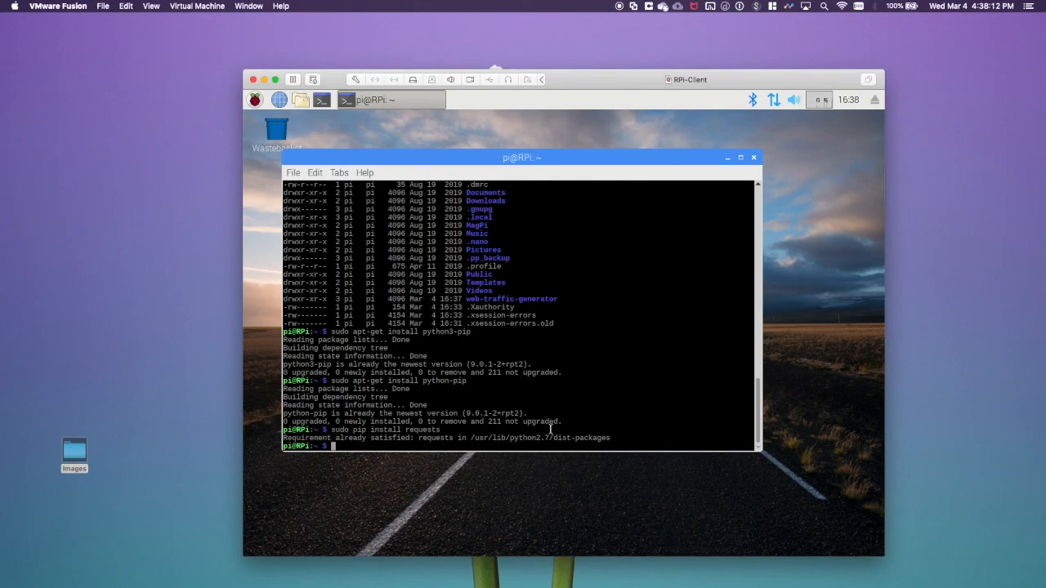
Step: Enter web-traffic-generator and copy config.py.template to config.py
text(cd web-traffic-generator/)
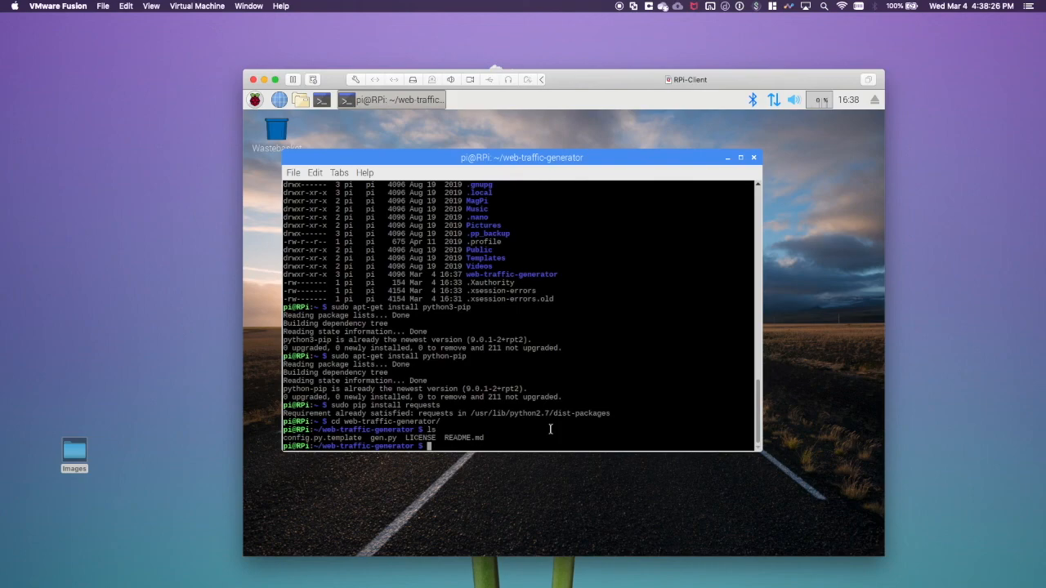
text(cp config.py.template config.py)
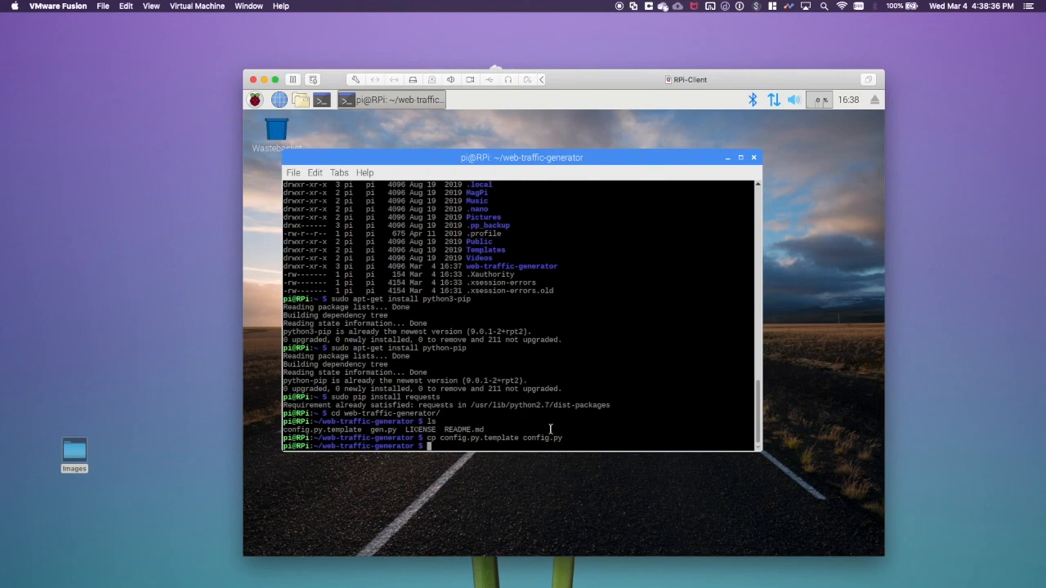
text(sudo pico)
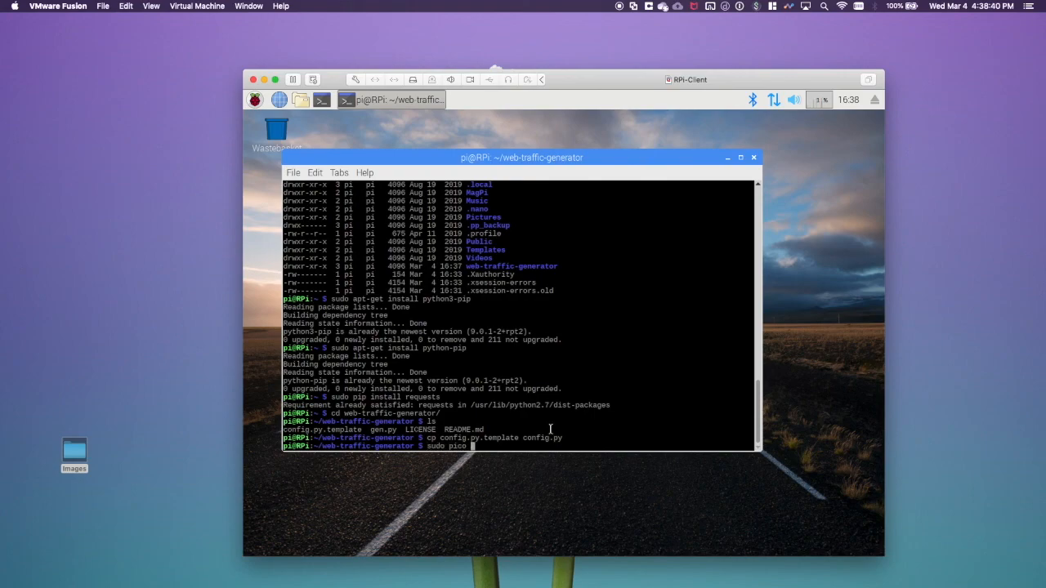
text(config.py)
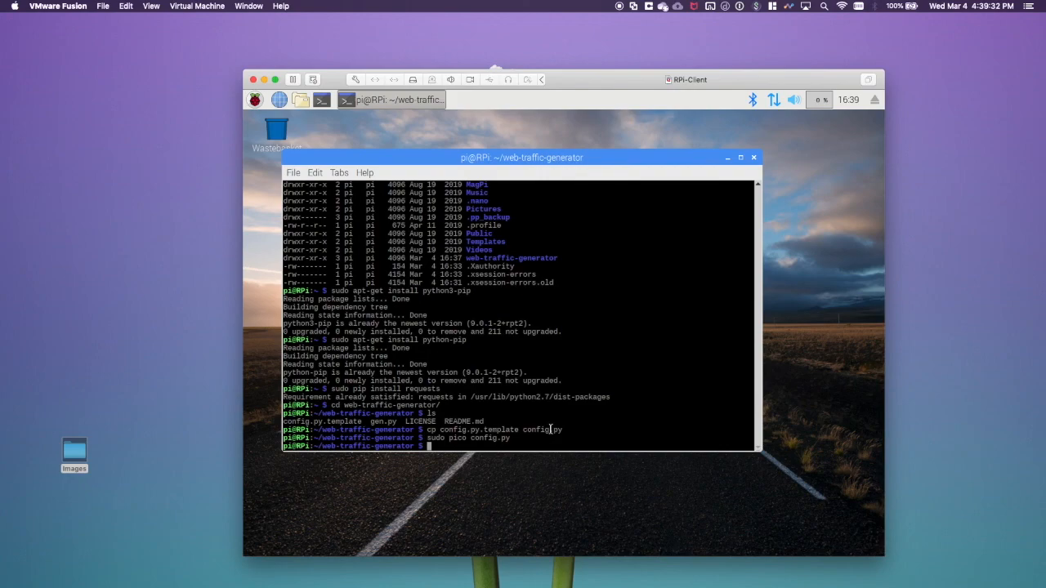
text(cd)
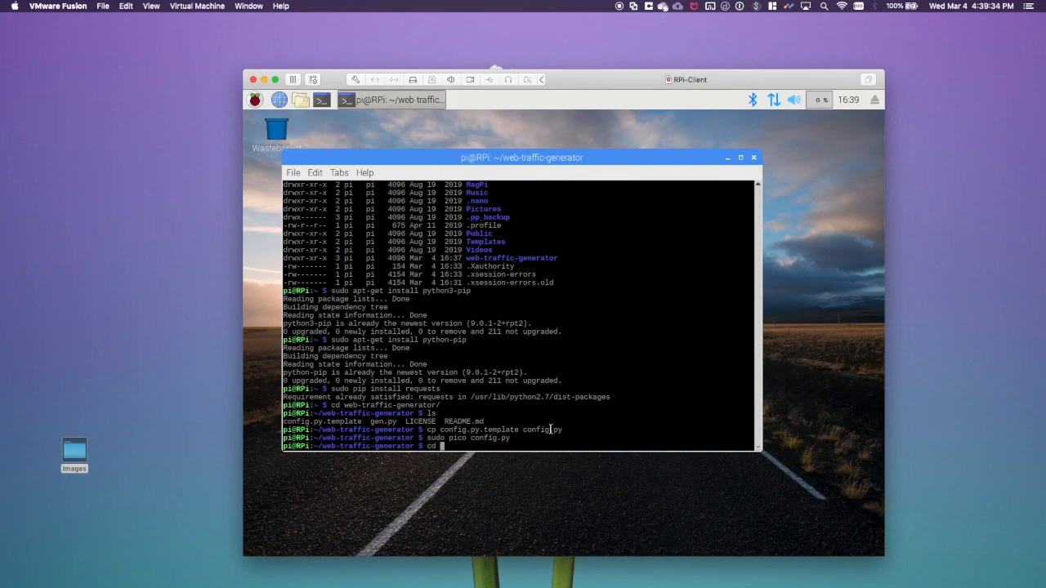
Step: In /etc/network, back up interfaces to interfaces.bak, rerunning the copy with sudo
text(/etc/network/)
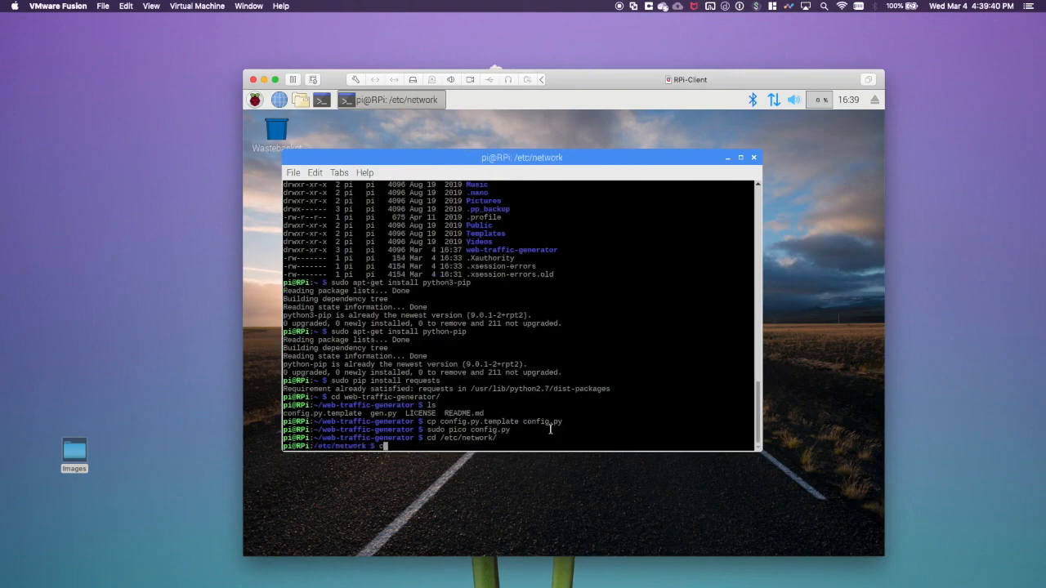
text(cp interfaces)
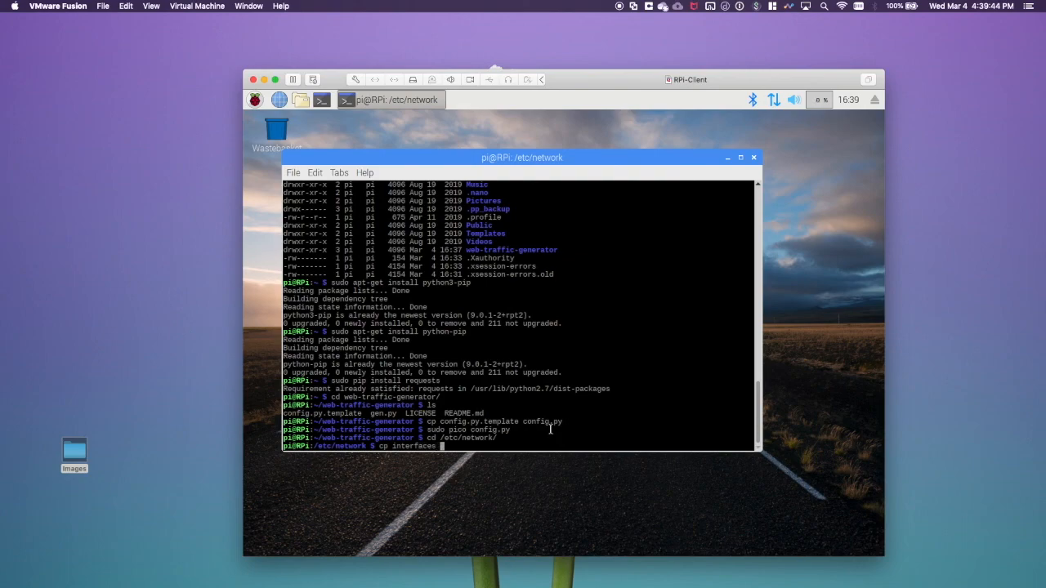
text(interfaces.bak)
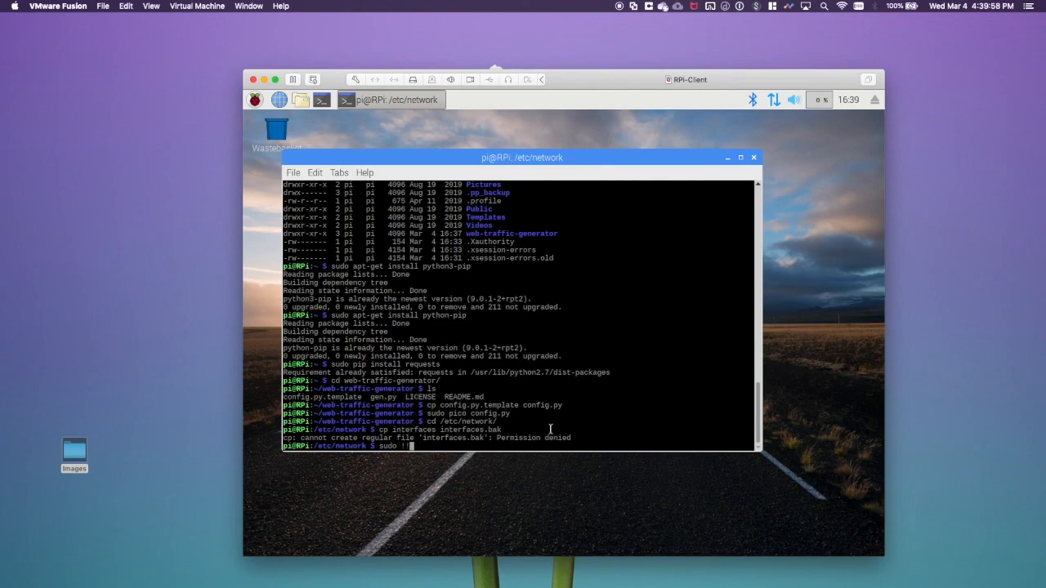
key(Return)
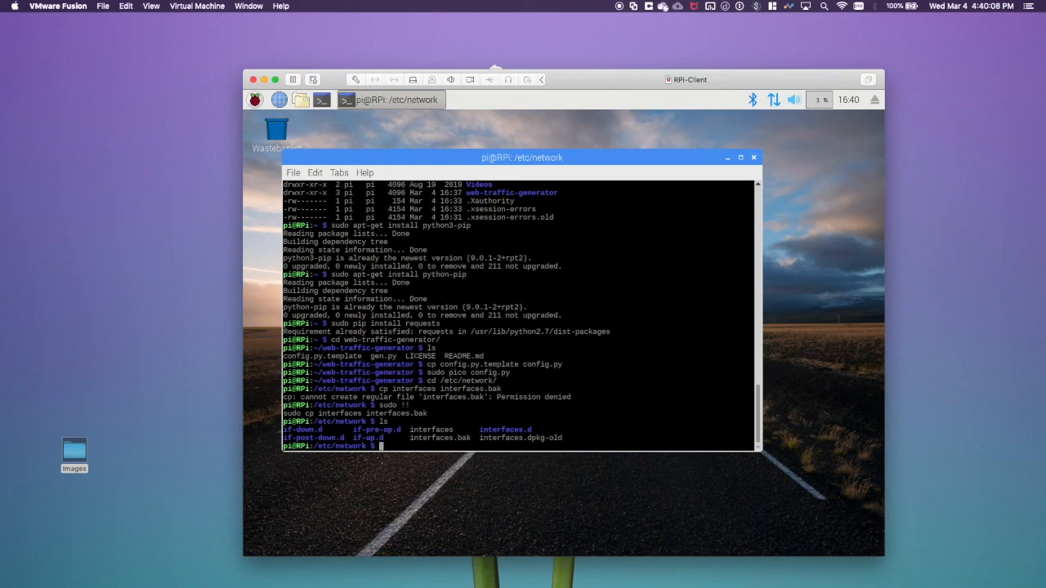
Step: Open /etc/network/interfaces in pico with sudo for editing
text(sudo pico inter)
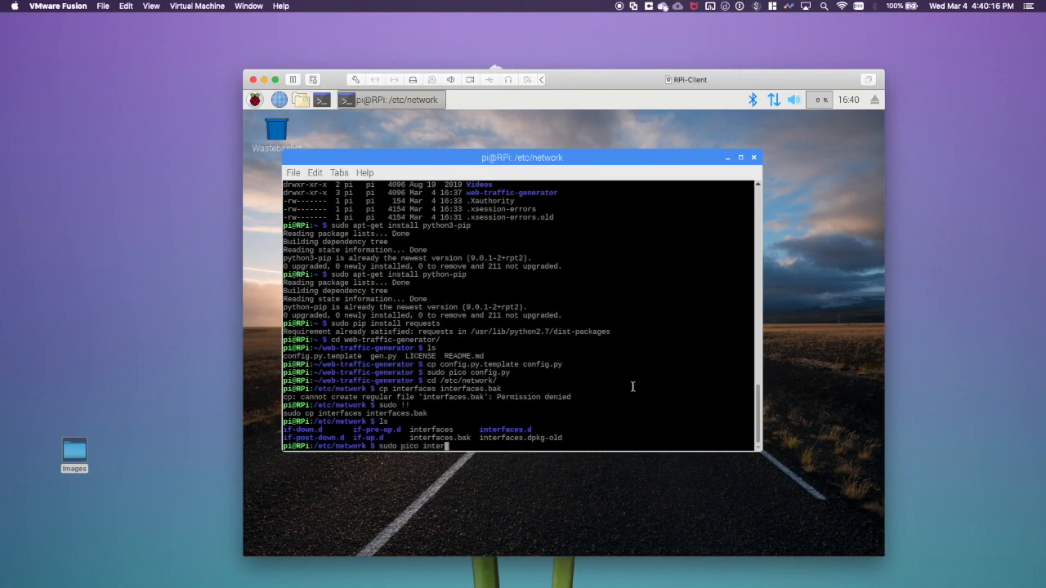
key(Return)
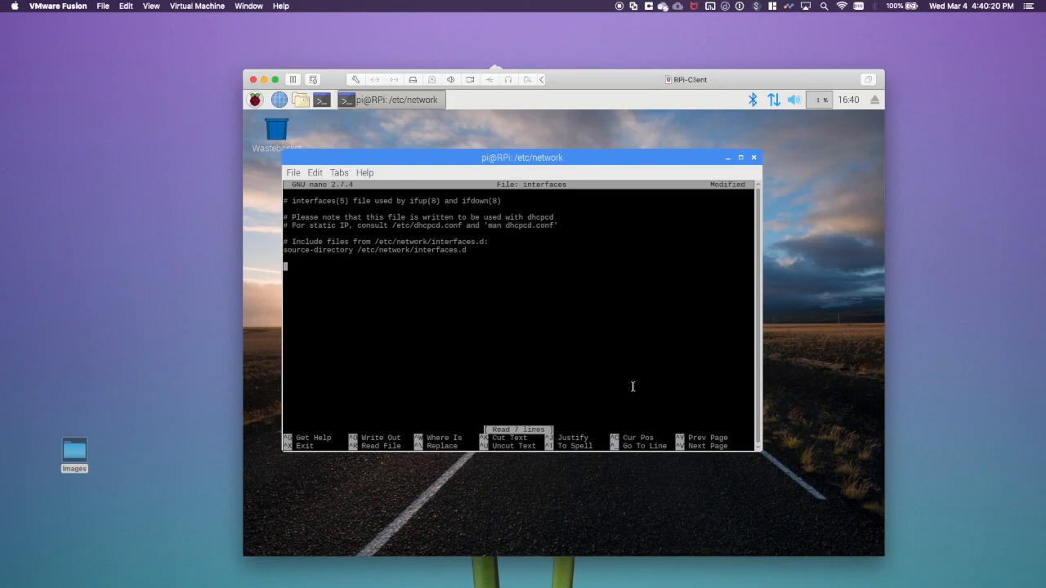
Step: Add a stanza: auto eth0.71, iface eth0.71 inet manual, vlan-raw-device eth0; save, then enter sudo shutdown -h now
text(auto)
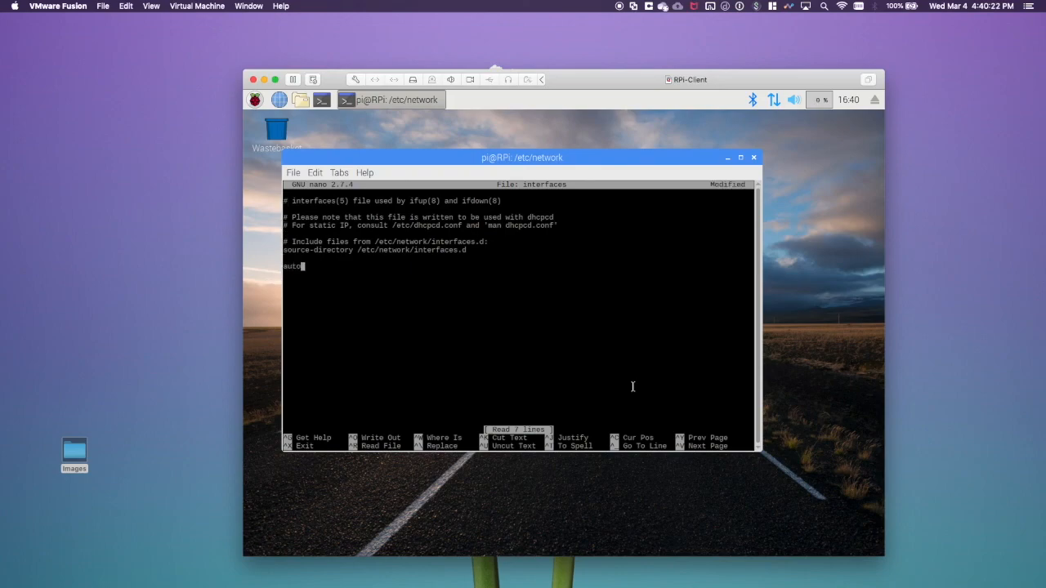
text(et)
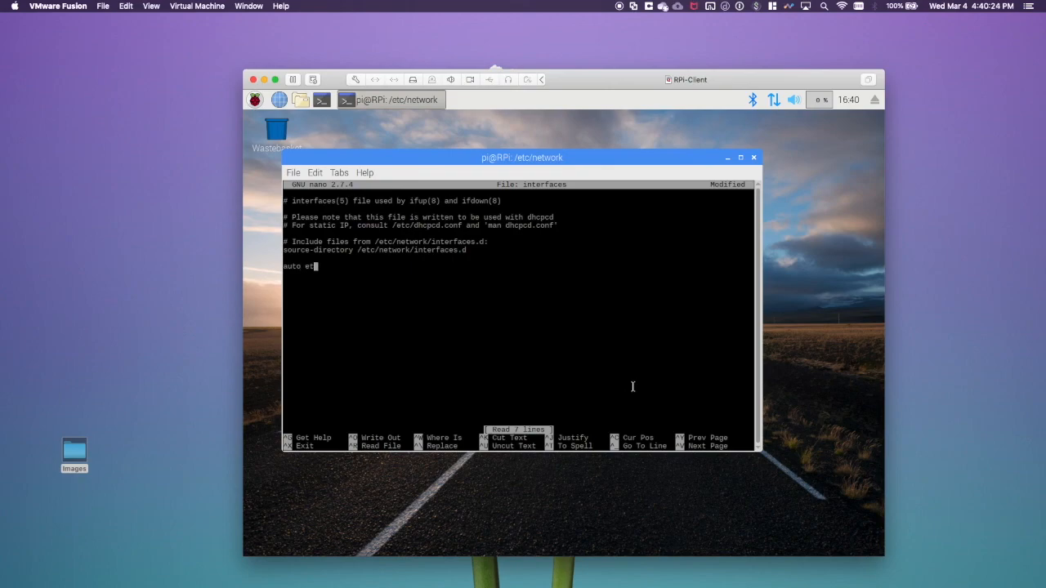
text(h0.71)
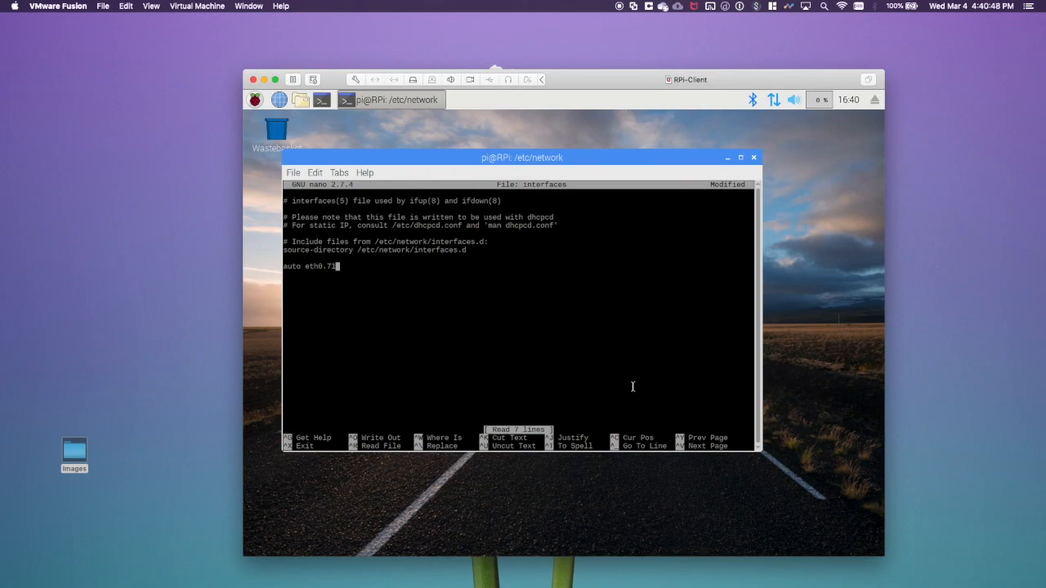
text(ifa)
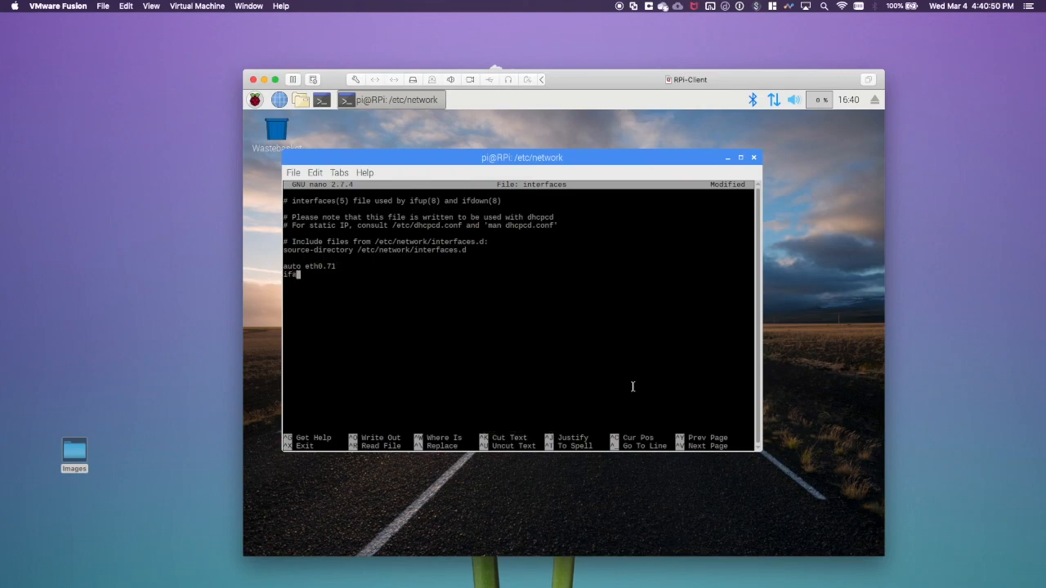
text(iface eth0)
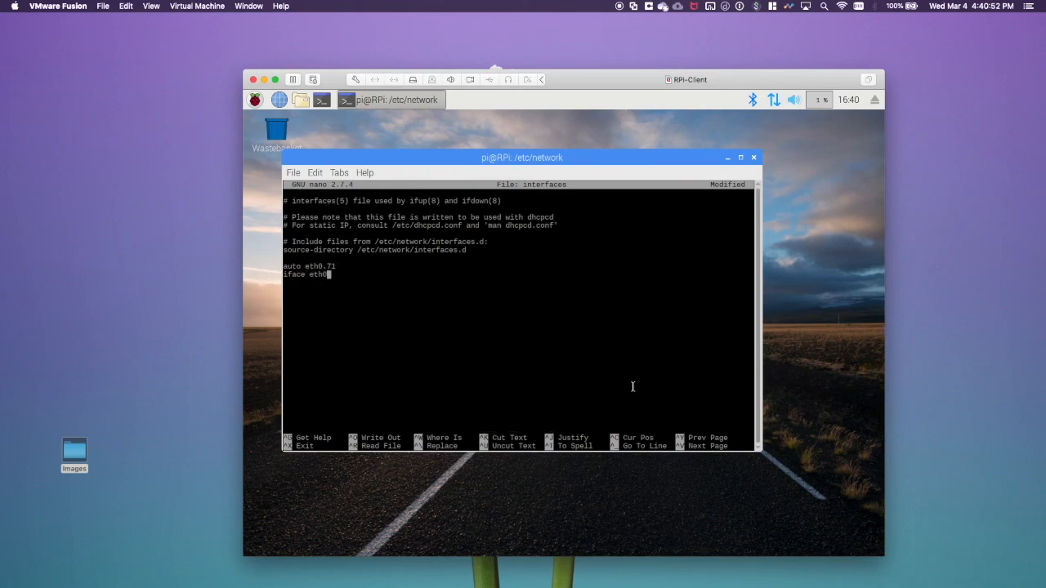
text(.71 inet)
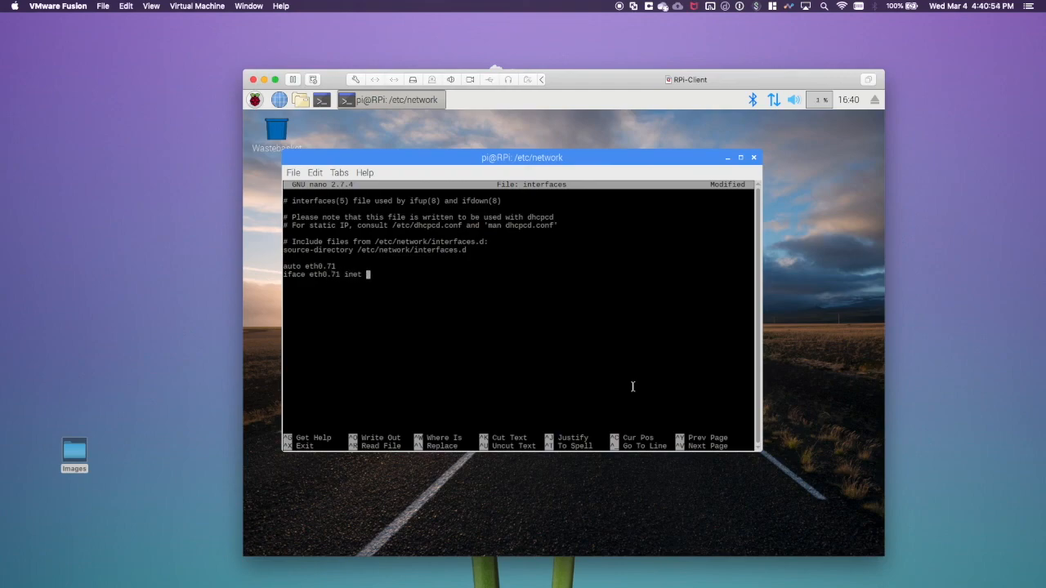
text(manual)
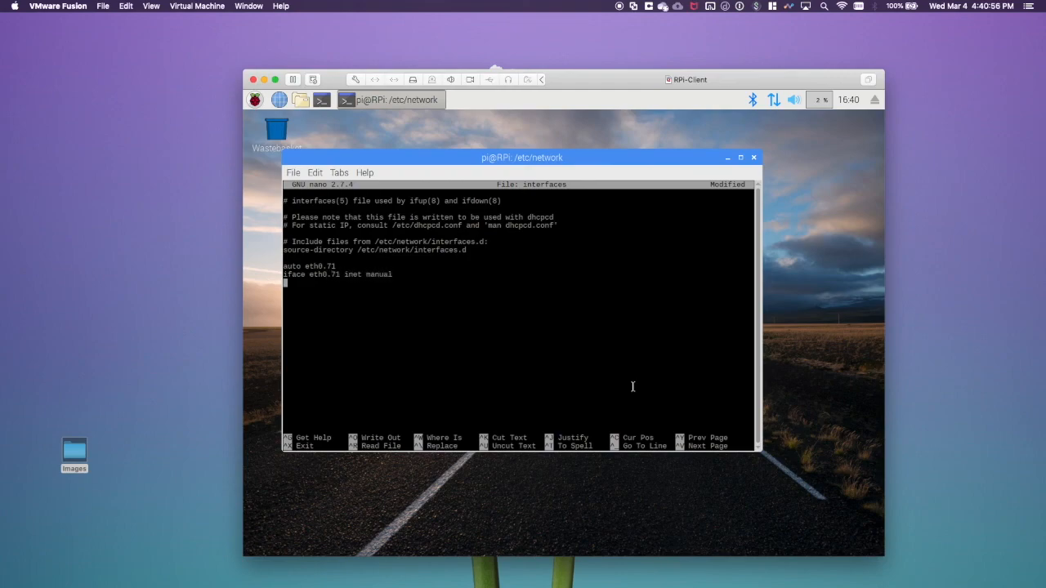
text(vlan-raw)
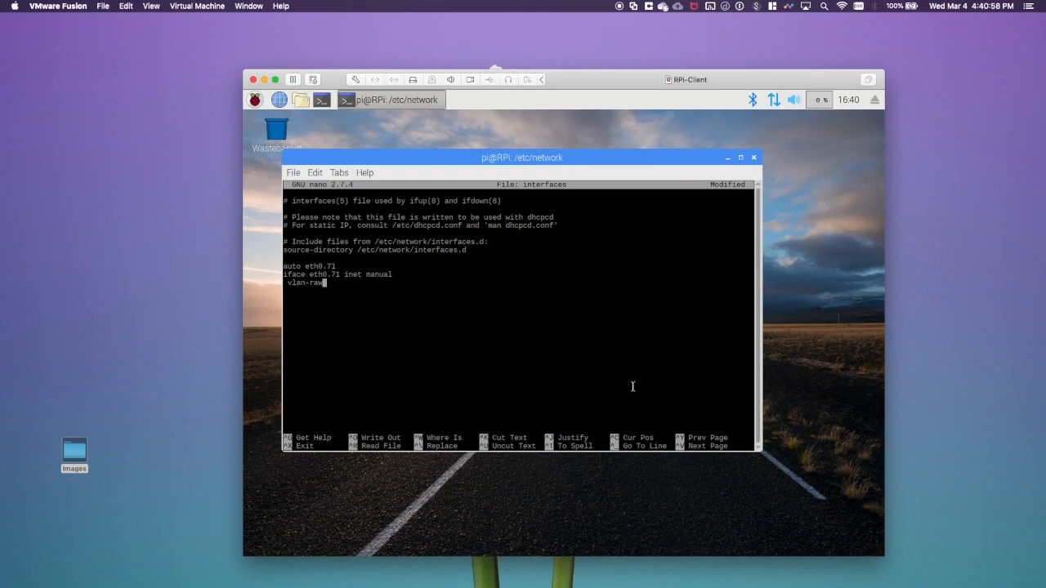
text(-device)
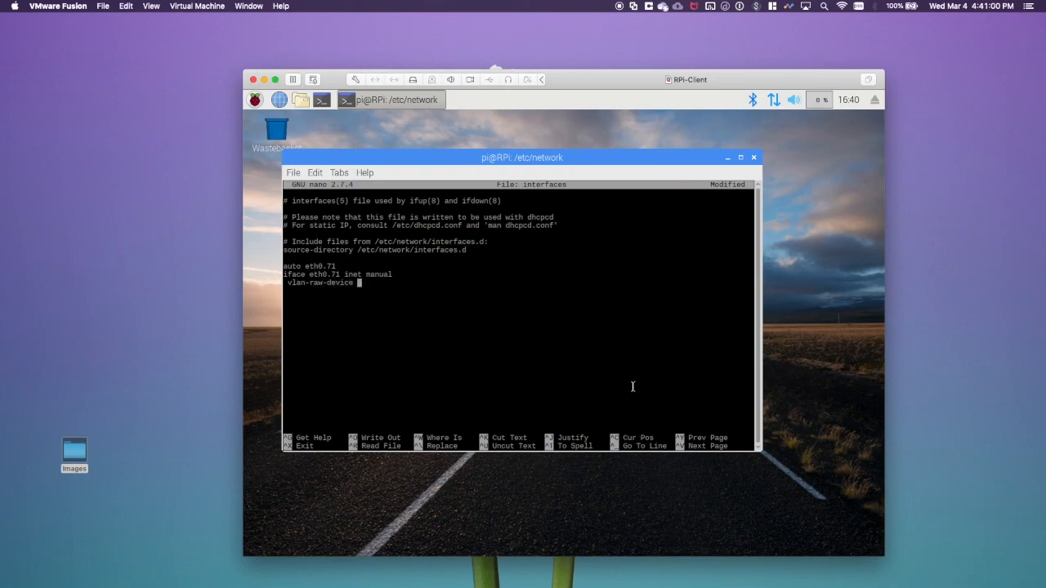
text(eth0)
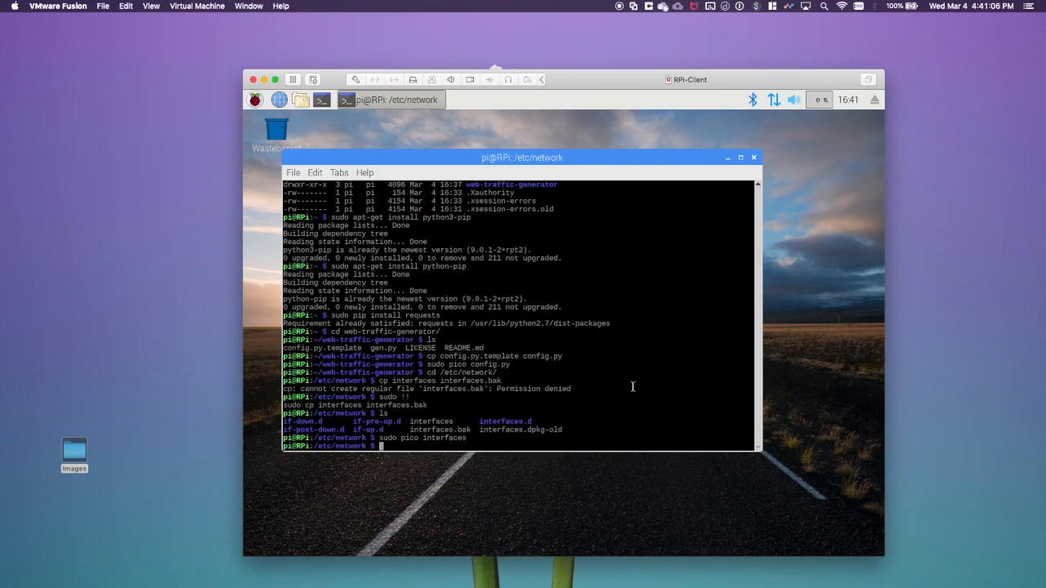
text(sudo shutdown -h now)
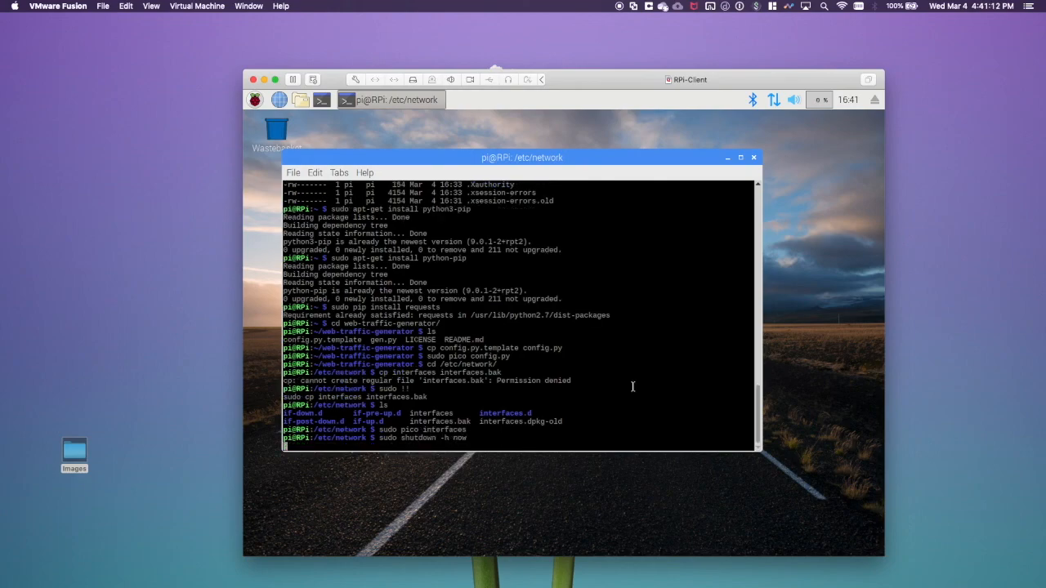
Step: Shut down RPi-Client and disconnect Network Adapter 2 in its settings
key(Return)
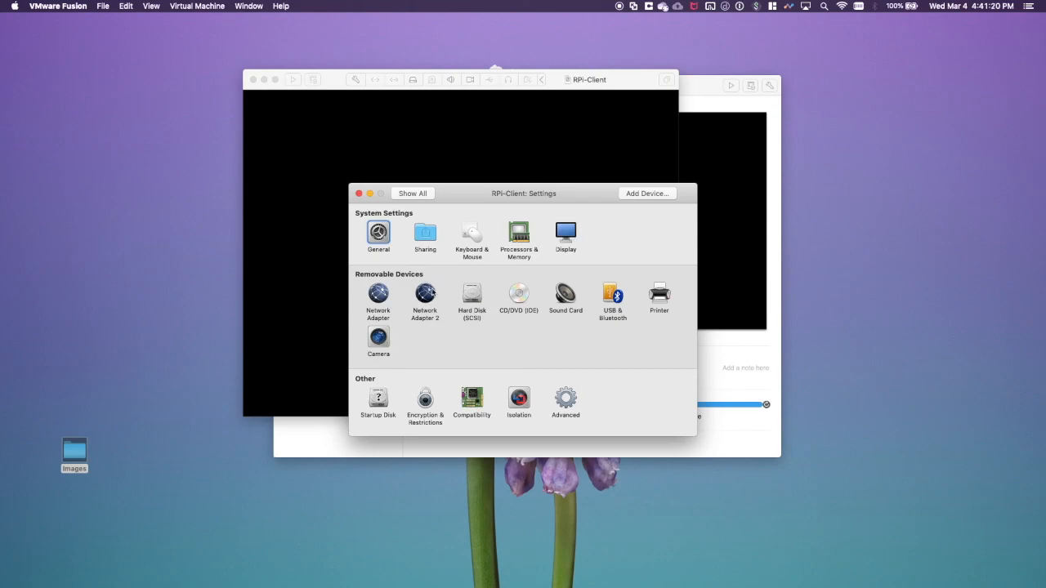
click(425, 298)
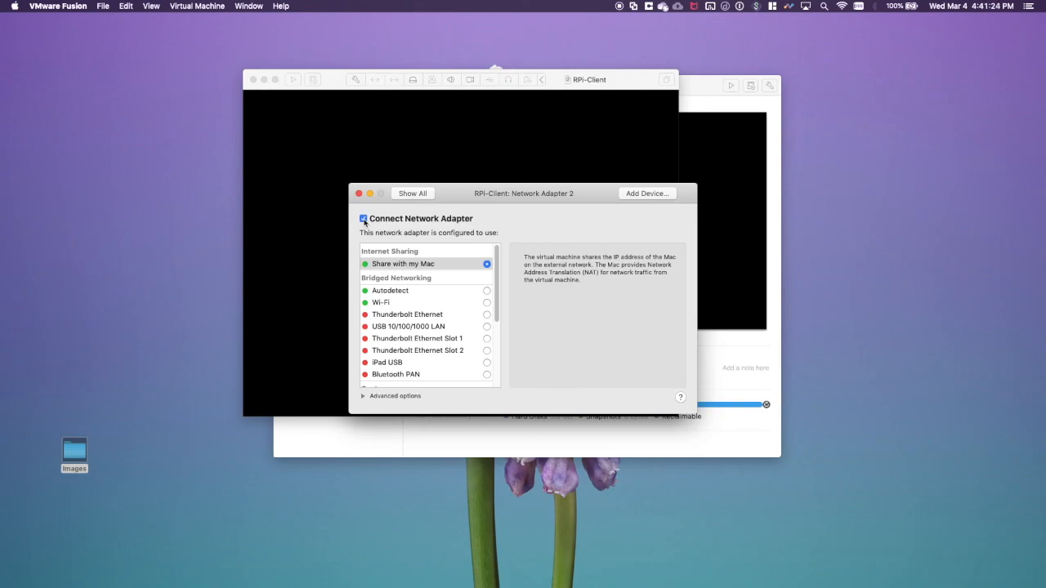
click(362, 219)
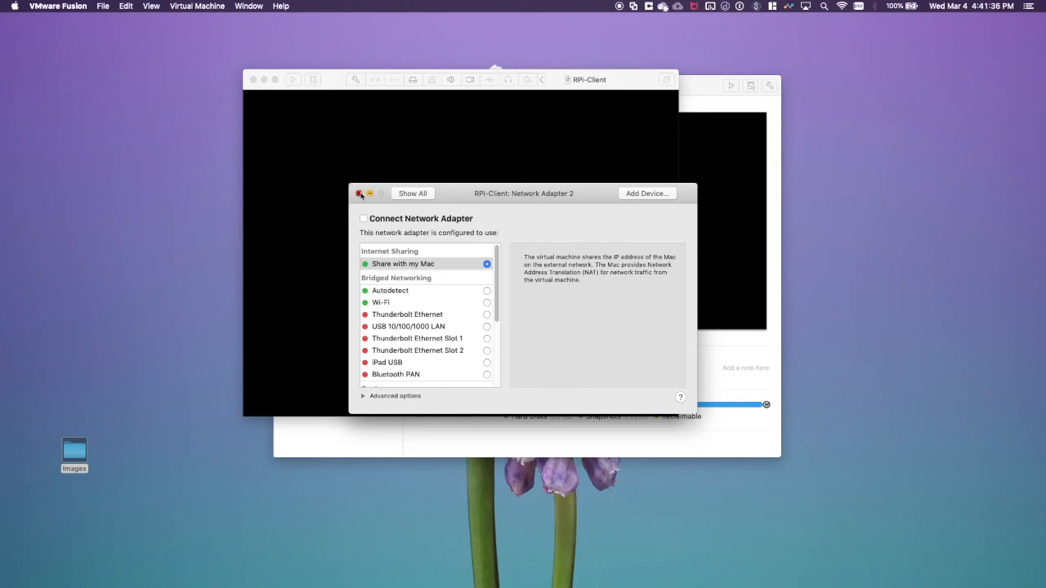
click(361, 193)
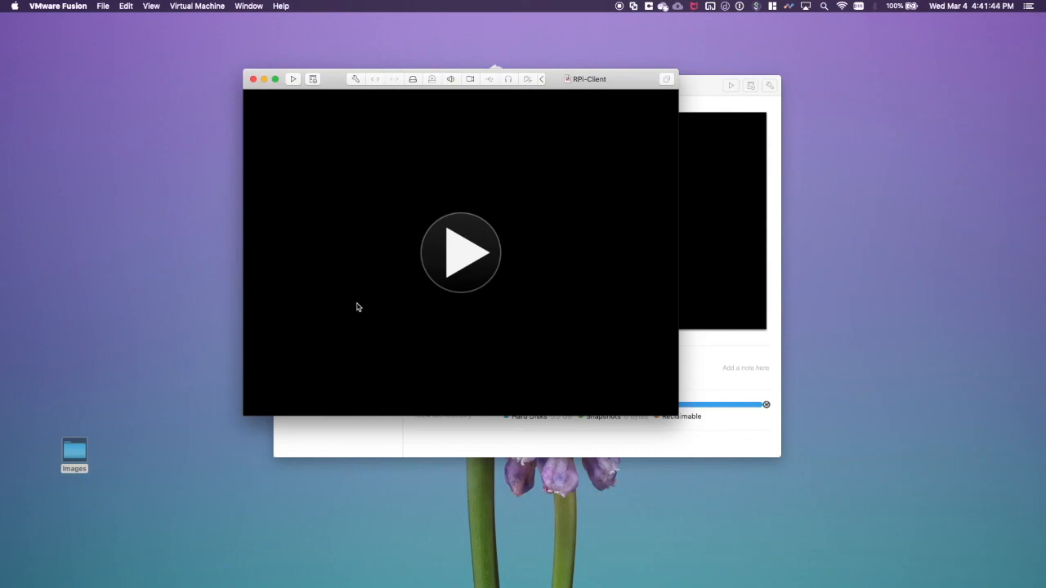
mouse_move(639, 81)
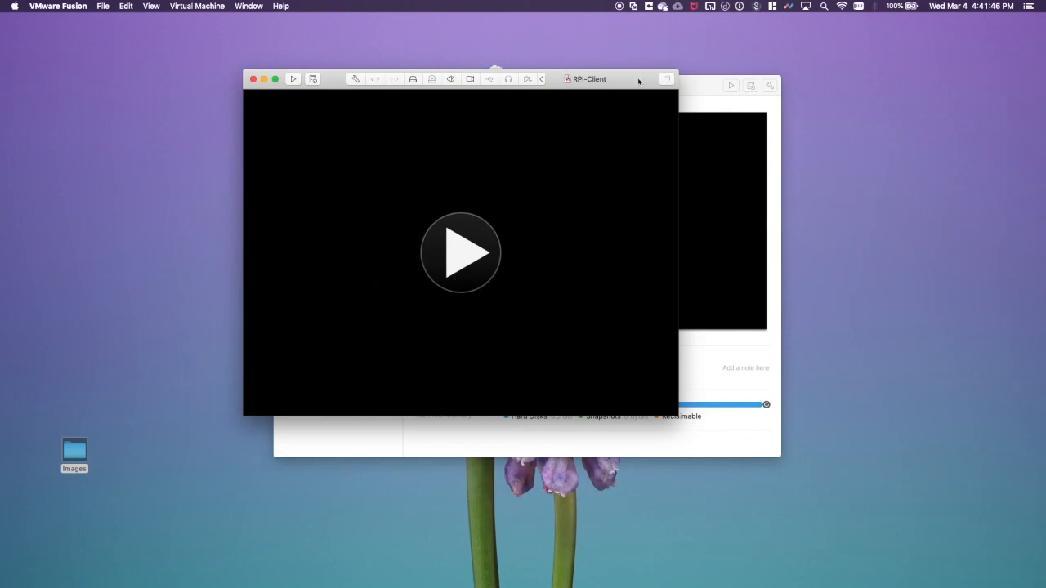